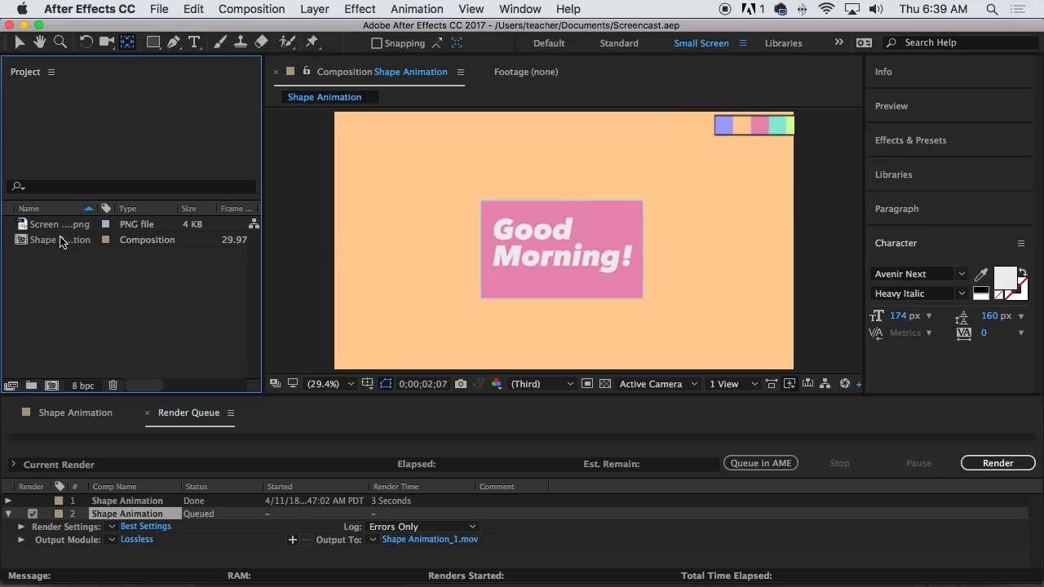
Step: Return to the Shape Animation timeline tab and collapse its layer properties
{"action": "left_click", "coordinate": [75, 413]}
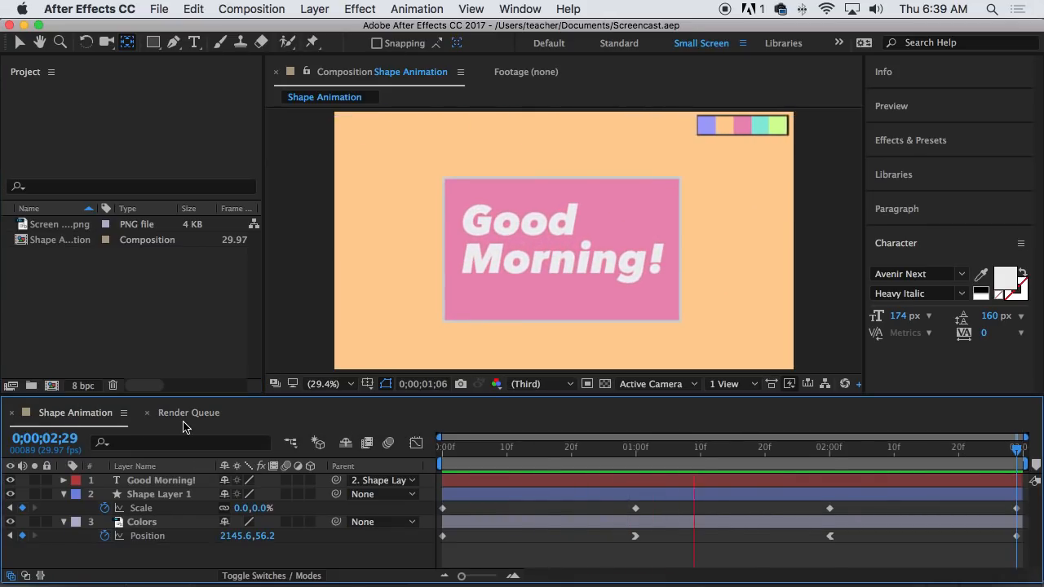
{"action": "left_click", "coordinate": [188, 413]}
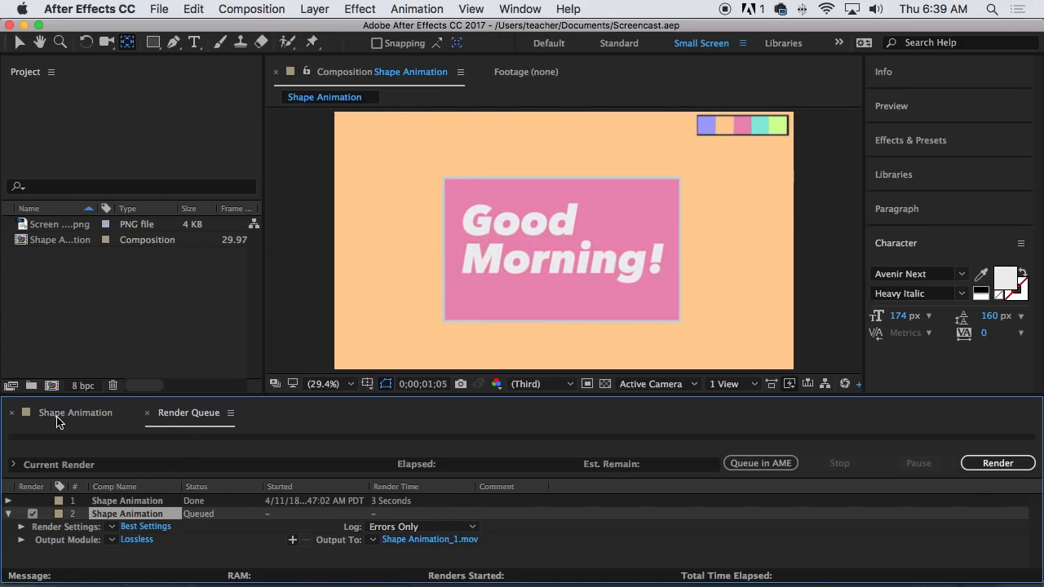
{"action": "left_click", "coordinate": [75, 412]}
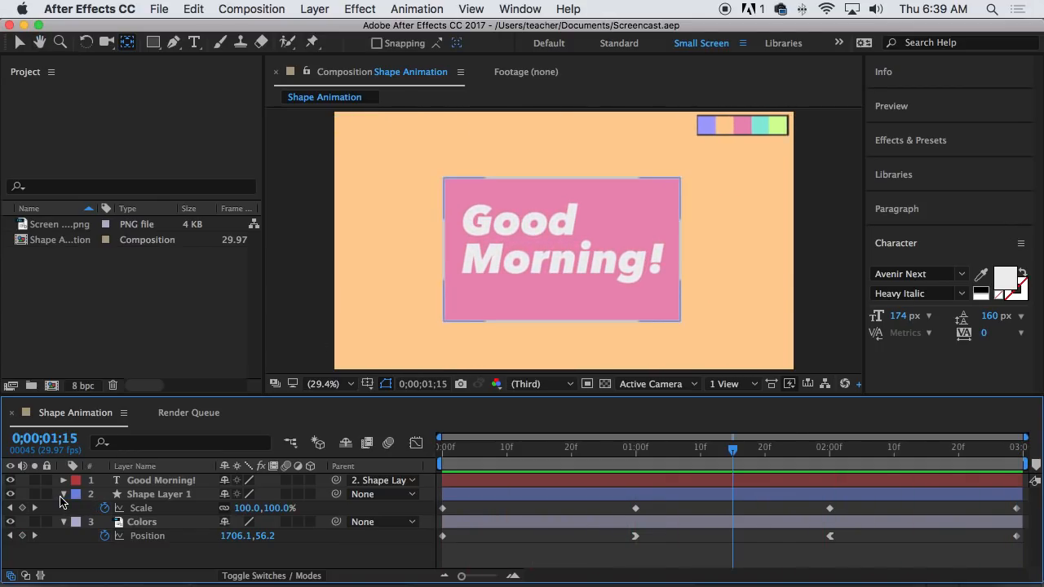
{"action": "left_click", "coordinate": [63, 495]}
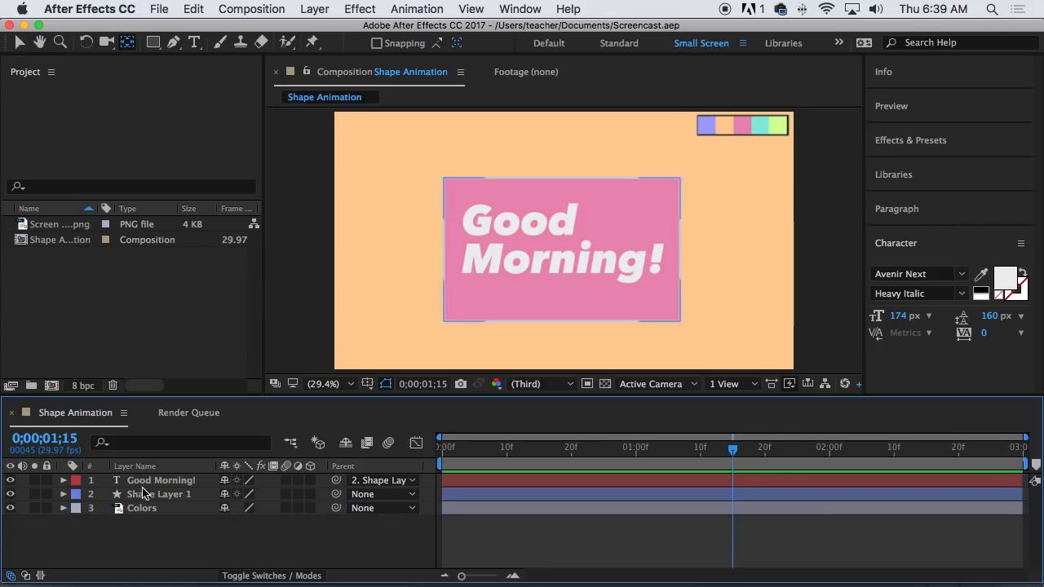
{"action": "left_click", "coordinate": [555, 462]}
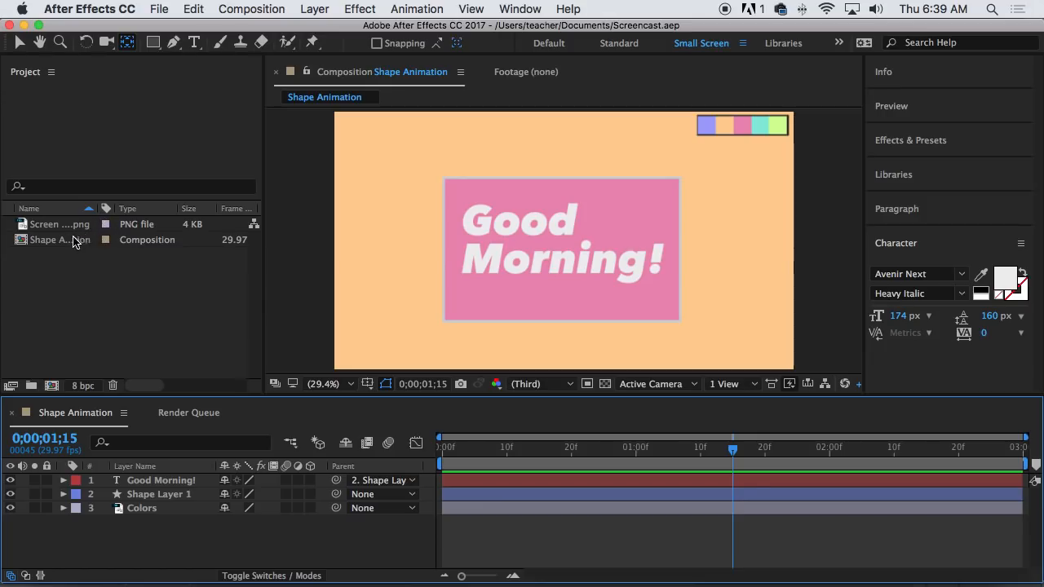
{"action": "mouse_move", "coordinate": [43, 246]}
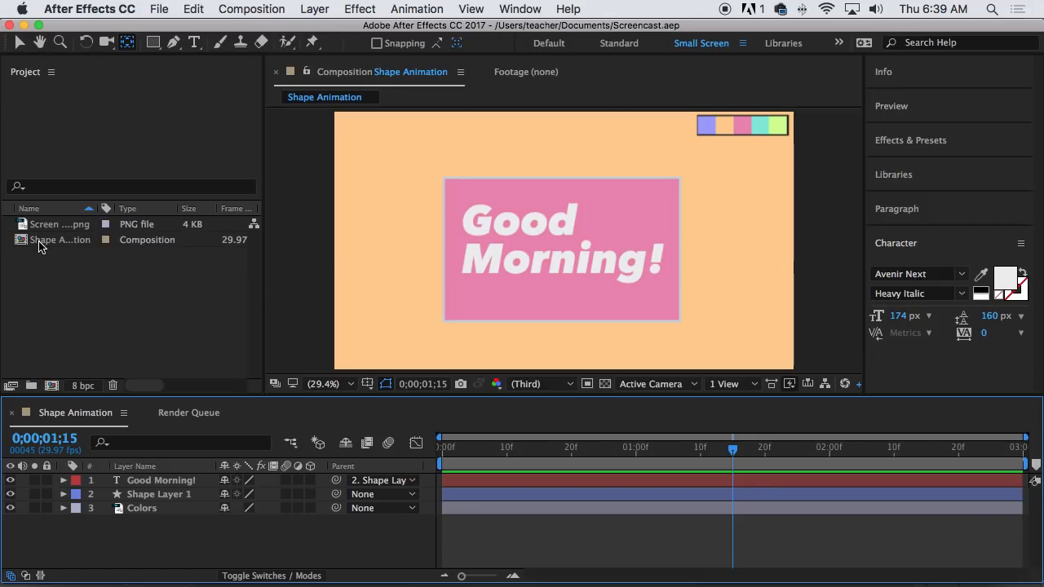
Step: Select Shape Animation in the Project panel to view its 1920×1080, 3 s, 29.97 fps details
{"action": "left_click", "coordinate": [61, 239]}
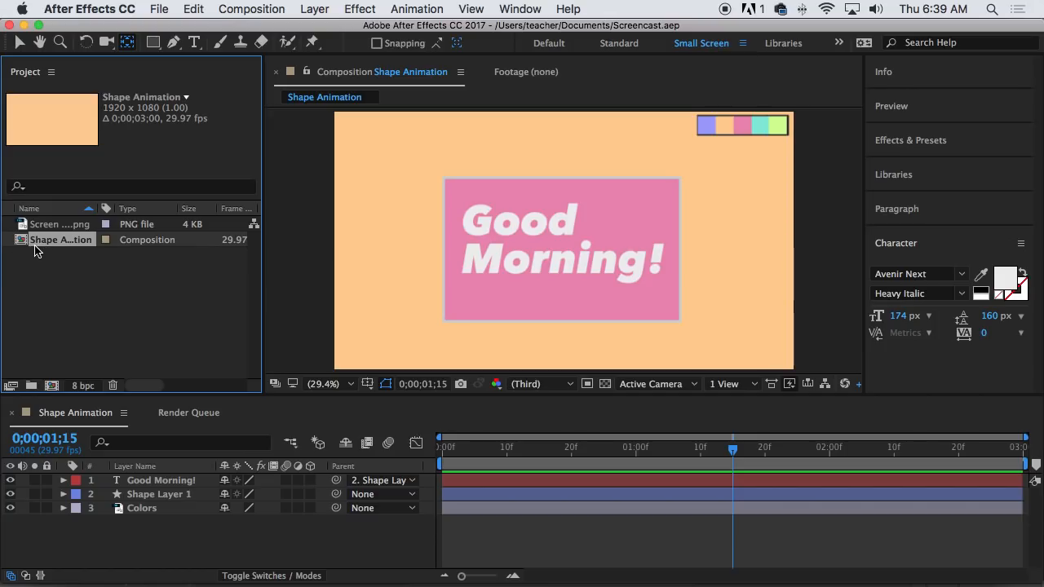
{"action": "mouse_move", "coordinate": [23, 226]}
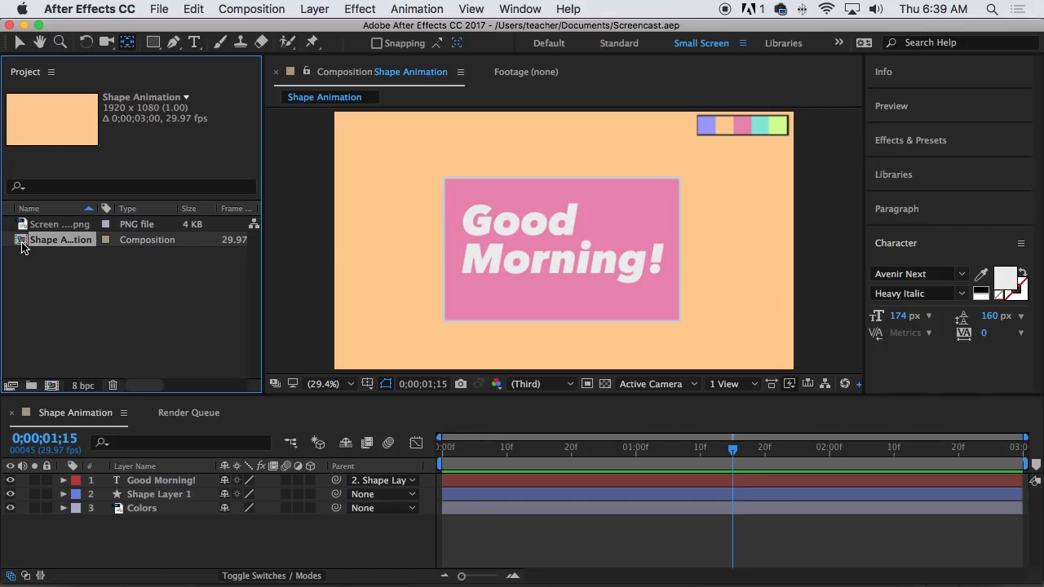
{"action": "mouse_move", "coordinate": [35, 226]}
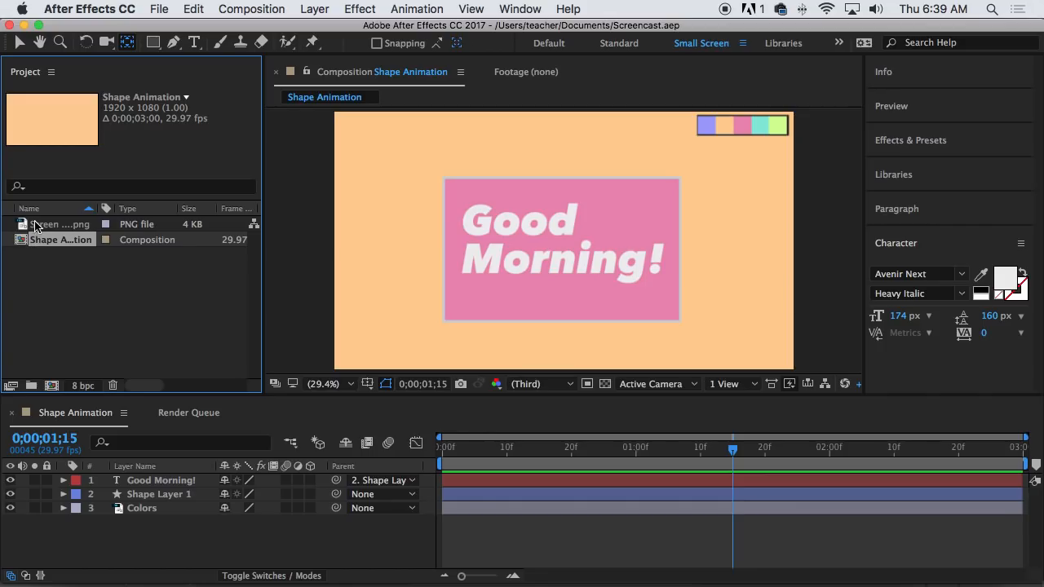
{"action": "mouse_move", "coordinate": [159, 318]}
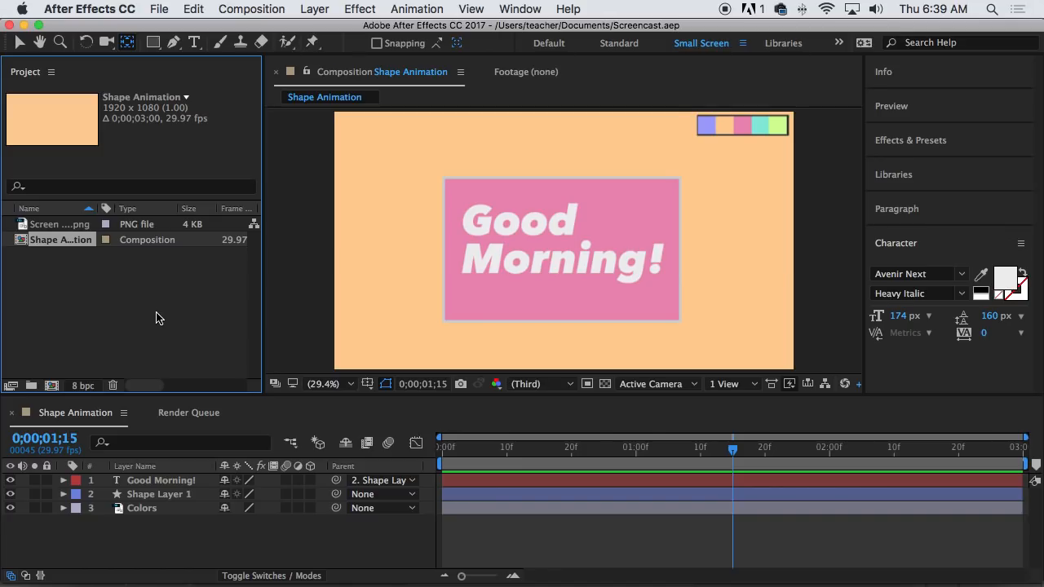
{"action": "mouse_move", "coordinate": [51, 385]}
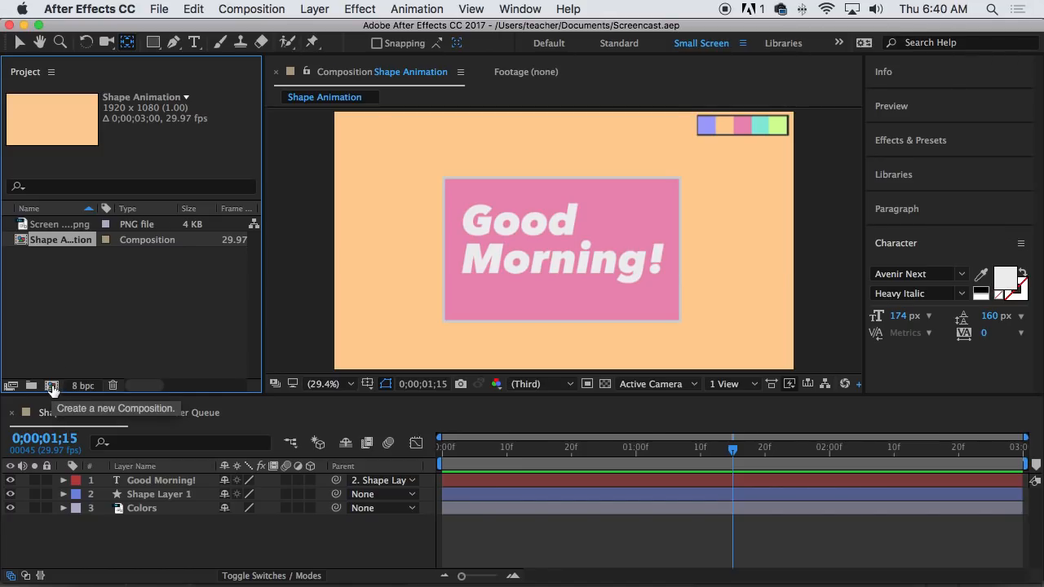
Step: Create the Rotation composition at 800×600, 29.97 fps, 3 seconds, with a blue background
{"action": "left_click", "coordinate": [51, 385]}
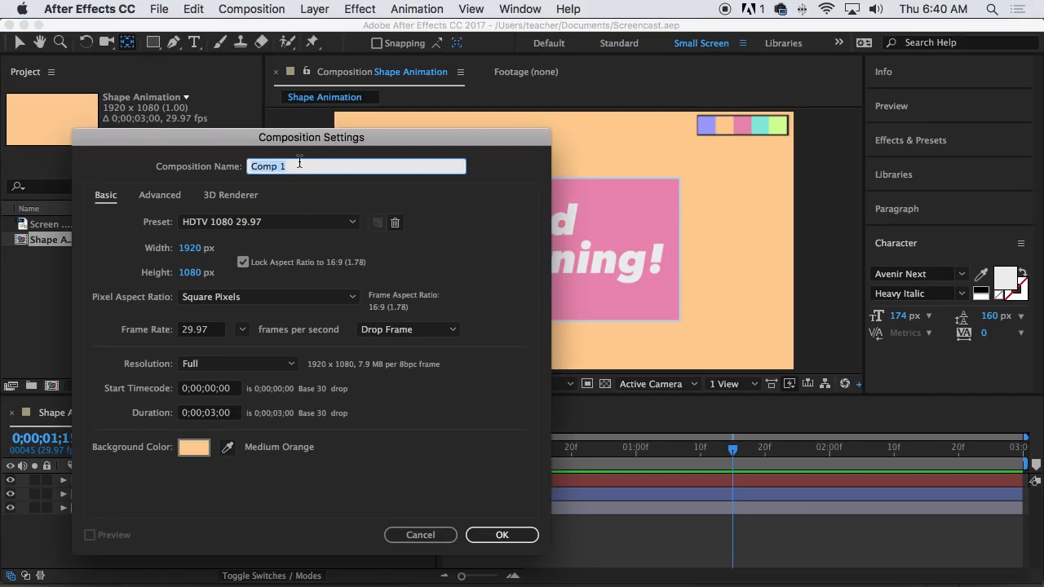
{"action": "type", "text": "Rotation"}
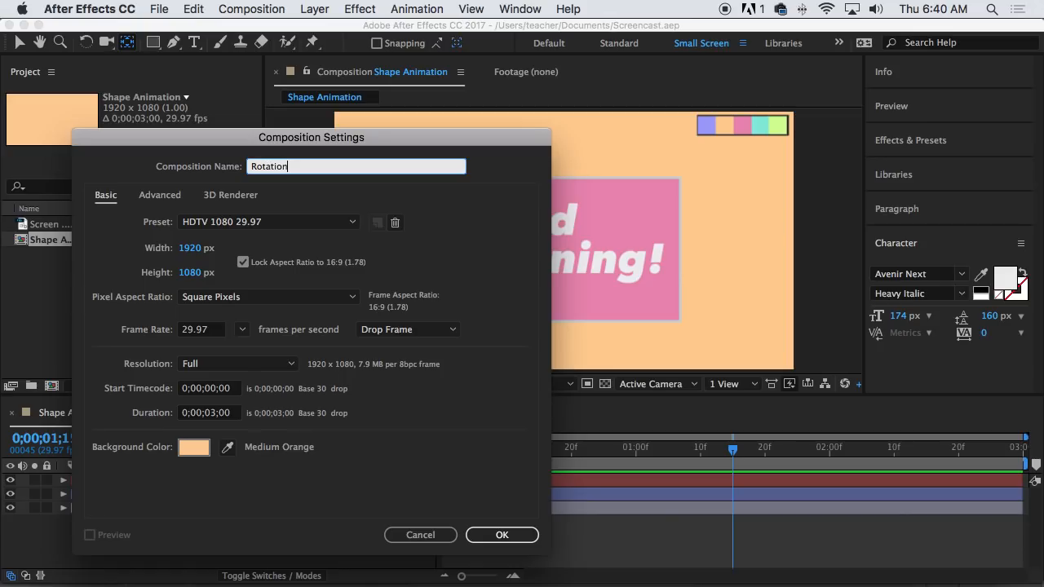
{"action": "mouse_move", "coordinate": [231, 216]}
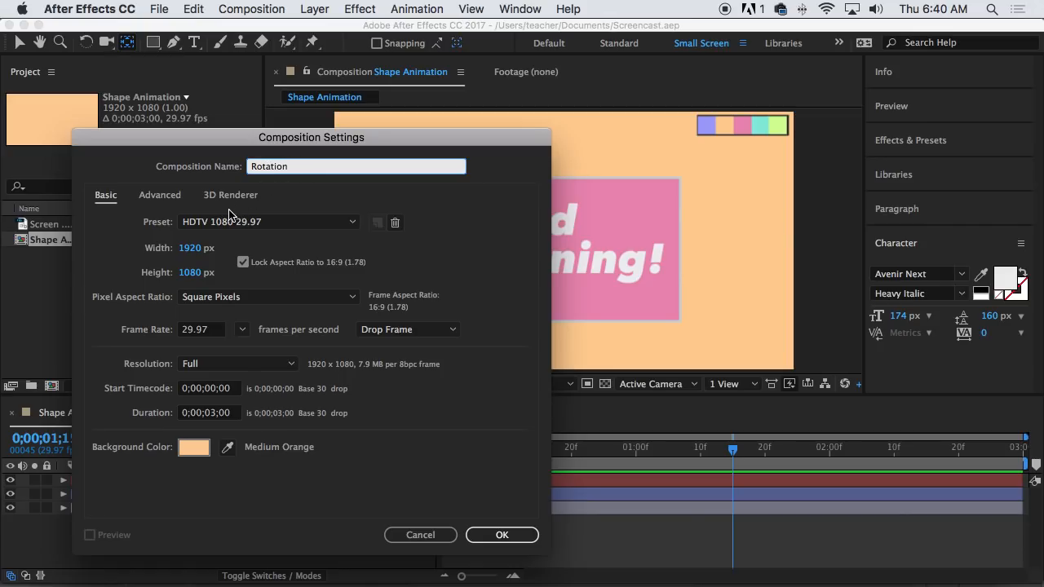
{"action": "mouse_move", "coordinate": [196, 248]}
{"action": "type", "text": "600"}
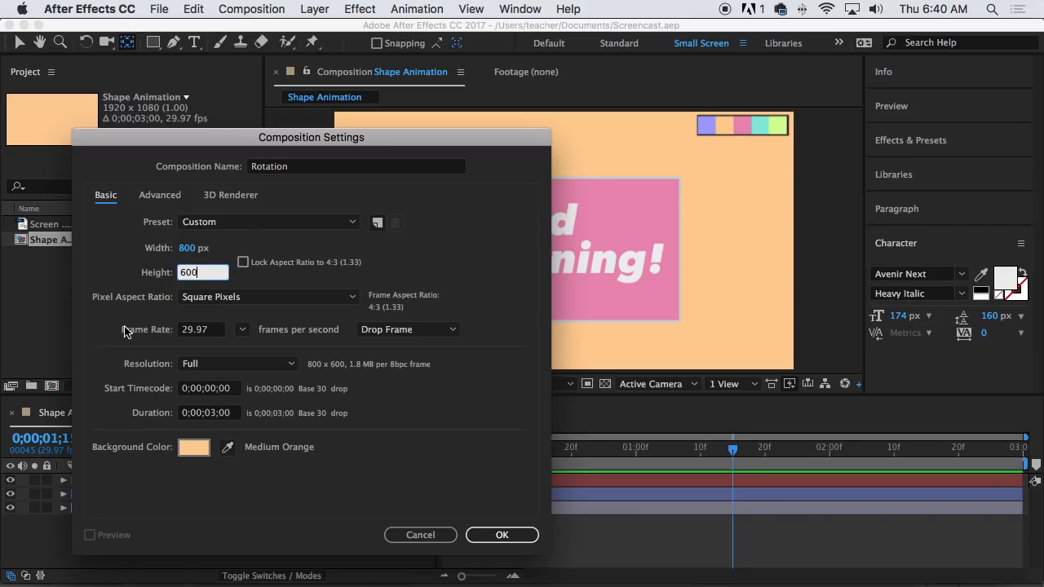
{"action": "mouse_move", "coordinate": [195, 337]}
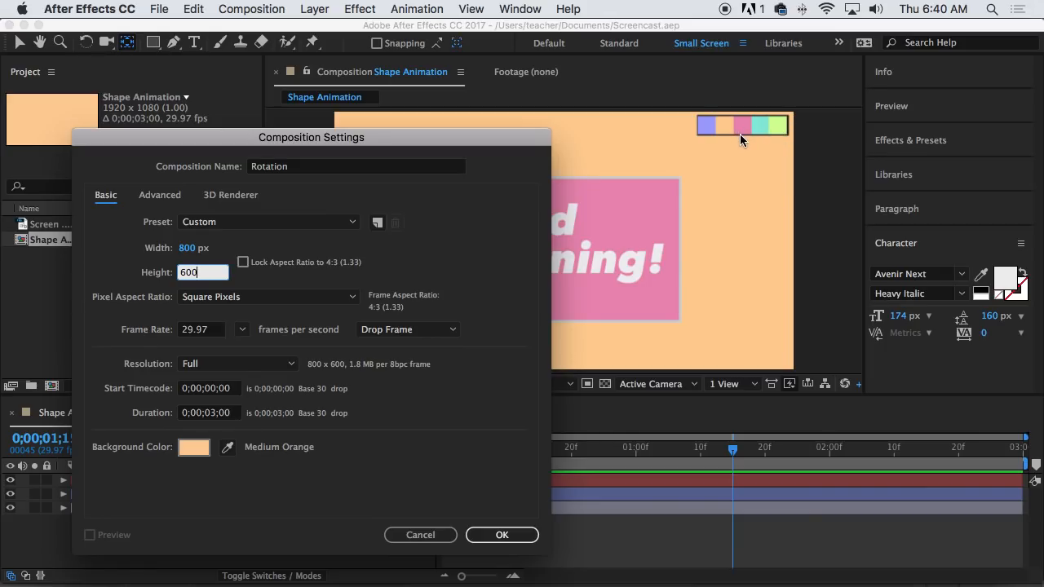
{"action": "mouse_move", "coordinate": [214, 446]}
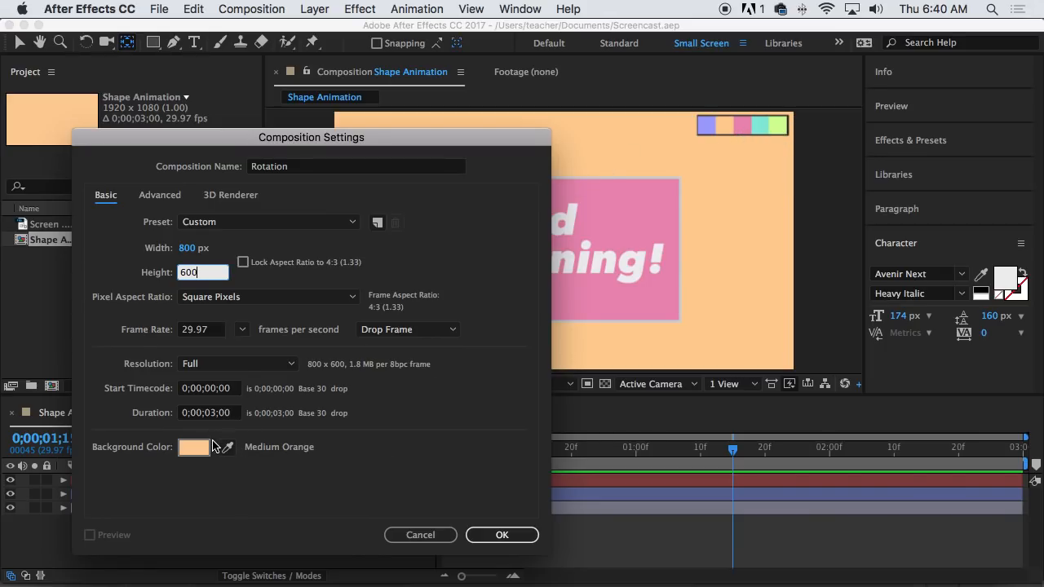
{"action": "mouse_move", "coordinate": [596, 353]}
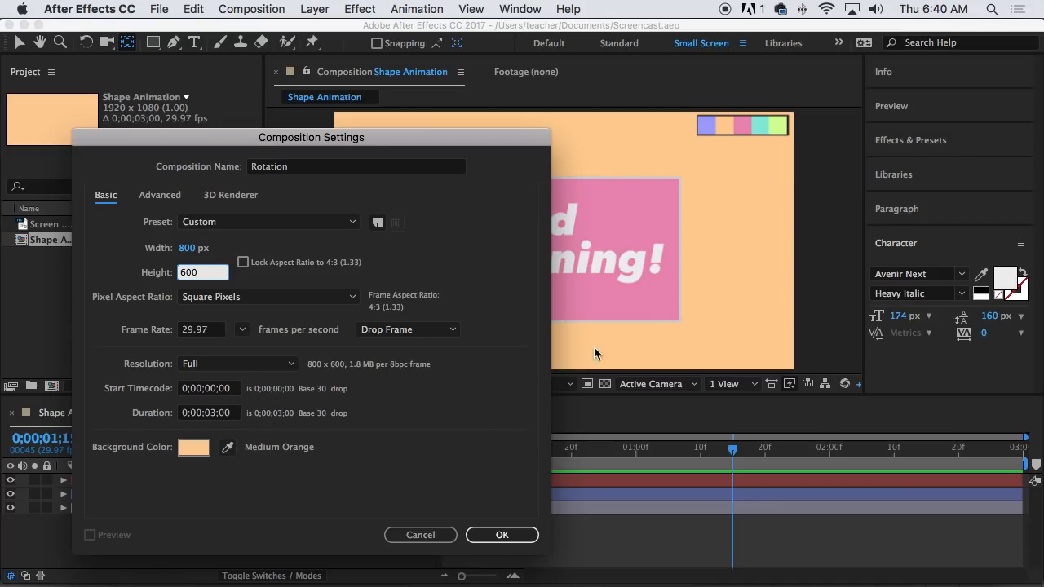
{"action": "mouse_move", "coordinate": [624, 124]}
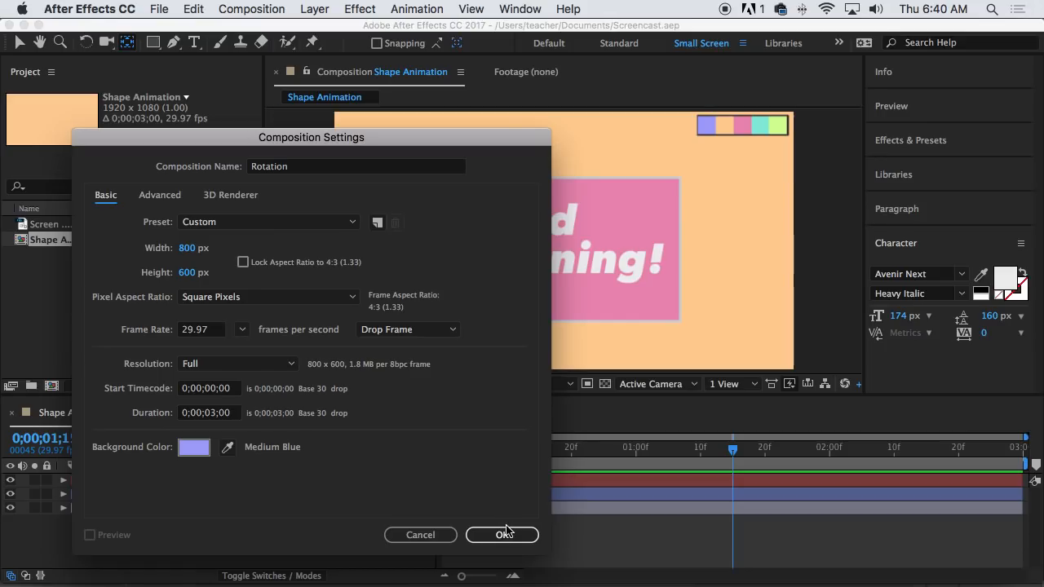
{"action": "left_click", "coordinate": [501, 534]}
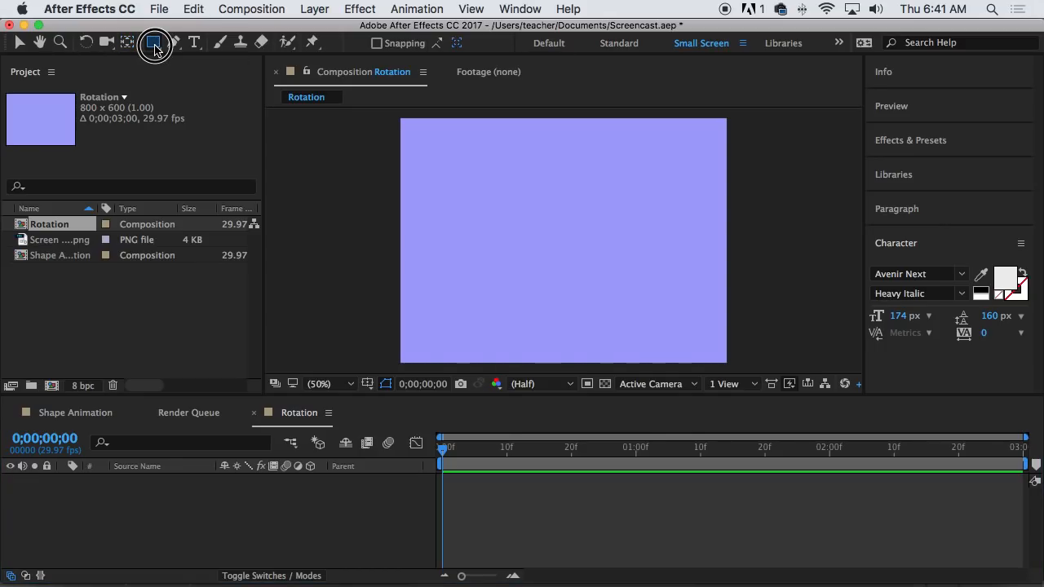
Step: Pick the Star tool and drag out a pink, pale-outlined star near the upper left
{"action": "left_click", "coordinate": [154, 42]}
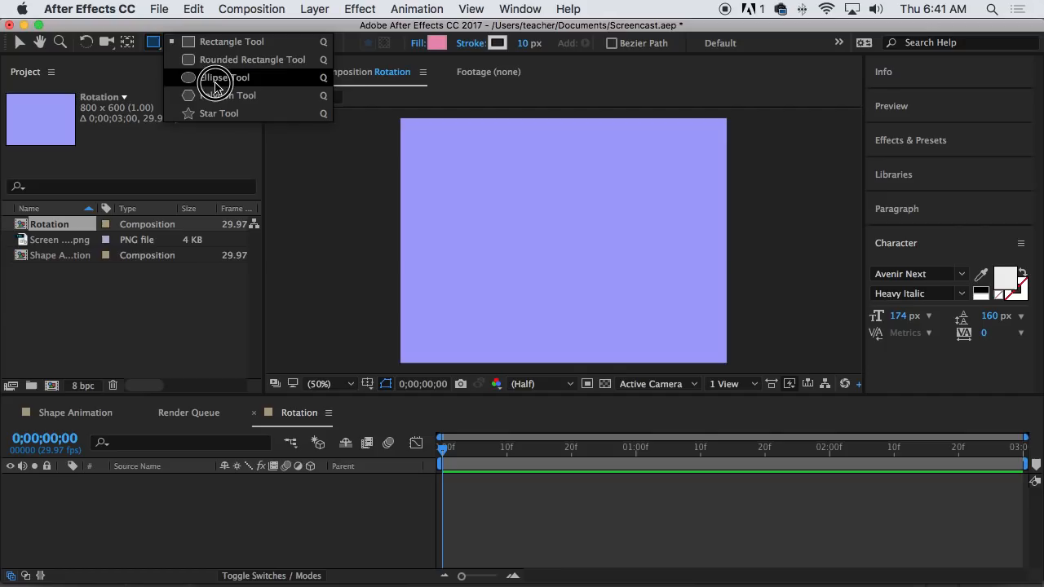
{"action": "mouse_move", "coordinate": [225, 112]}
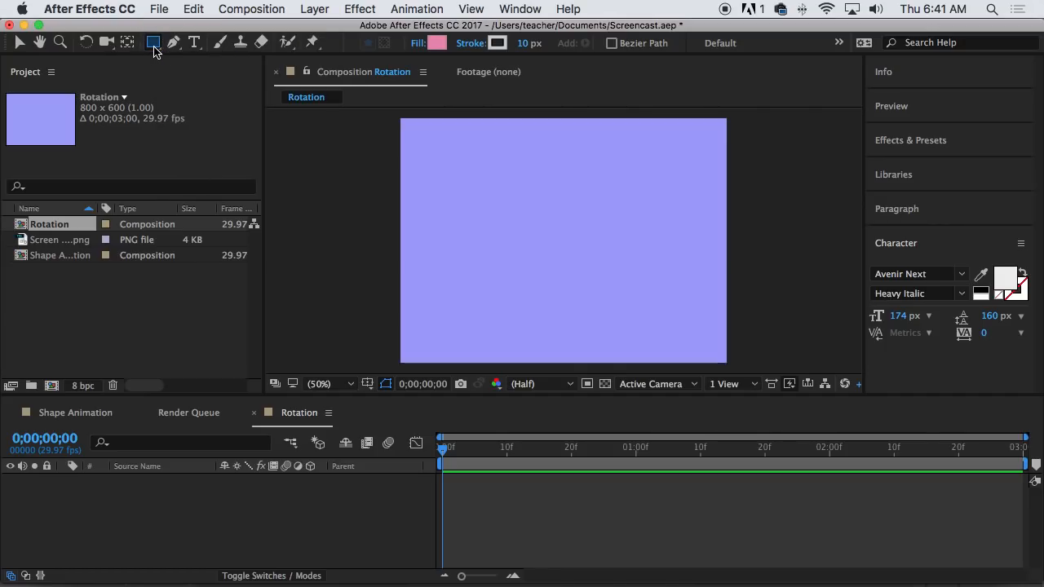
{"action": "left_click", "coordinate": [155, 42]}
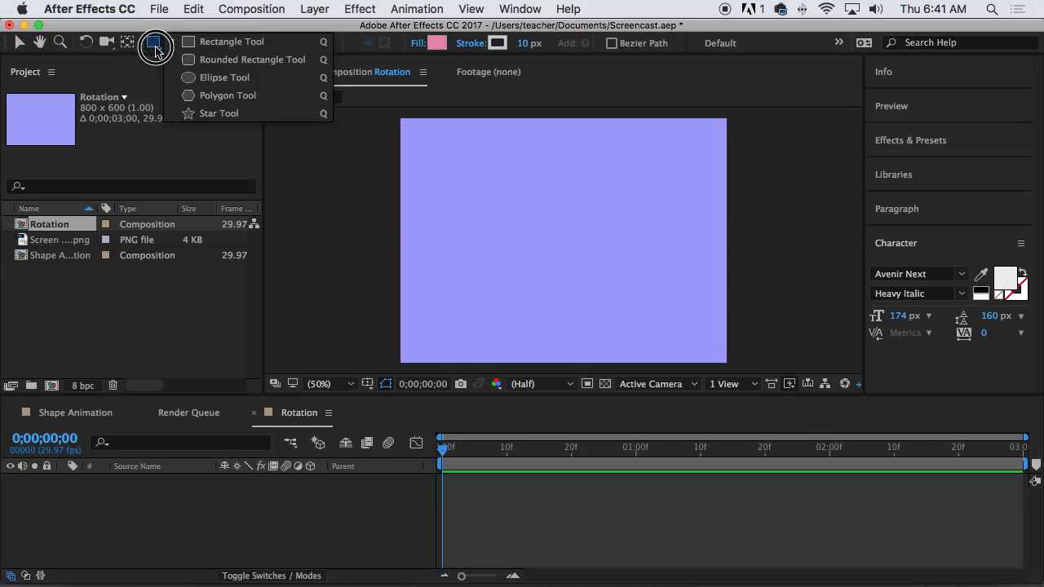
{"action": "mouse_move", "coordinate": [218, 112]}
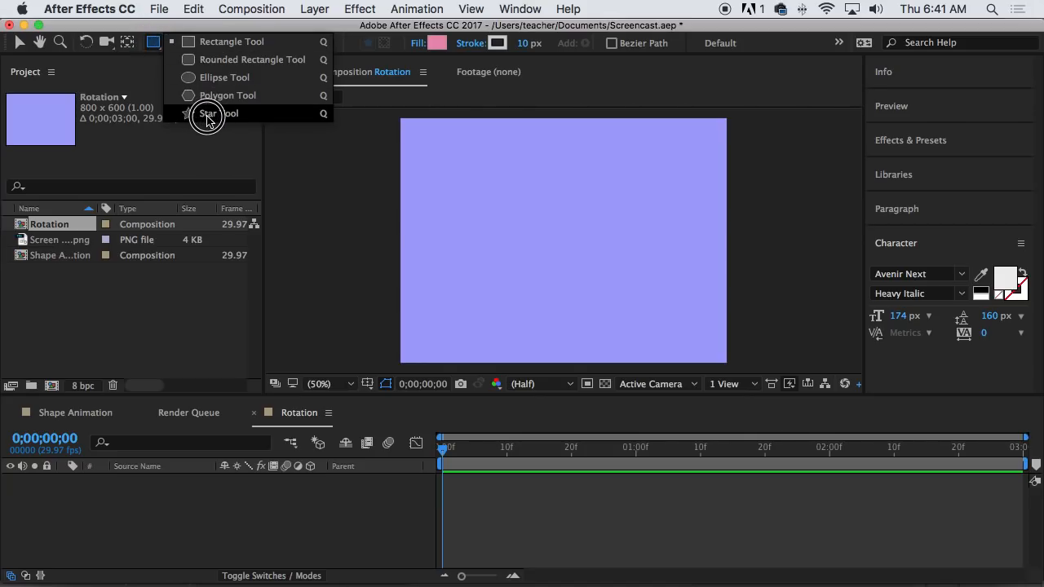
{"action": "left_click", "coordinate": [207, 113]}
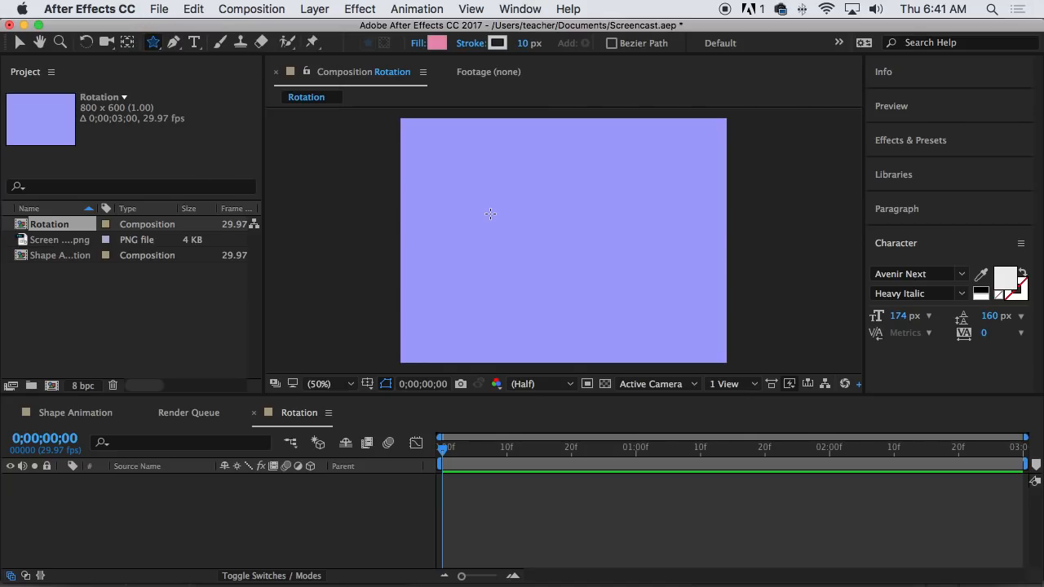
{"action": "mouse_move", "coordinate": [548, 141]}
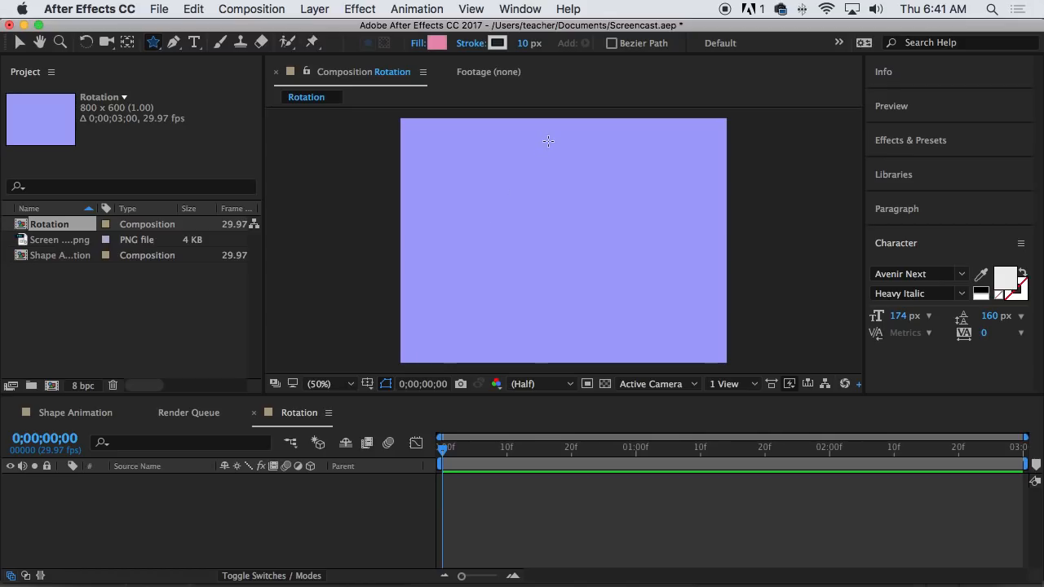
{"action": "mouse_move", "coordinate": [503, 84]}
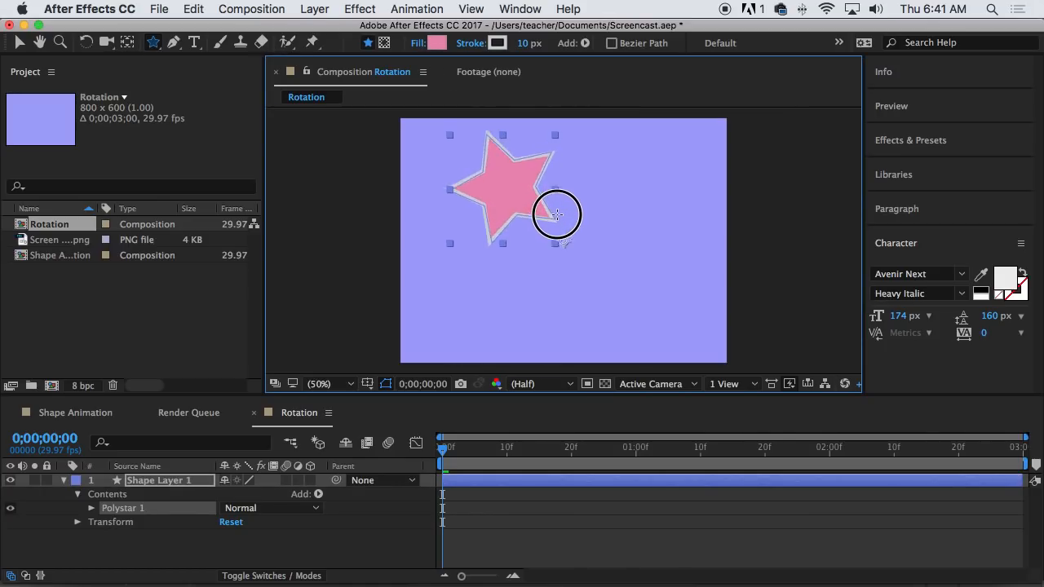
{"action": "left_click_drag", "start_coordinate": [559, 214], "coordinate": [558, 167]}
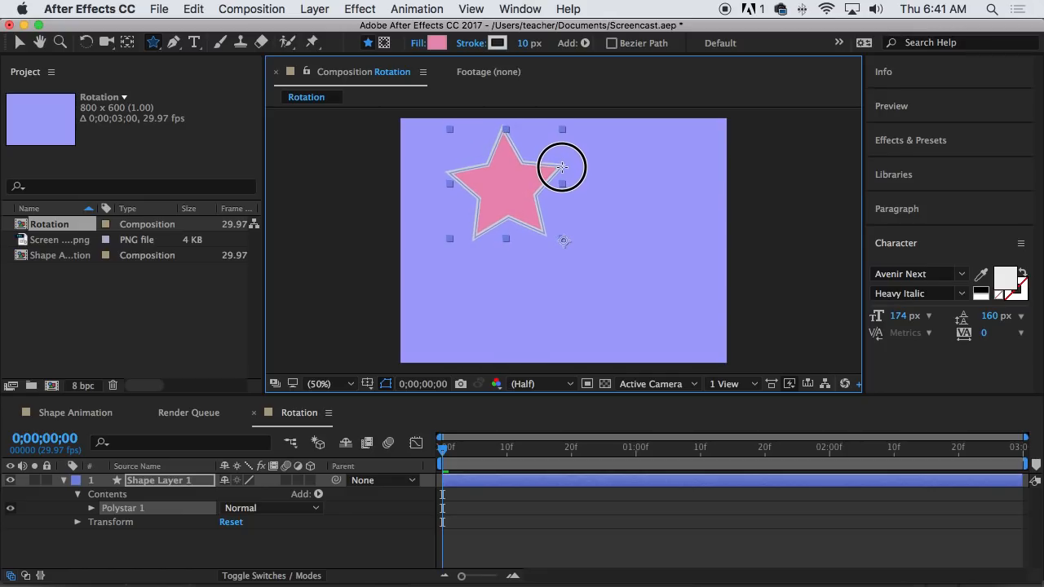
{"action": "left_click_drag", "start_coordinate": [561, 167], "coordinate": [543, 153]}
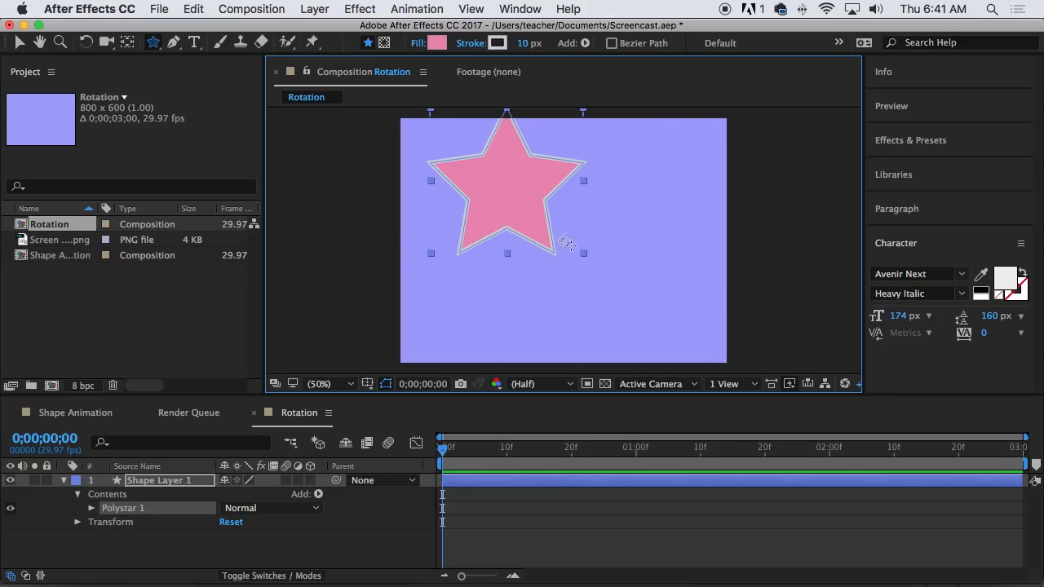
{"action": "mouse_move", "coordinate": [567, 239]}
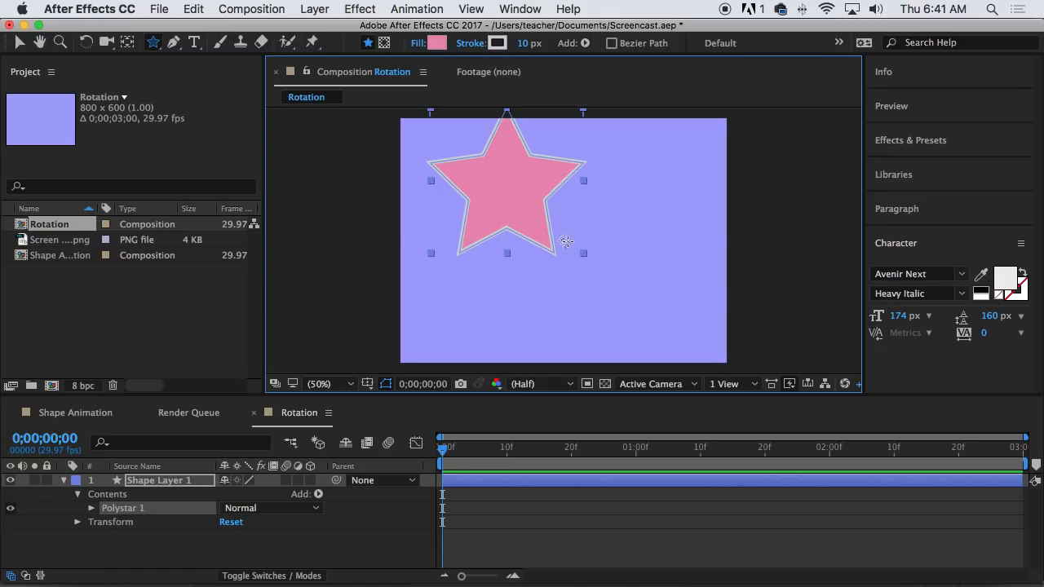
{"action": "mouse_move", "coordinate": [436, 204]}
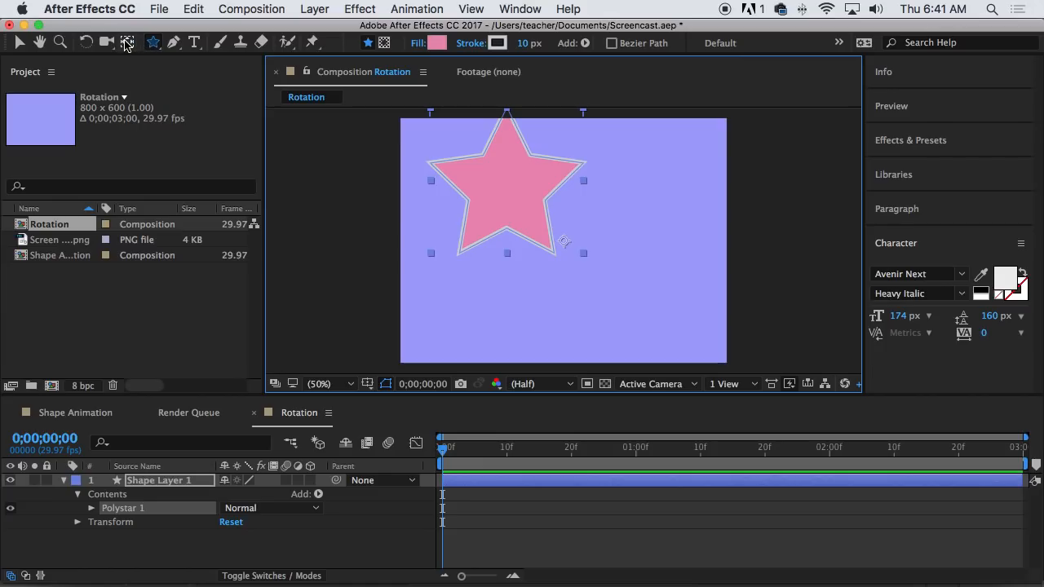
{"action": "mouse_move", "coordinate": [127, 42]}
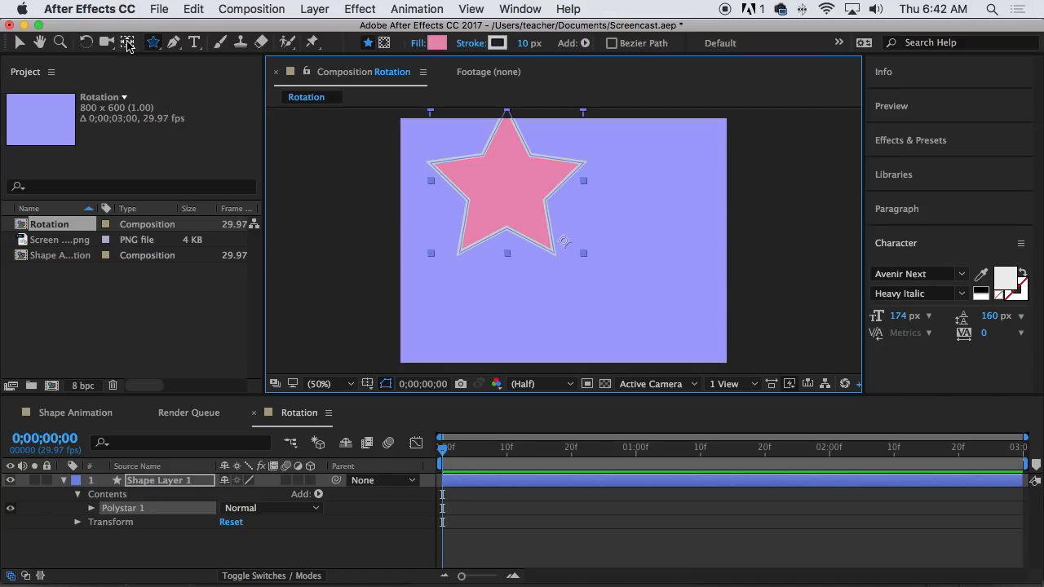
Step: Drag the star with the Selection tool to roughly the centre of the Rotation frame
{"action": "left_click", "coordinate": [19, 42]}
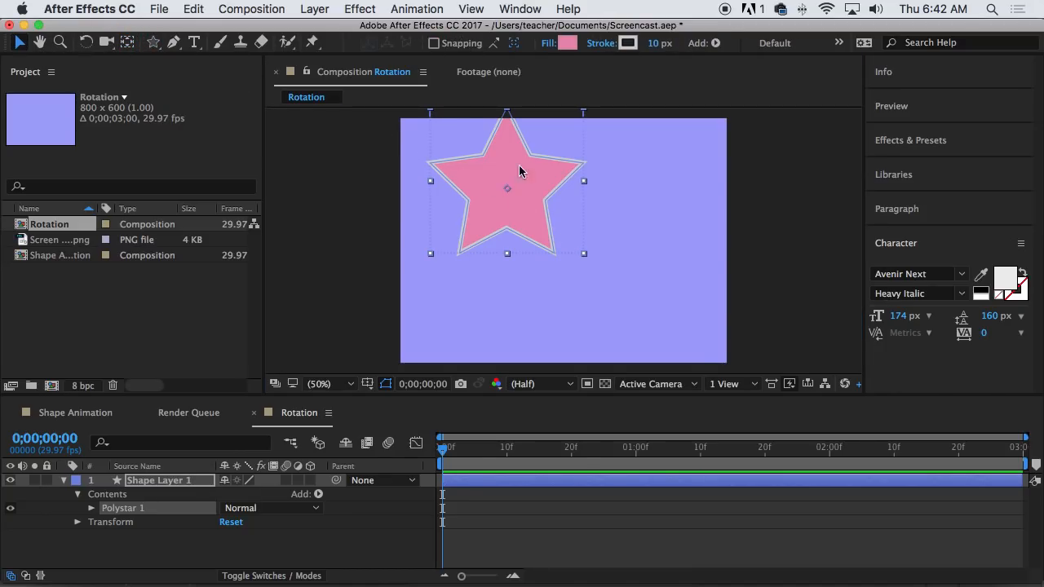
{"action": "left_click_drag", "start_coordinate": [507, 184], "coordinate": [561, 200]}
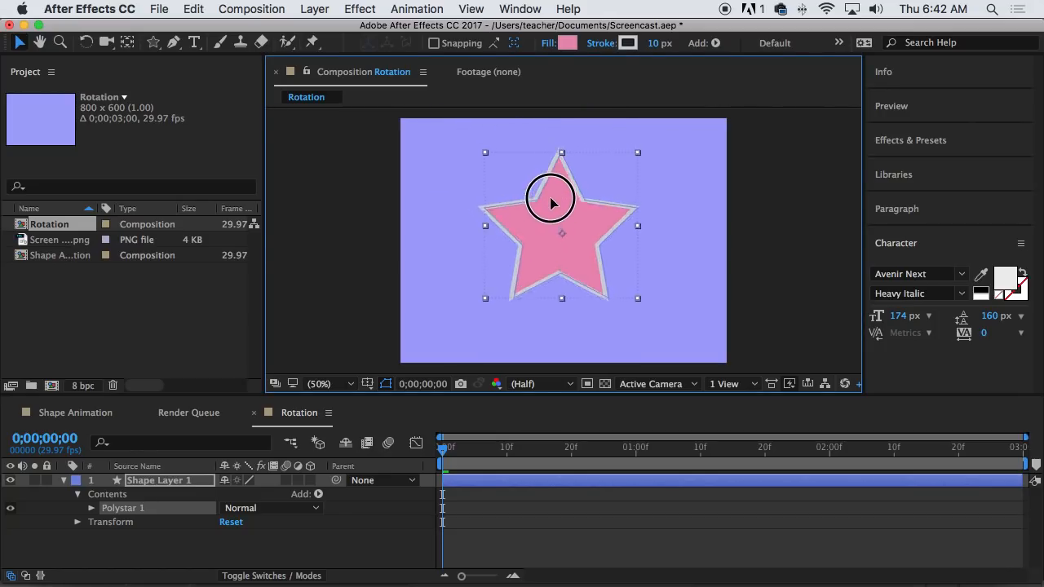
{"action": "left_click_drag", "start_coordinate": [551, 200], "coordinate": [550, 216]}
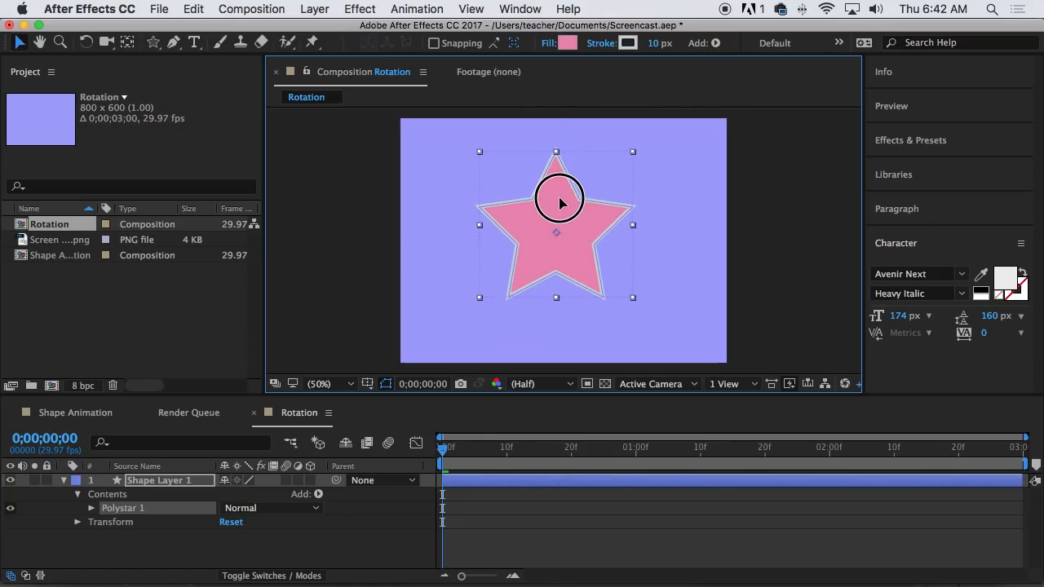
{"action": "left_click", "coordinate": [521, 9]}
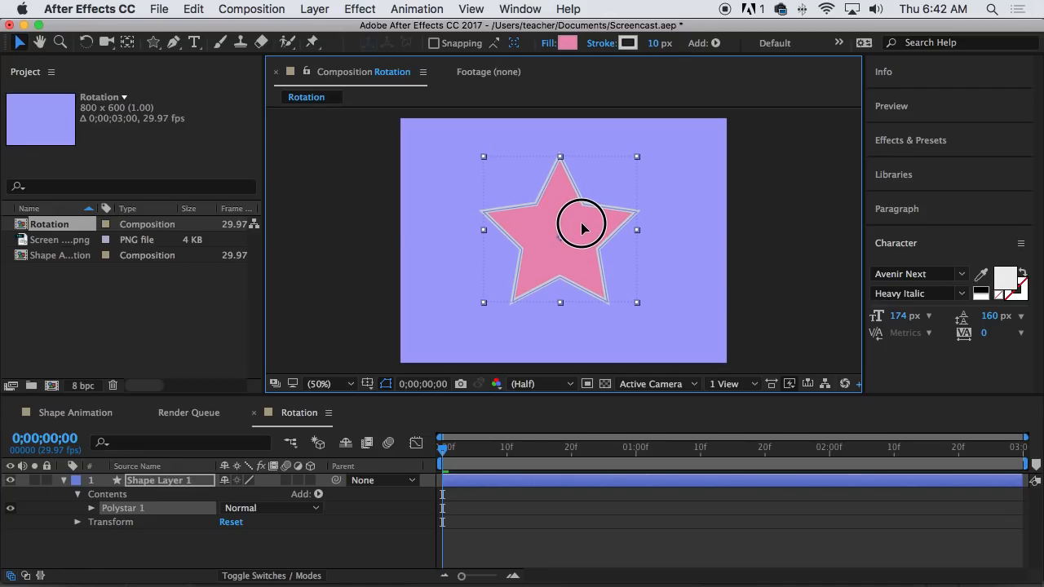
{"action": "mouse_move", "coordinate": [400, 174]}
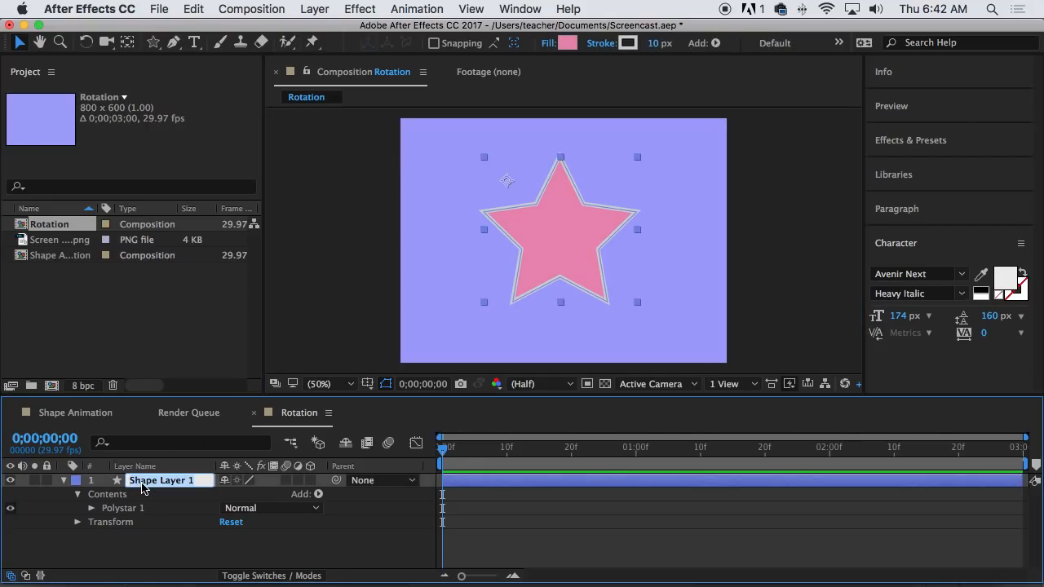
Step: Rename the star shape layer to Star
{"action": "type", "text": "Star"}
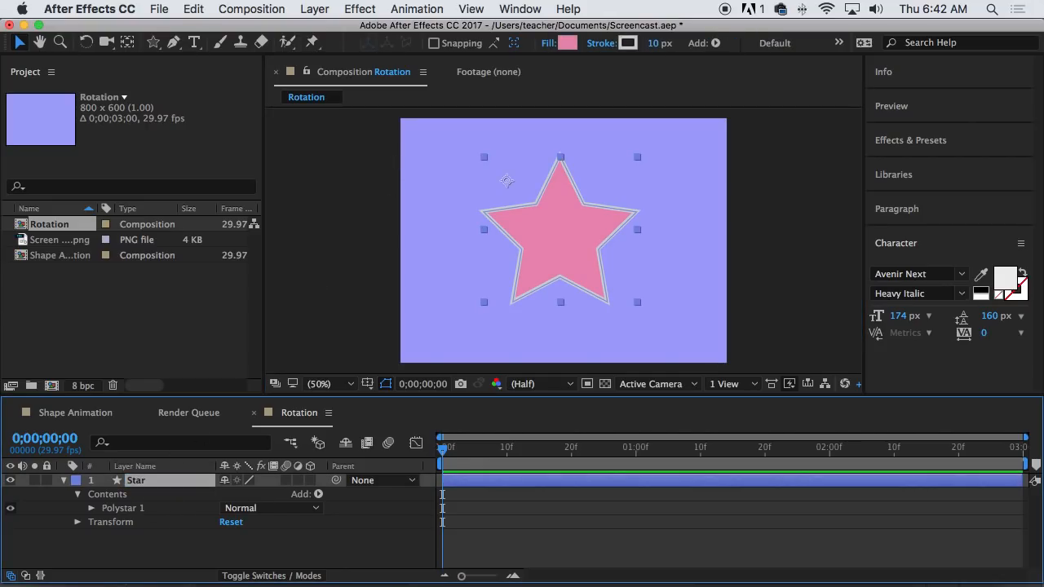
{"action": "left_click", "coordinate": [78, 494]}
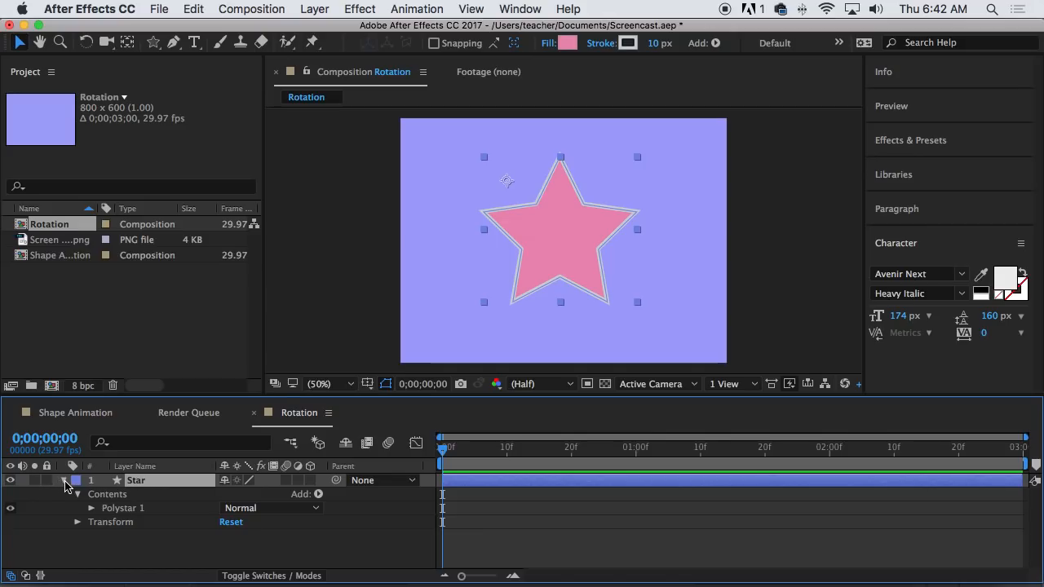
{"action": "left_click", "coordinate": [64, 480]}
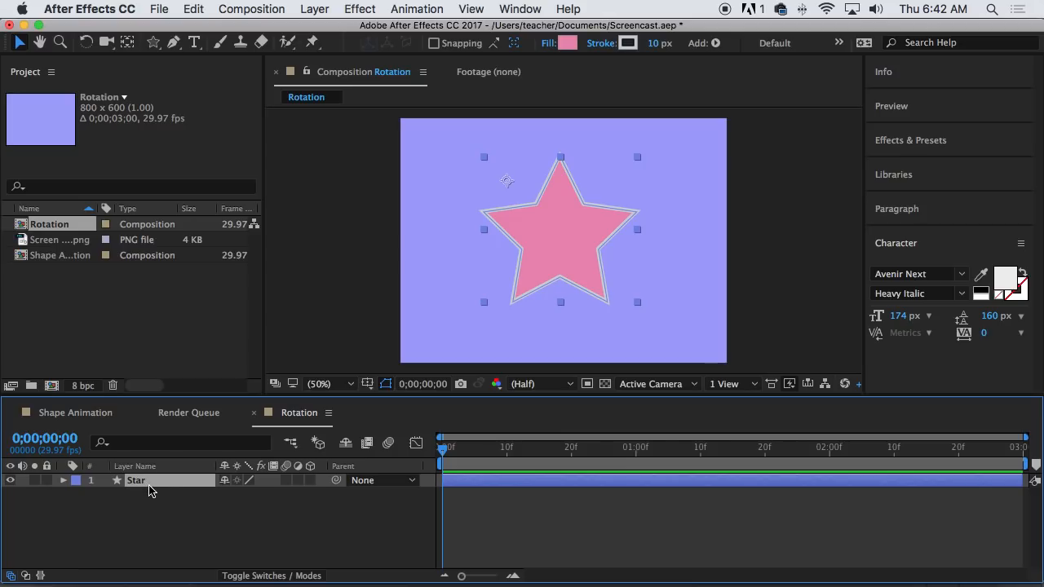
{"action": "mouse_move", "coordinate": [178, 467]}
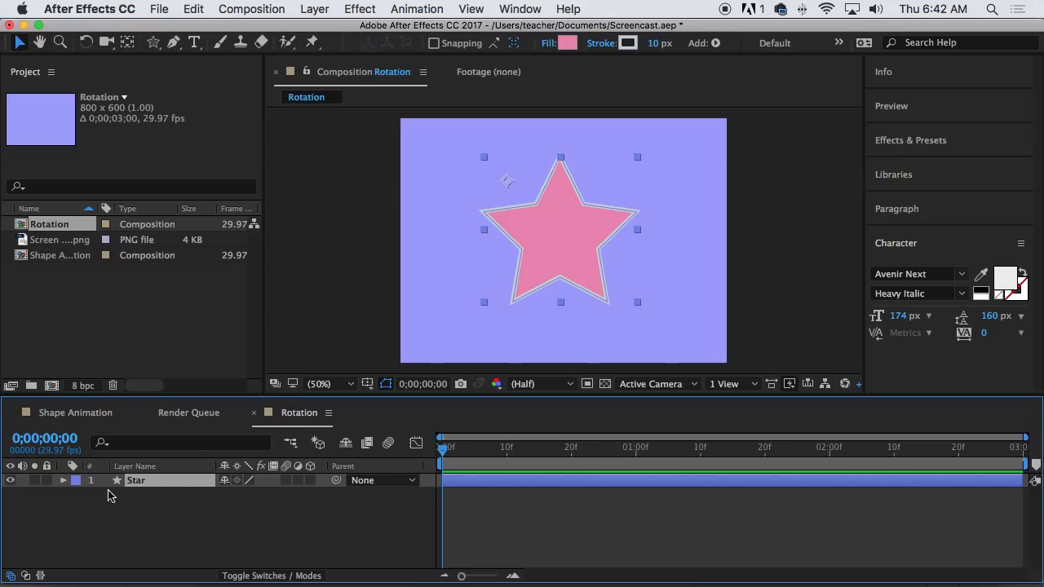
{"action": "left_click", "coordinate": [63, 480]}
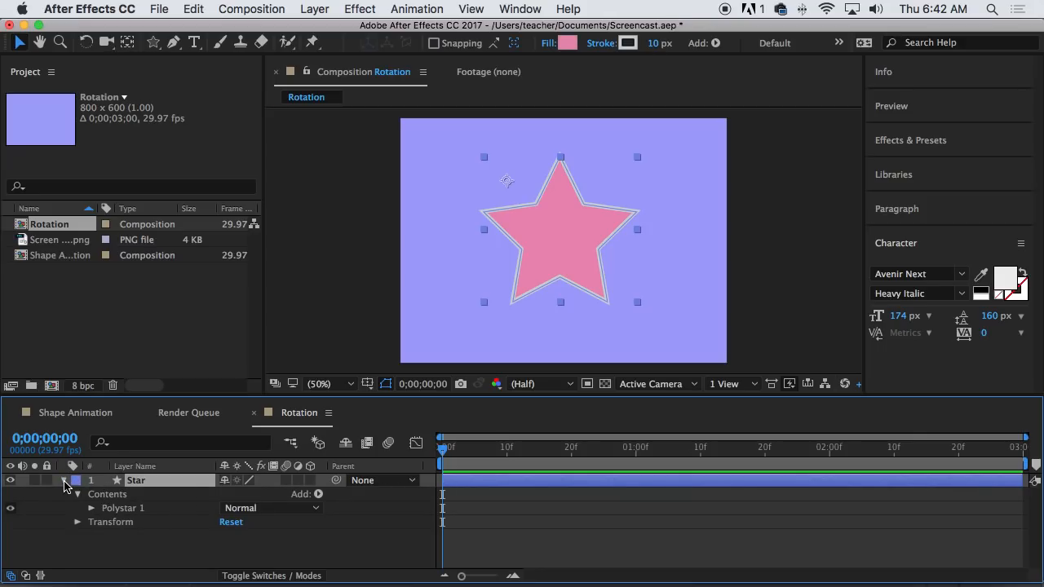
{"action": "left_click", "coordinate": [64, 479]}
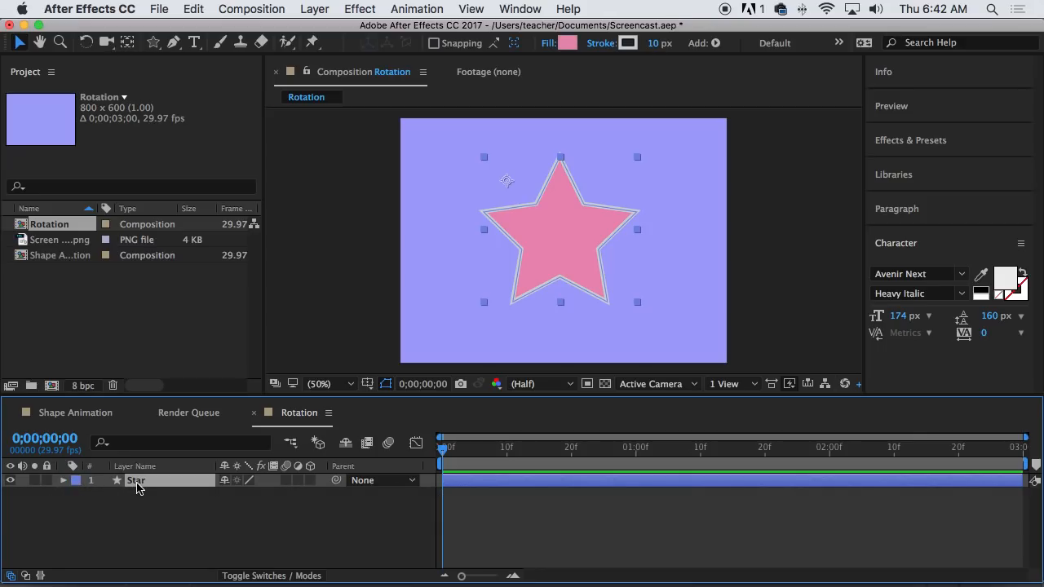
{"action": "left_click", "coordinate": [63, 480]}
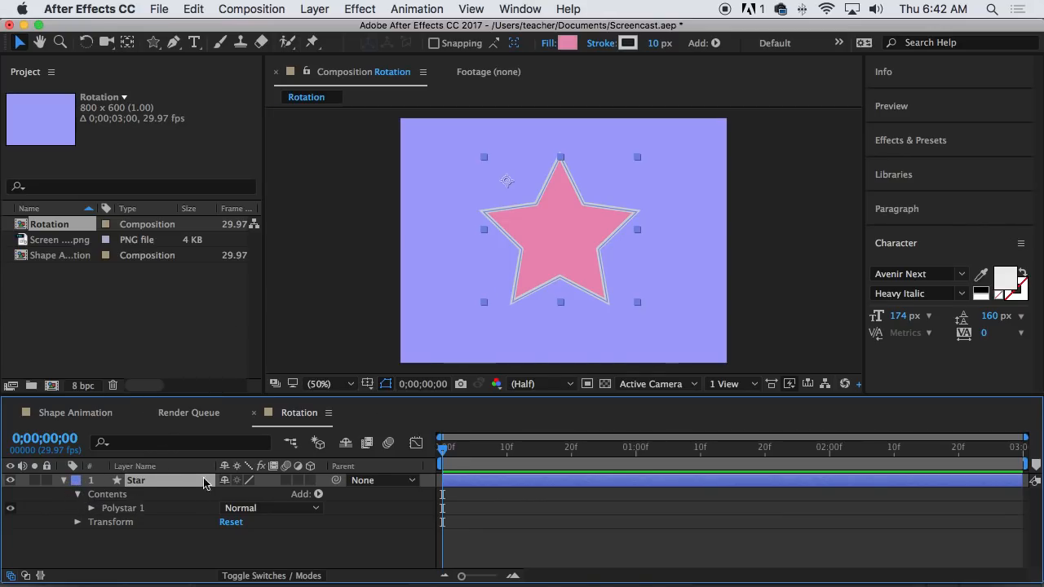
{"action": "mouse_move", "coordinate": [98, 516]}
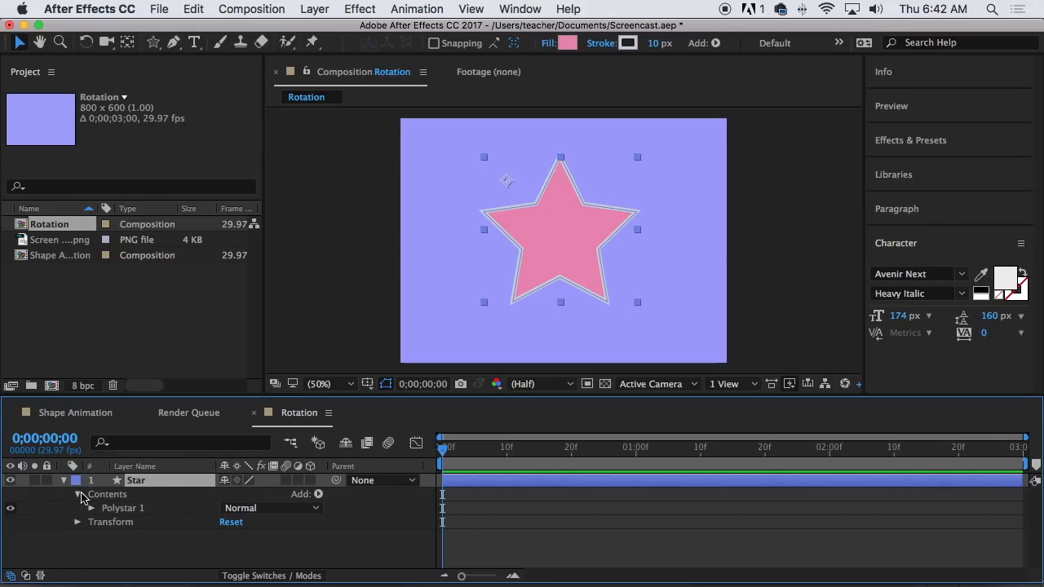
Step: Inspect the star's path, stroke, fill and transform groups in the timeline
{"action": "left_click", "coordinate": [78, 494]}
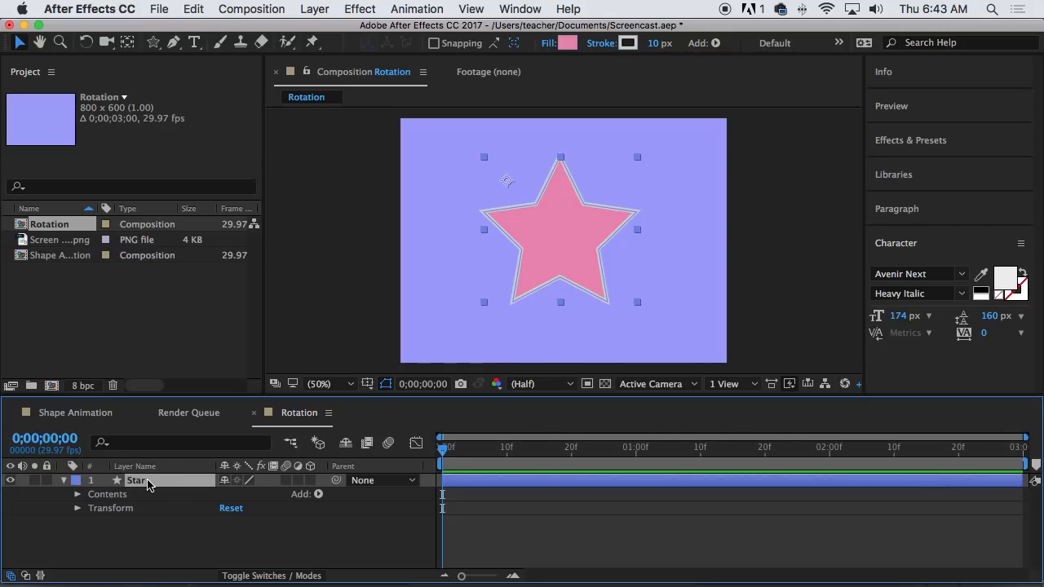
{"action": "mouse_move", "coordinate": [89, 502]}
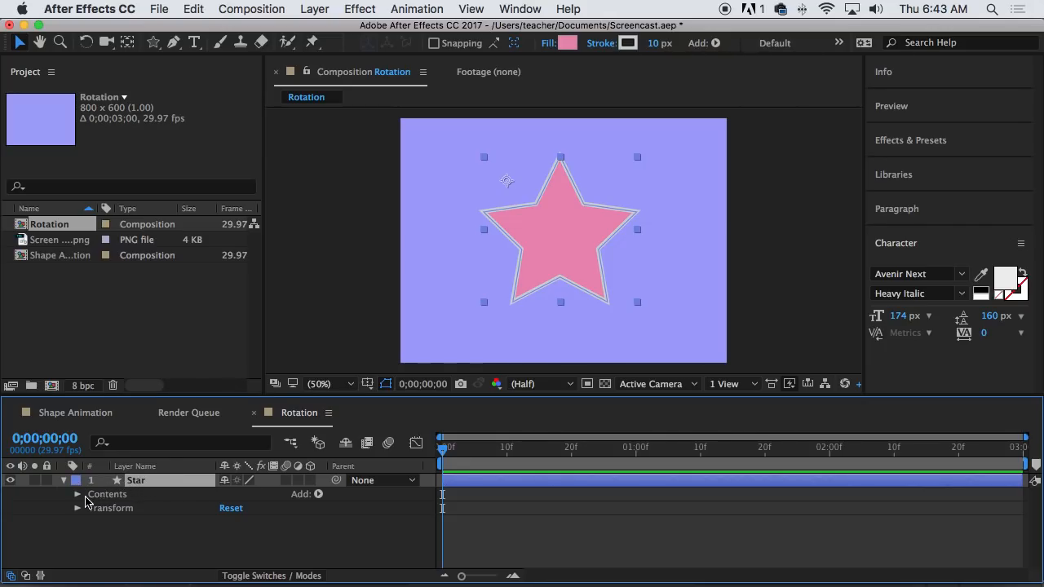
{"action": "left_click", "coordinate": [77, 495]}
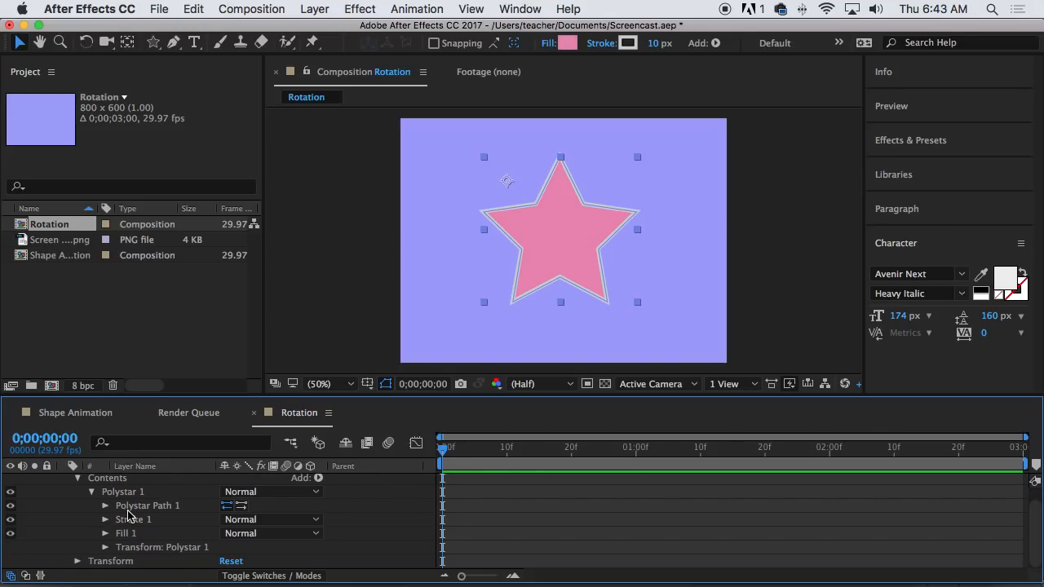
{"action": "left_click", "coordinate": [271, 491]}
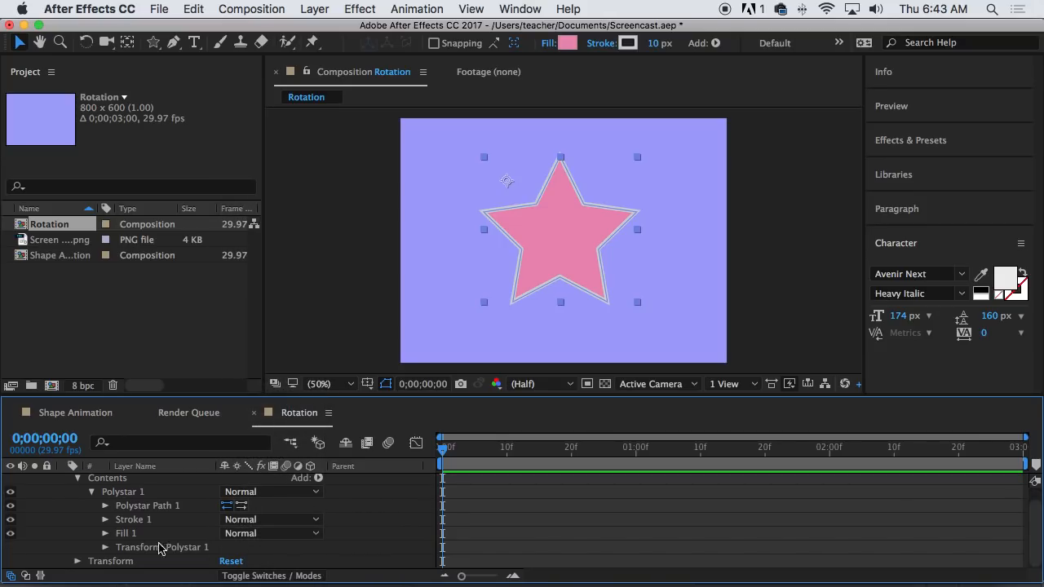
{"action": "left_click", "coordinate": [105, 547]}
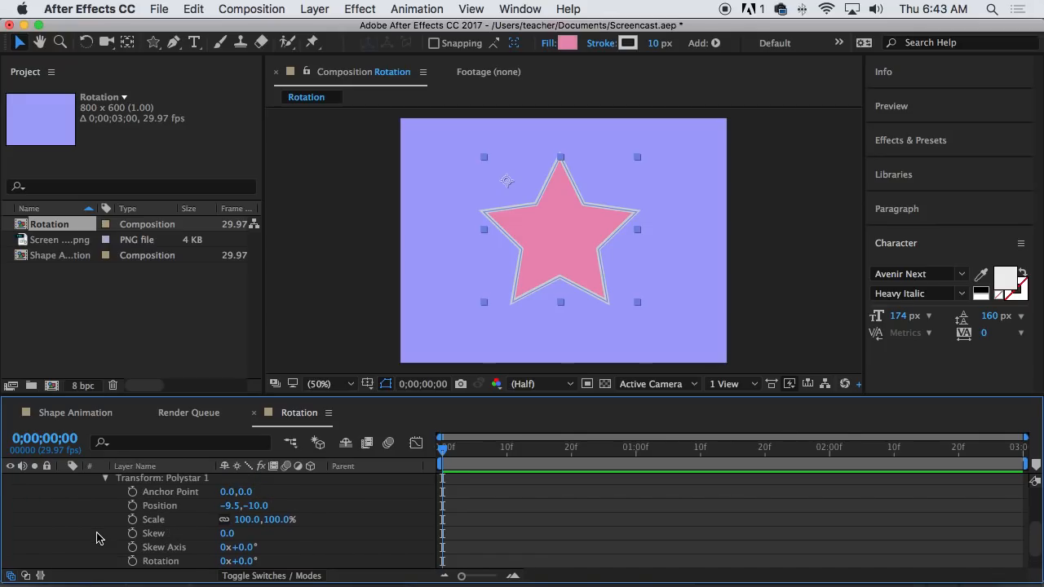
{"action": "scroll", "scroll_direction": "down", "scroll_amount": 3}
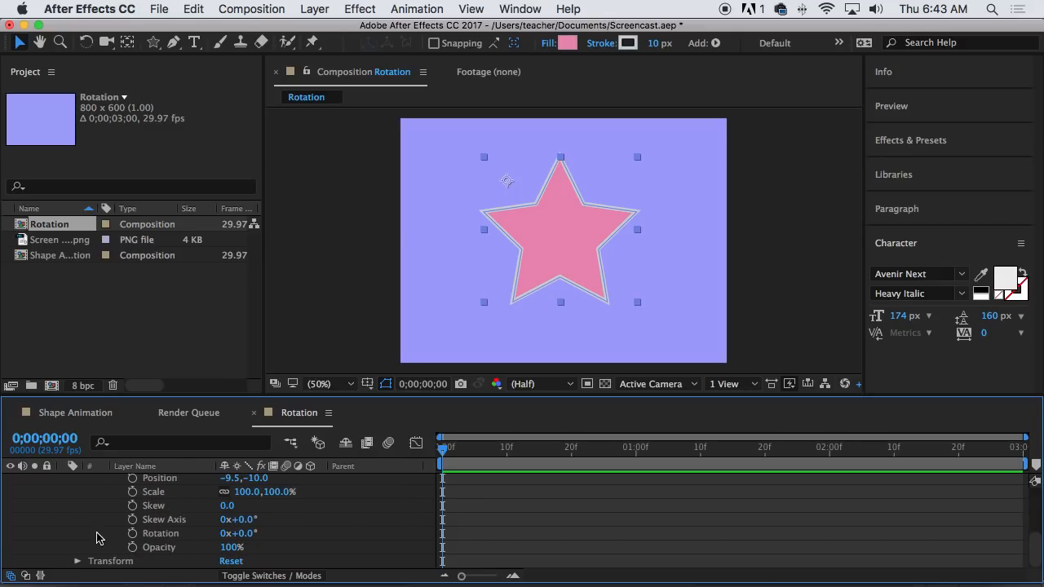
{"action": "left_click", "coordinate": [78, 491]}
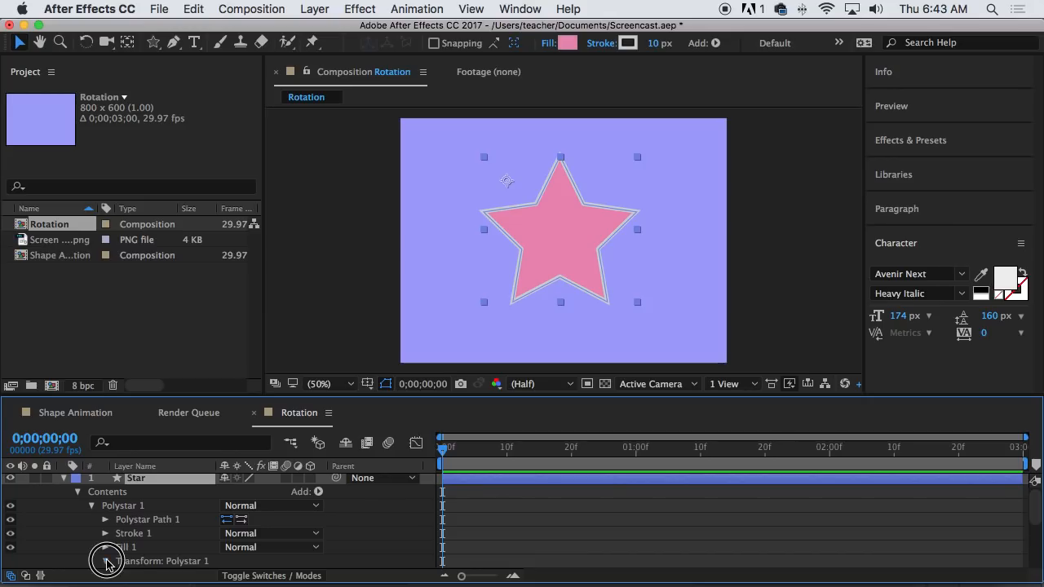
{"action": "left_click", "coordinate": [107, 560]}
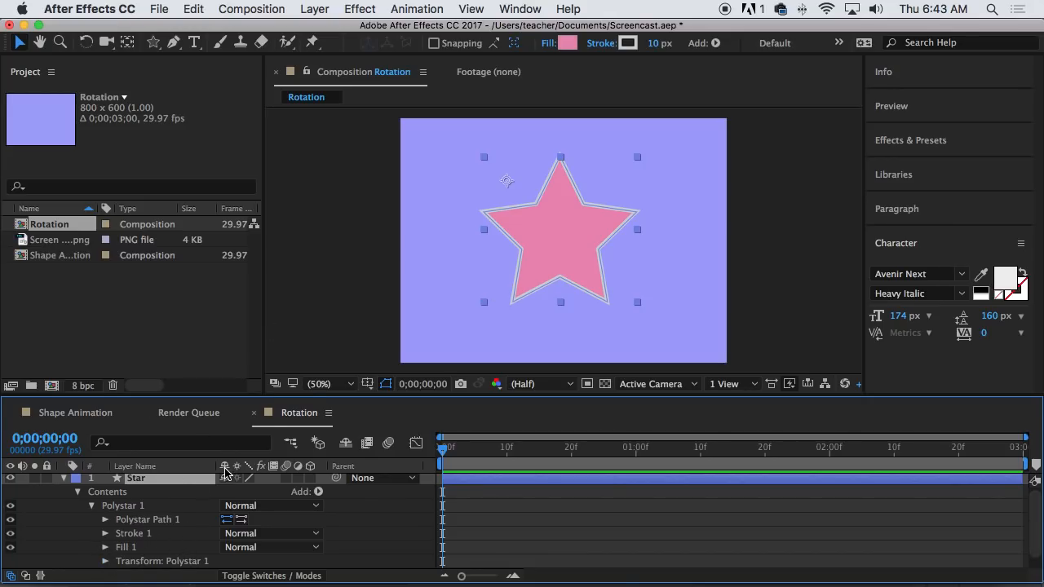
{"action": "mouse_move", "coordinate": [174, 486]}
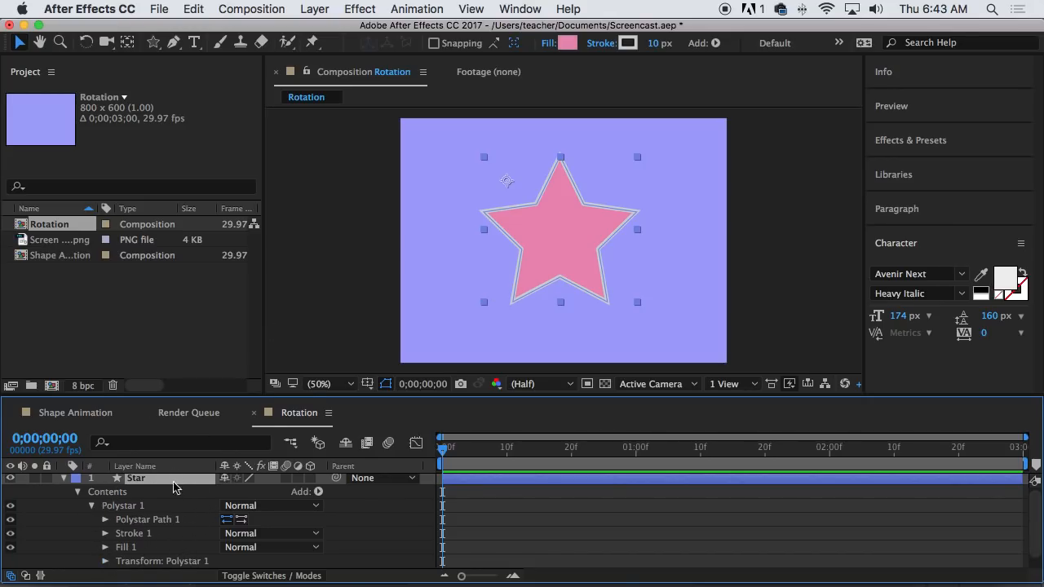
{"action": "mouse_move", "coordinate": [105, 492]}
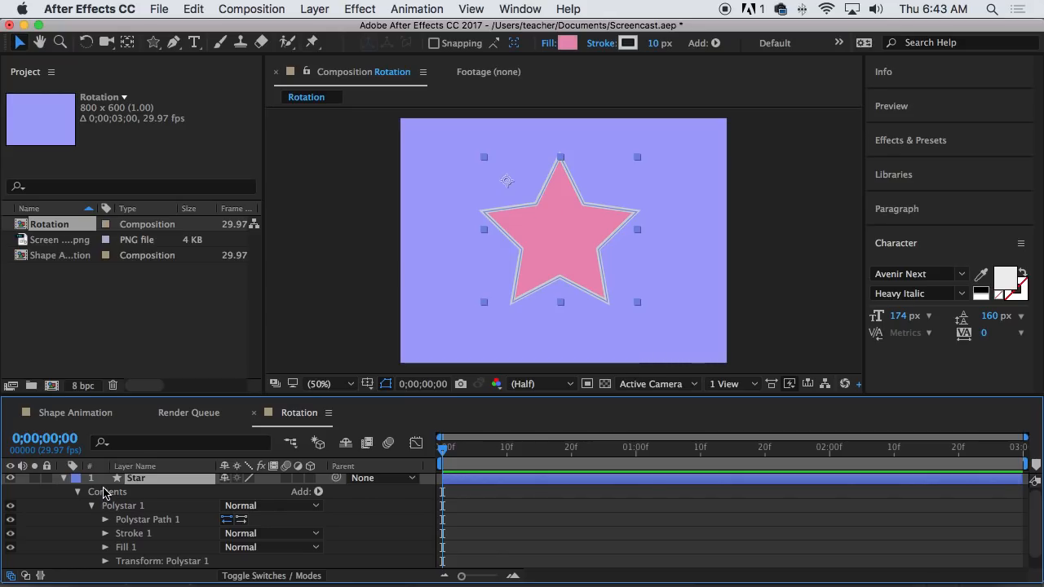
Step: Check the star's stroke settings, then fold the Star layer's properties away
{"action": "left_click", "coordinate": [62, 478]}
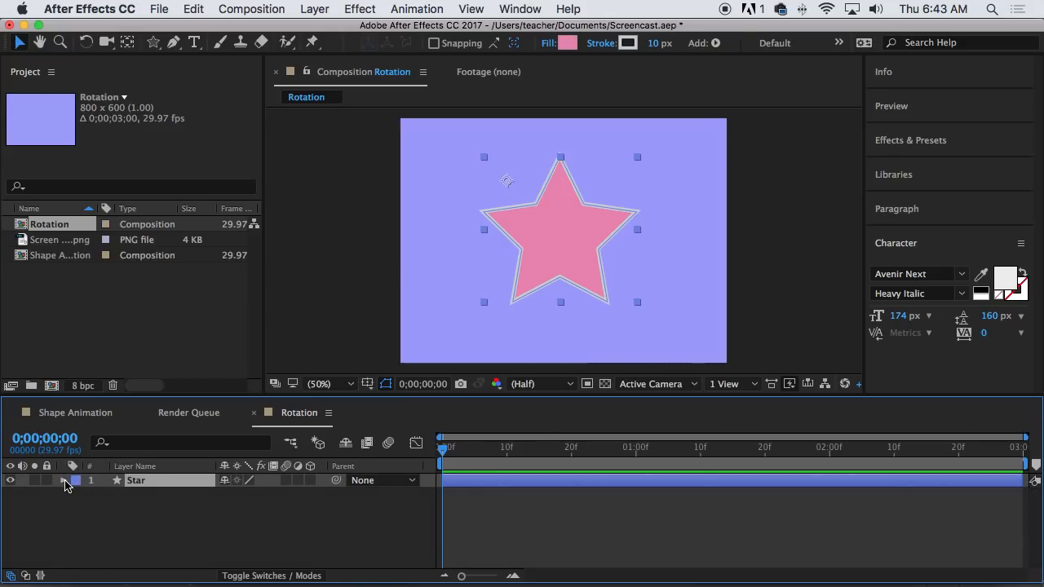
{"action": "left_click", "coordinate": [63, 480]}
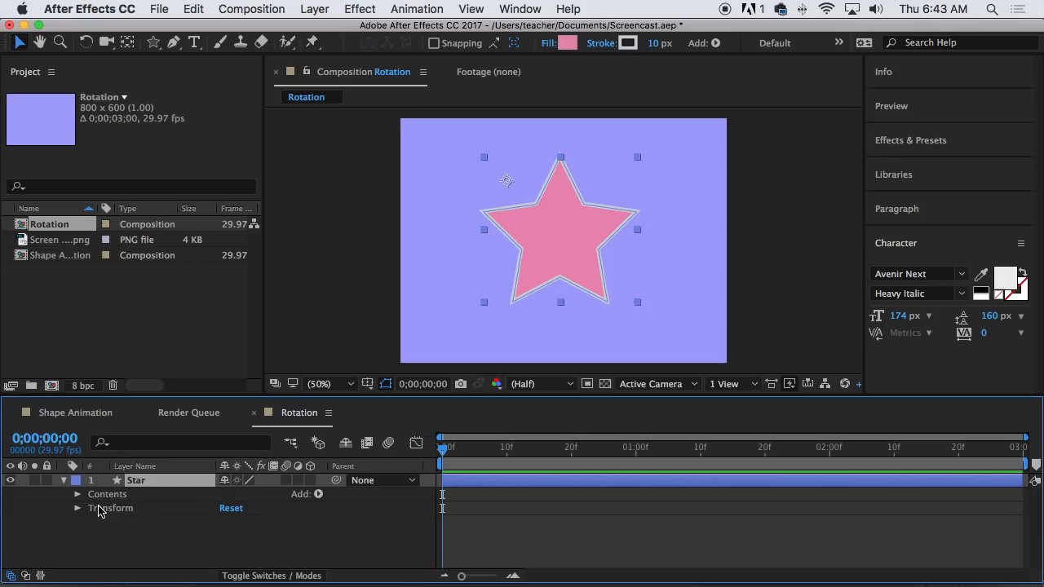
{"action": "left_click", "coordinate": [78, 493]}
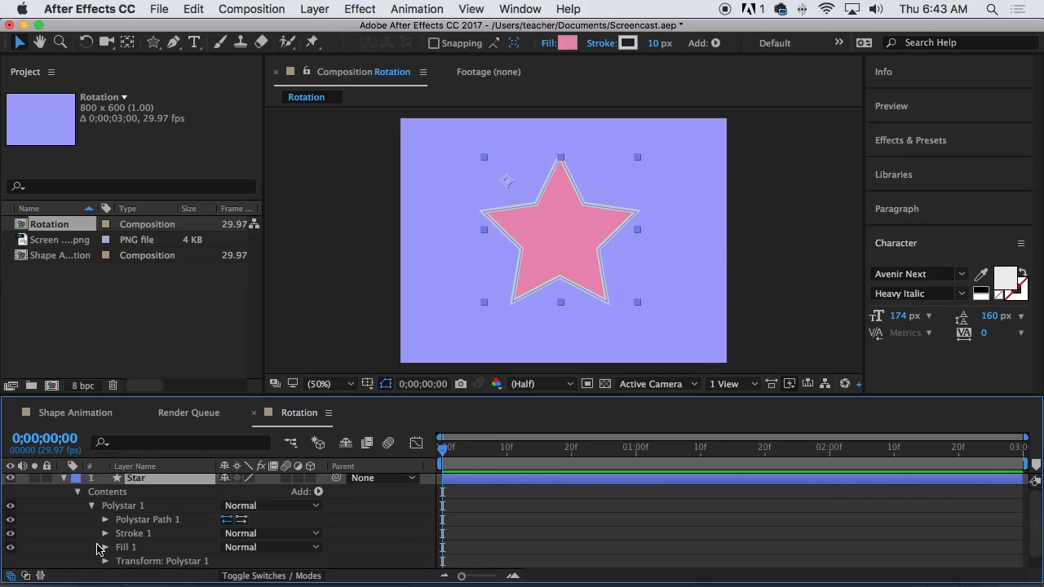
{"action": "left_click", "coordinate": [105, 533]}
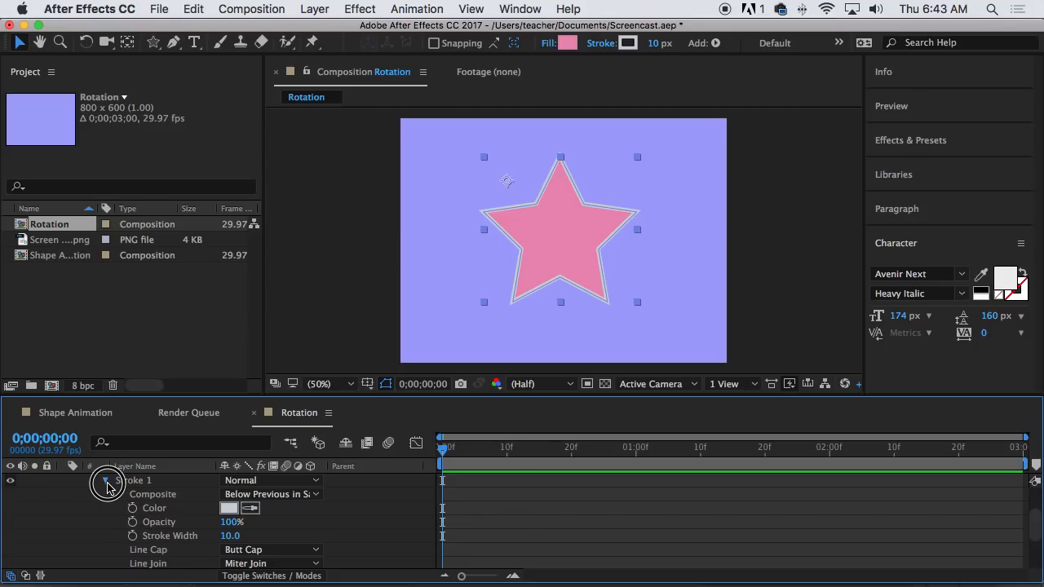
{"action": "left_click", "coordinate": [106, 481]}
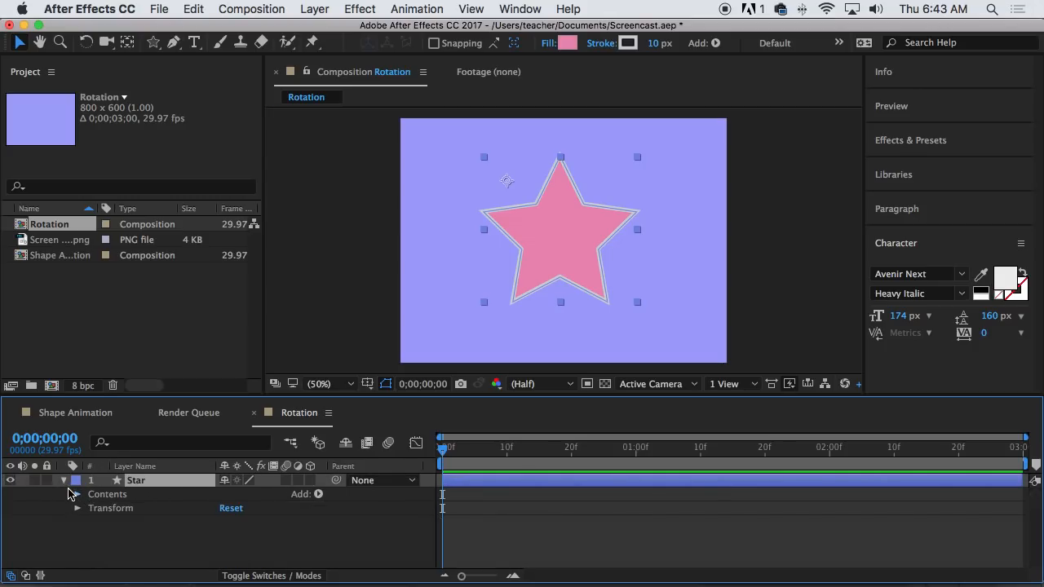
{"action": "left_click", "coordinate": [63, 479]}
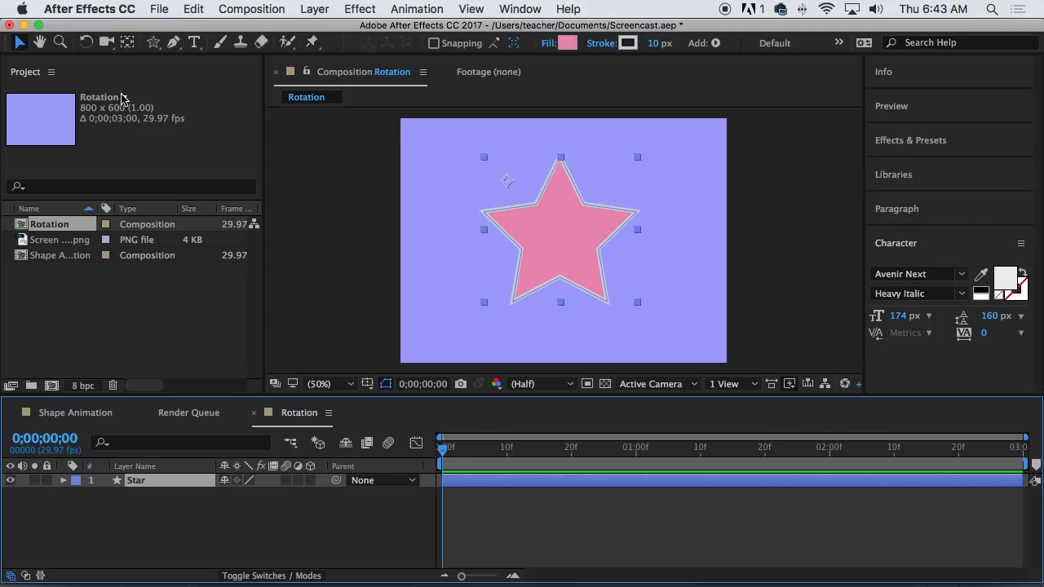
{"action": "mouse_move", "coordinate": [127, 42]}
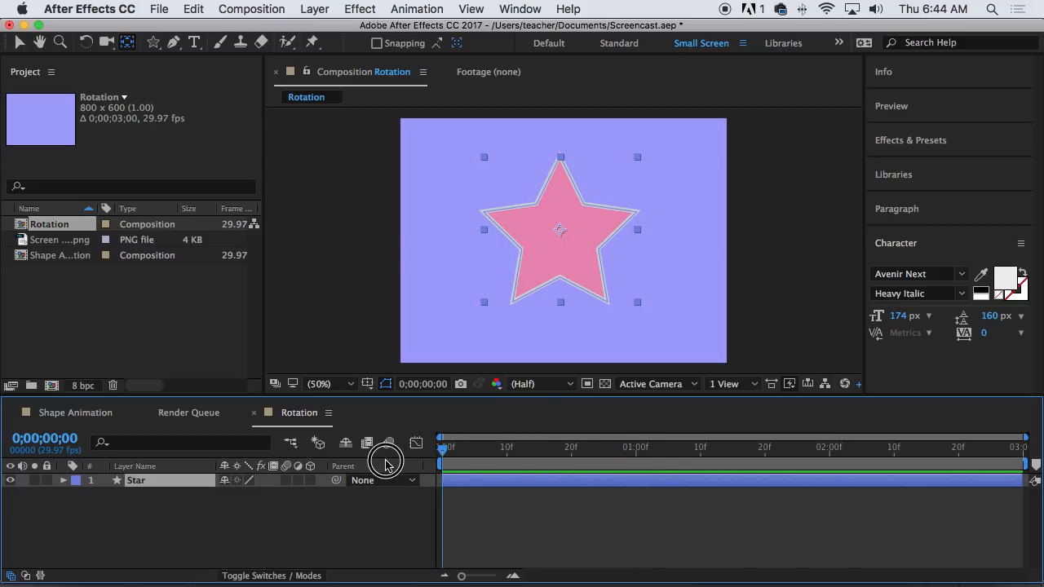
{"action": "mouse_move", "coordinate": [387, 465]}
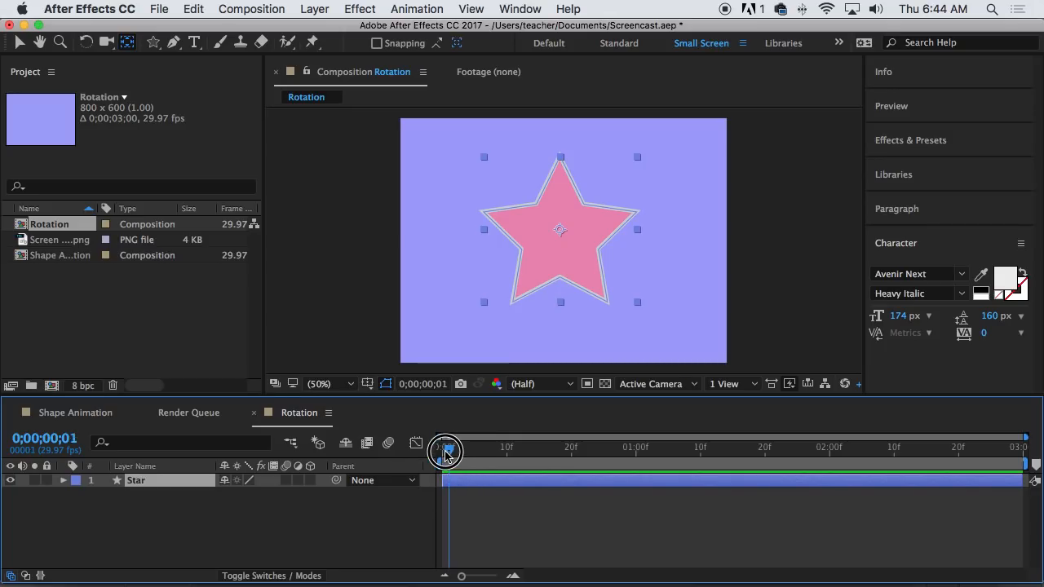
Step: Keyframe the Star layer's Rotation at 0 s, 1 s, 2 s and 3 s, all 0°
{"action": "left_click_drag", "start_coordinate": [446, 451], "coordinate": [440, 451]}
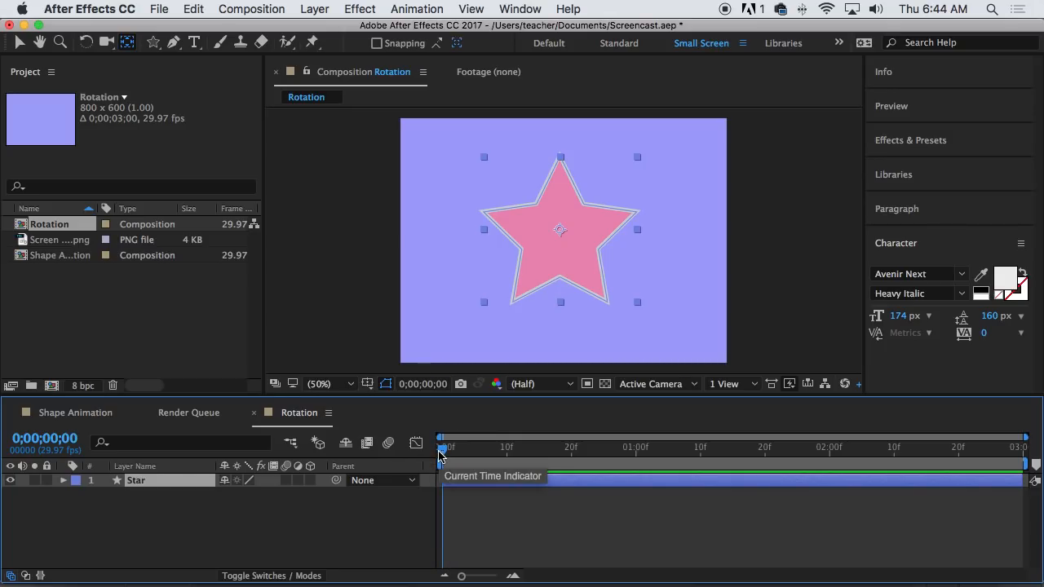
{"action": "left_click", "coordinate": [62, 480]}
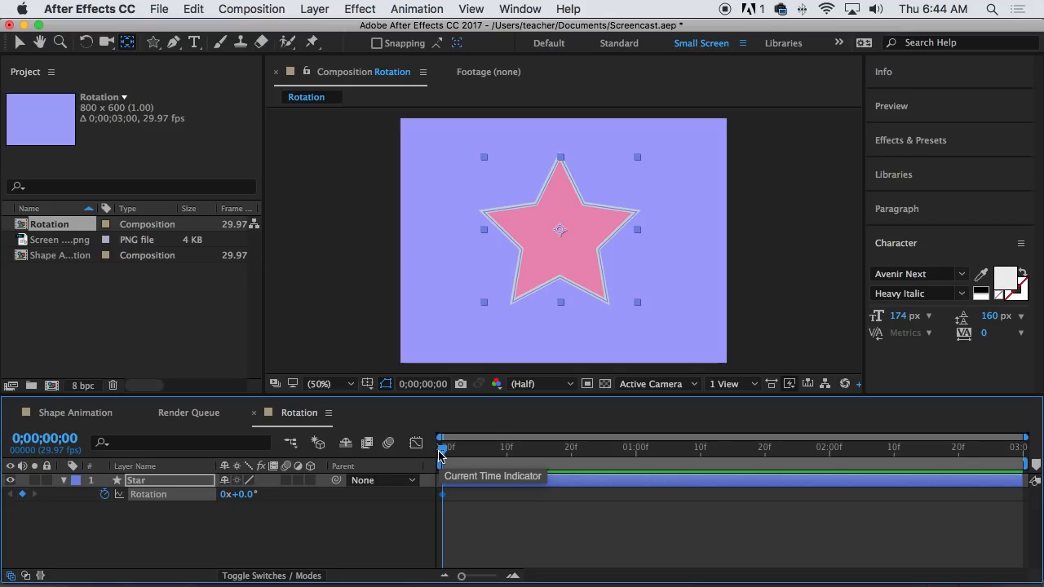
{"action": "left_click_drag", "start_coordinate": [441, 447], "coordinate": [638, 447]}
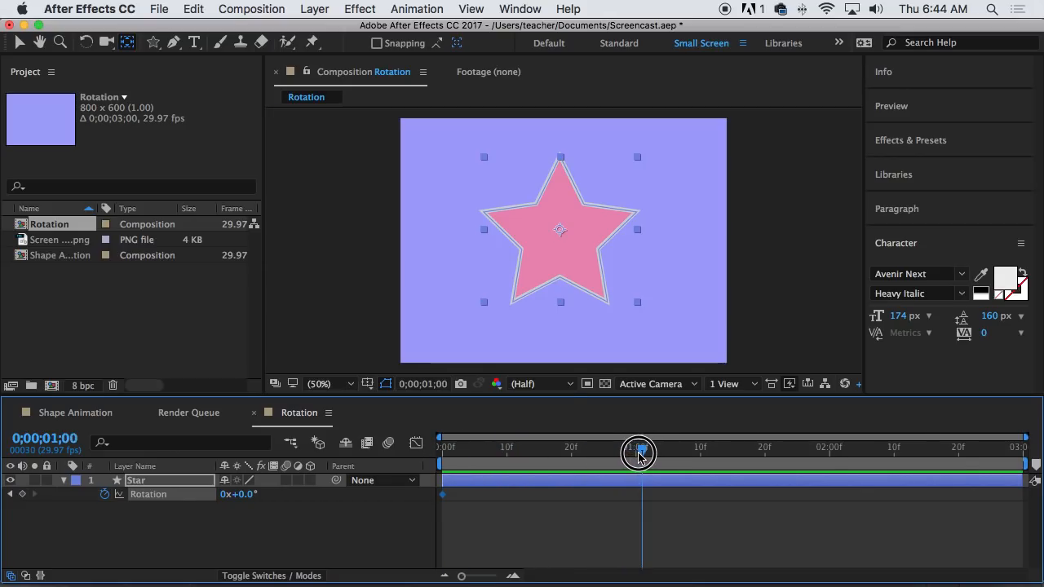
{"action": "mouse_move", "coordinate": [638, 454]}
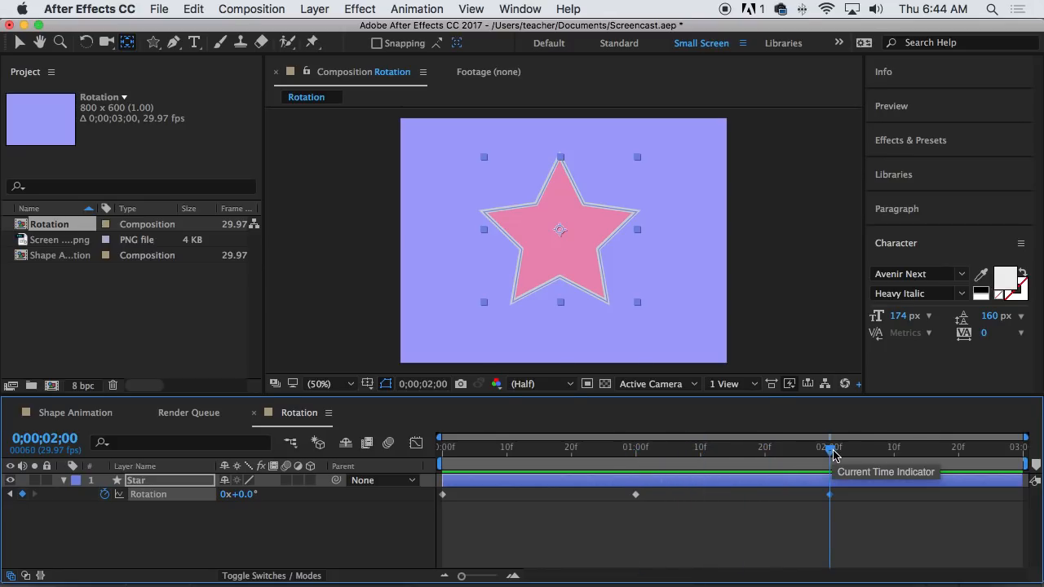
{"action": "left_click_drag", "start_coordinate": [830, 447], "coordinate": [1020, 447]}
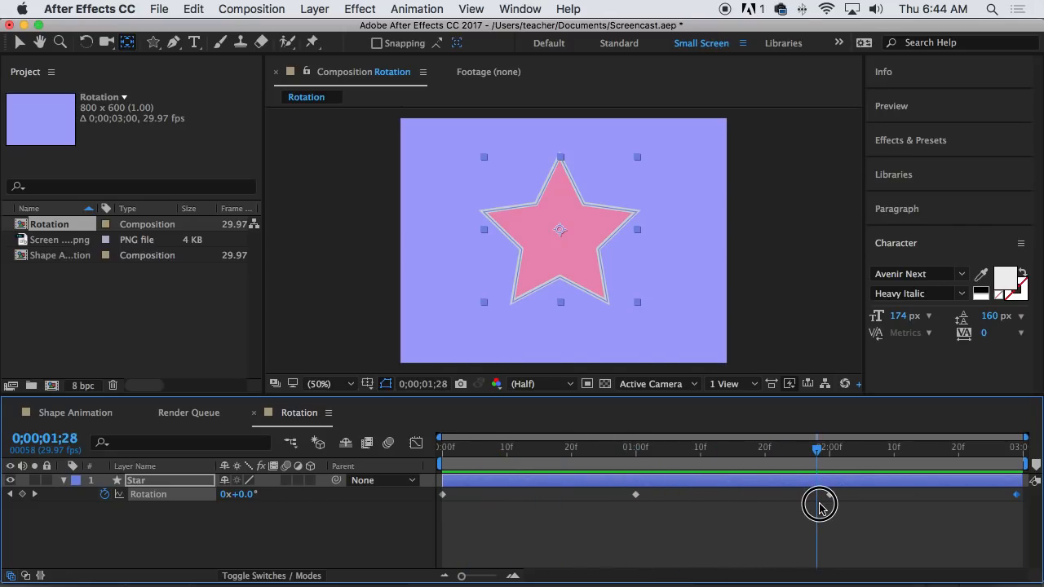
{"action": "left_click_drag", "start_coordinate": [820, 503], "coordinate": [610, 488]}
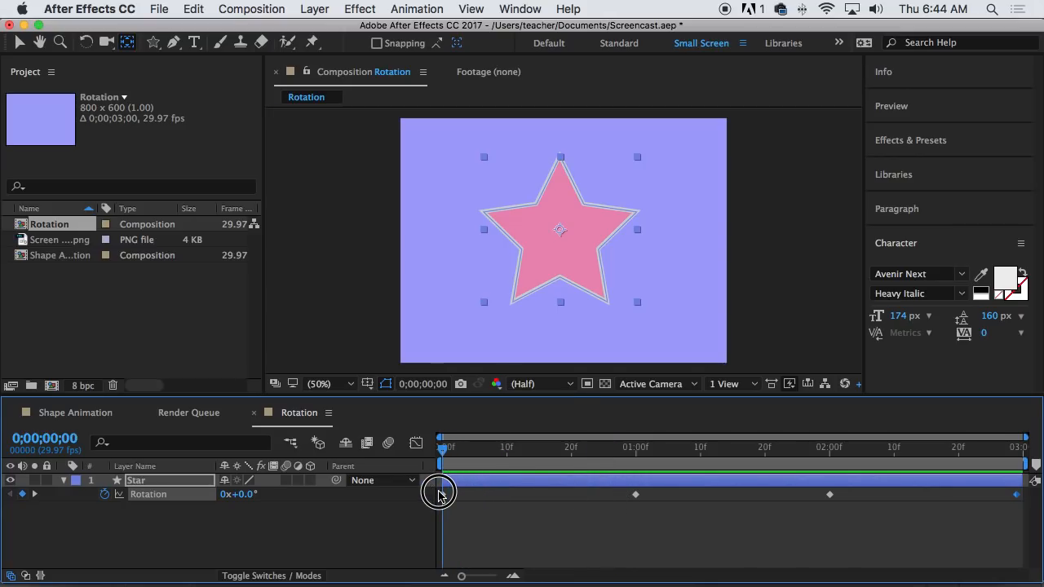
{"action": "left_click", "coordinate": [64, 480]}
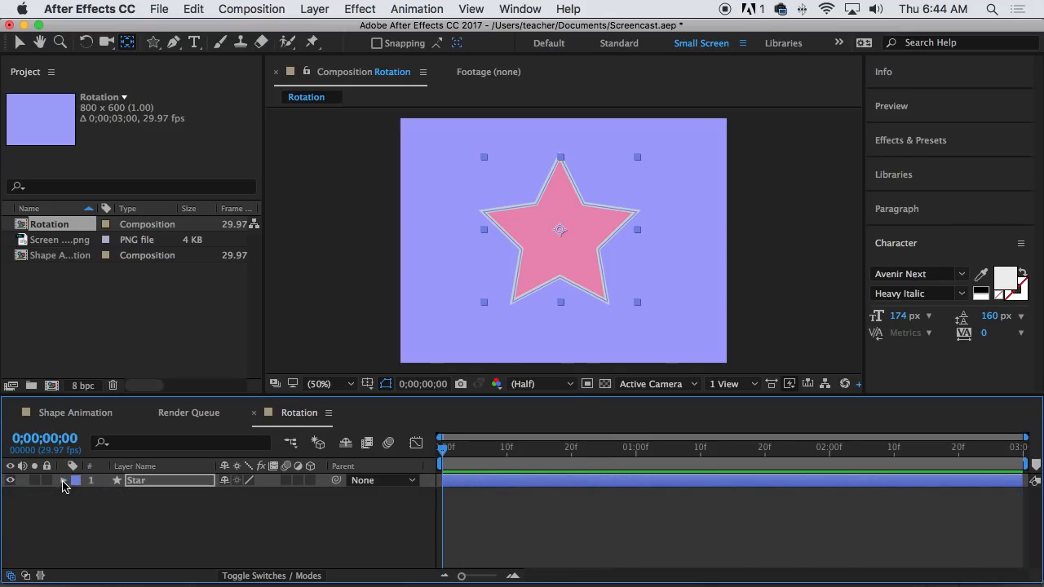
Step: Type STAR TEACHER as a new text layer over the star with the Horizontal Type tool
{"action": "left_click", "coordinate": [161, 277]}
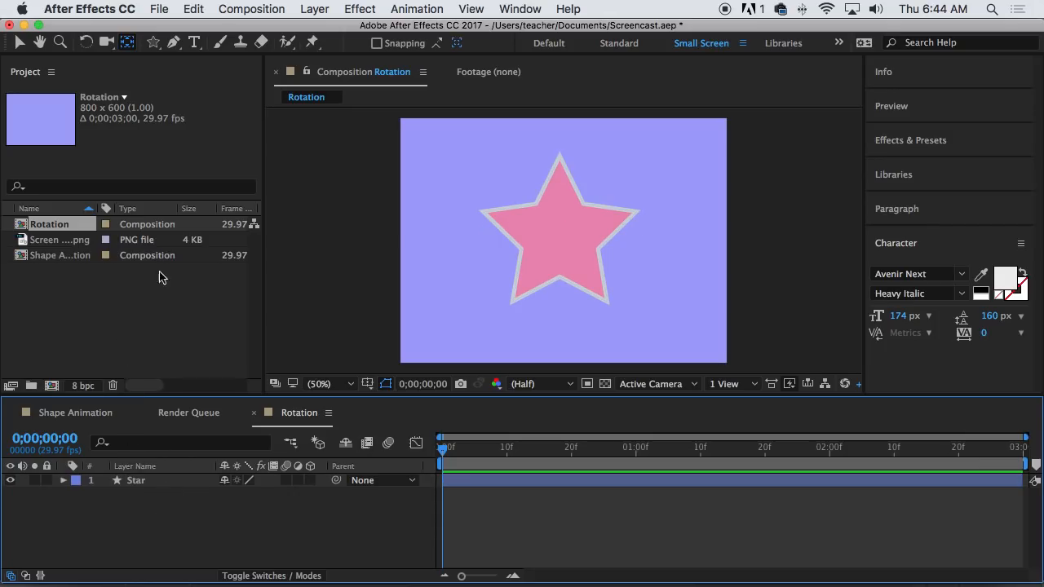
{"action": "left_click", "coordinate": [194, 43]}
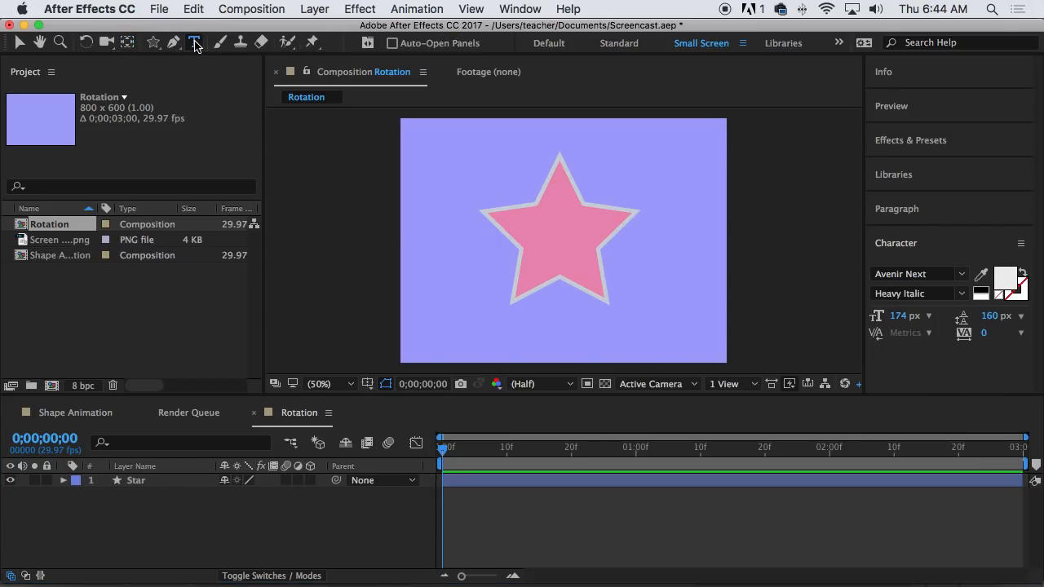
{"action": "left_click", "coordinate": [194, 42]}
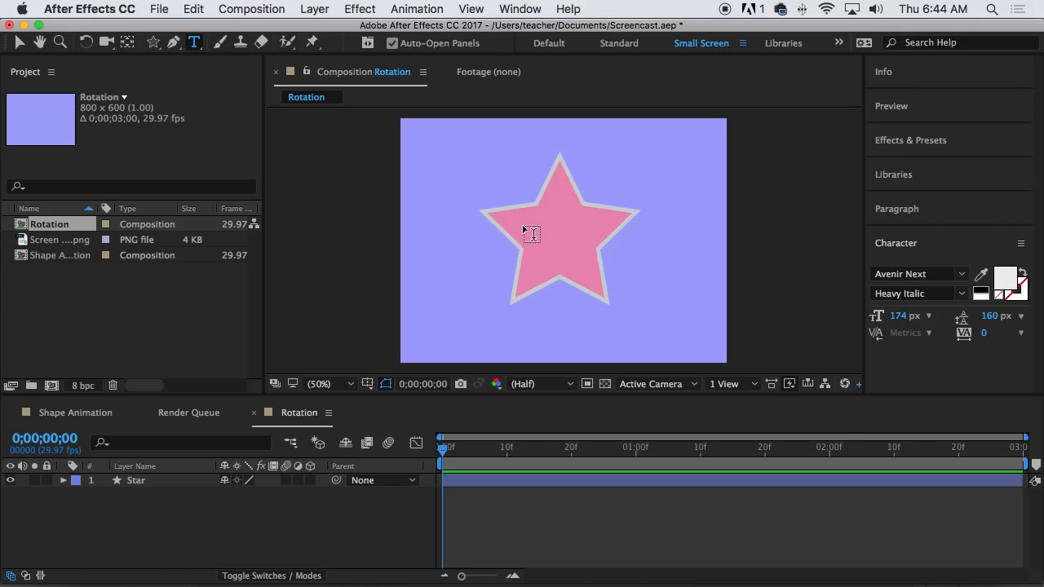
{"action": "left_click", "coordinate": [531, 234]}
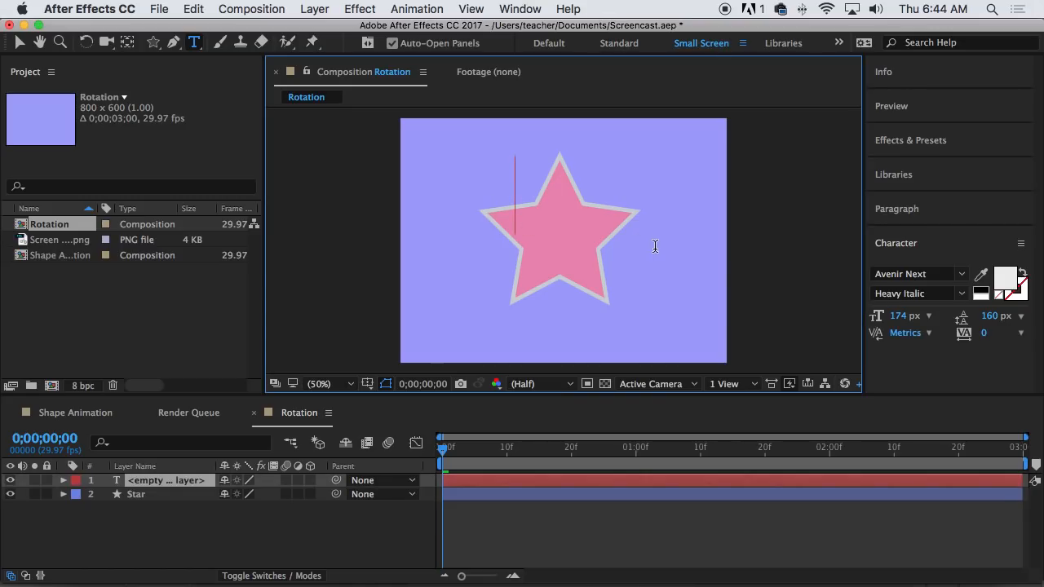
{"action": "type", "text": "s"}
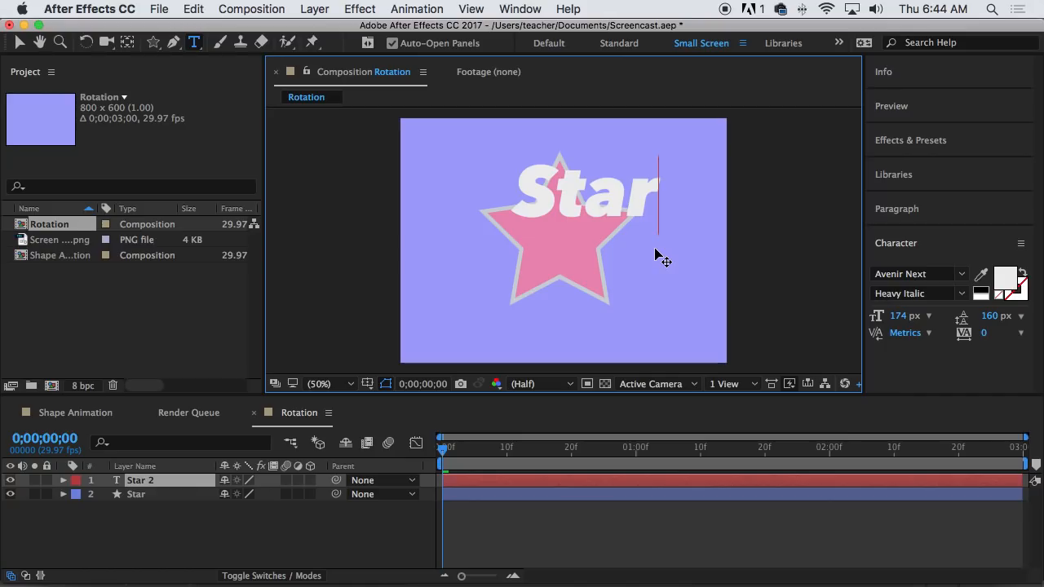
{"action": "type", "text": "ST"}
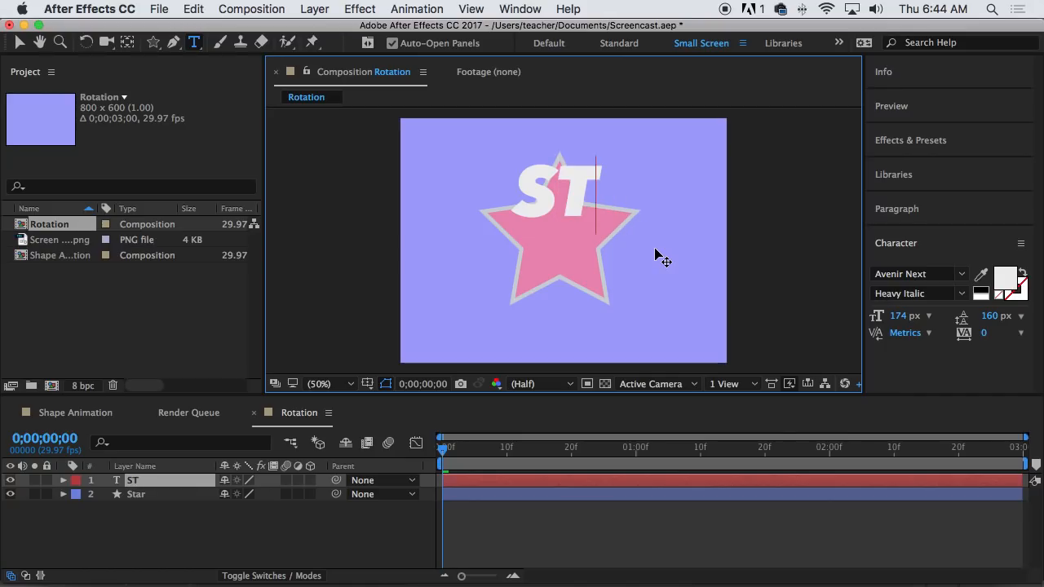
{"action": "type", "text": "AR"}
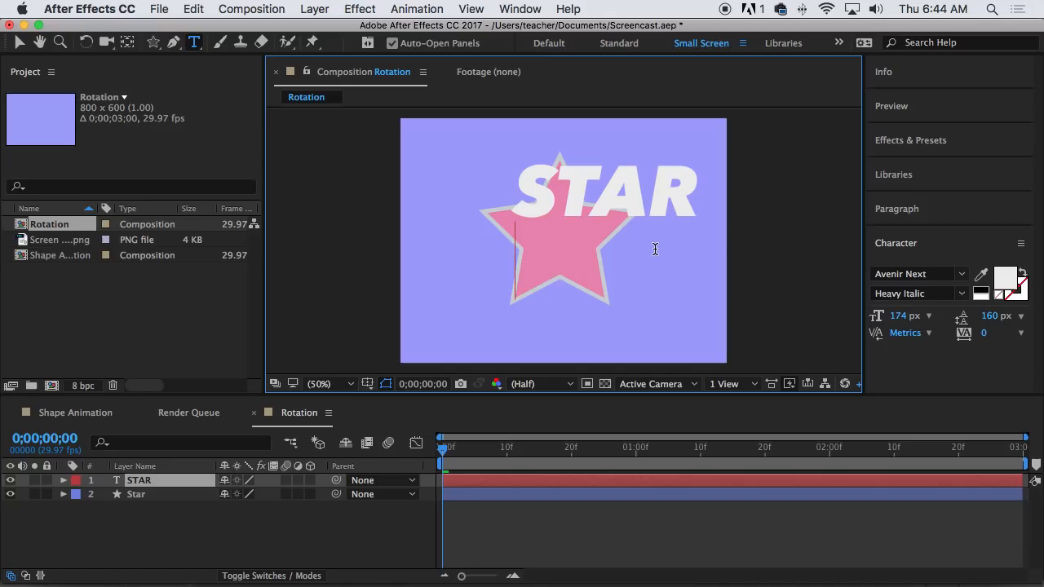
{"action": "type", "text": "TEACHER"}
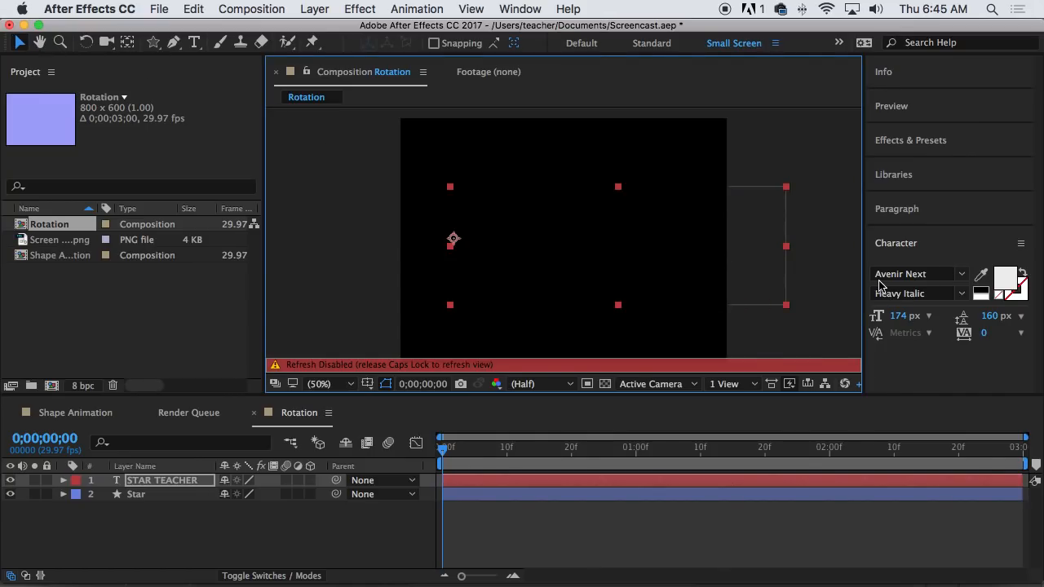
{"action": "mouse_move", "coordinate": [500, 243]}
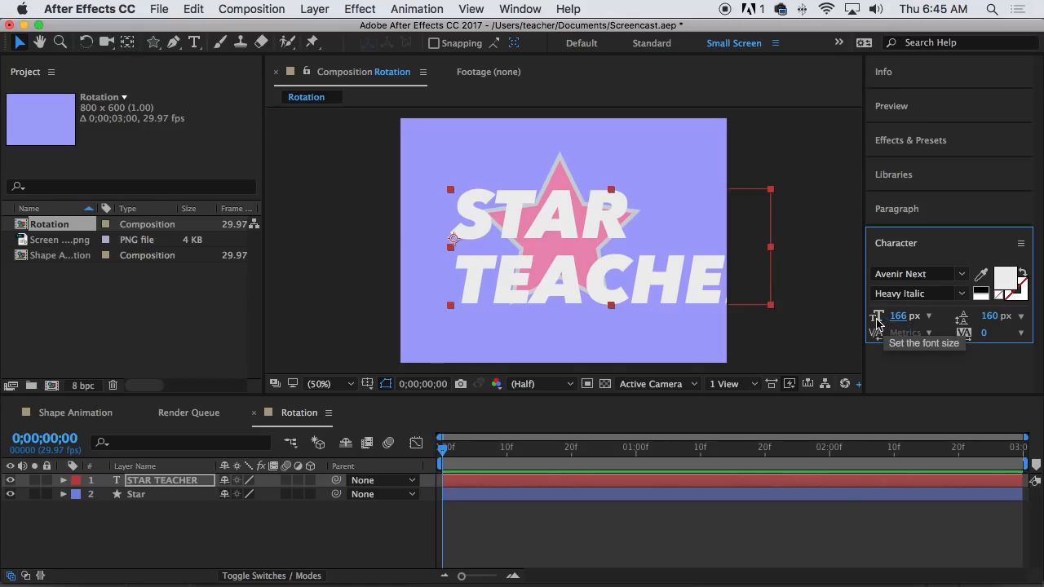
Step: Reduce the STAR TEACHER font size to 91 px and leading to 84 px
{"action": "left_click_drag", "start_coordinate": [898, 316], "coordinate": [835, 320]}
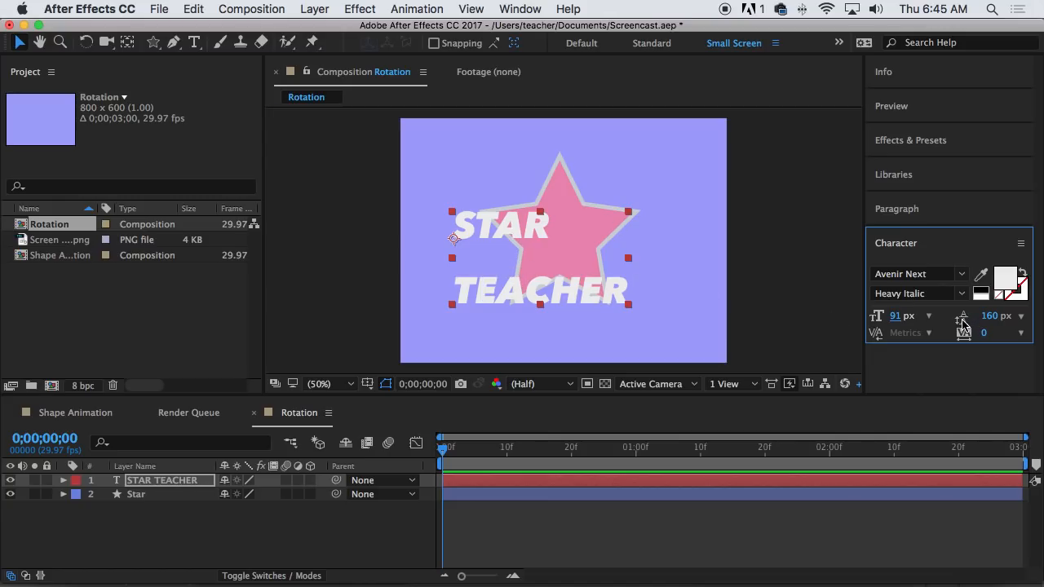
{"action": "mouse_move", "coordinate": [990, 316]}
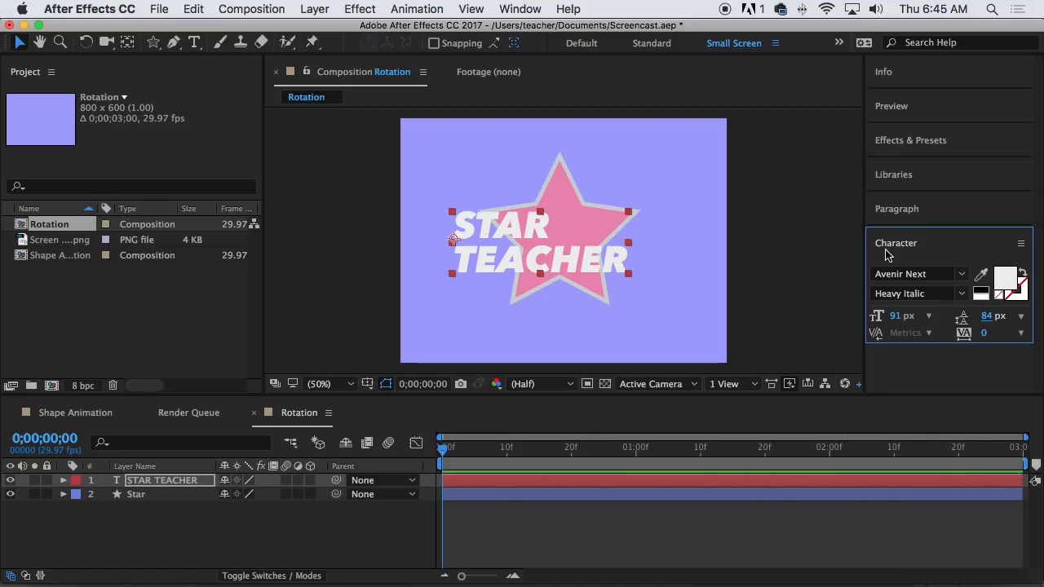
Step: Apply Center text to STAR TEACHER and place it over the star's middle
{"action": "left_click", "coordinate": [899, 237]}
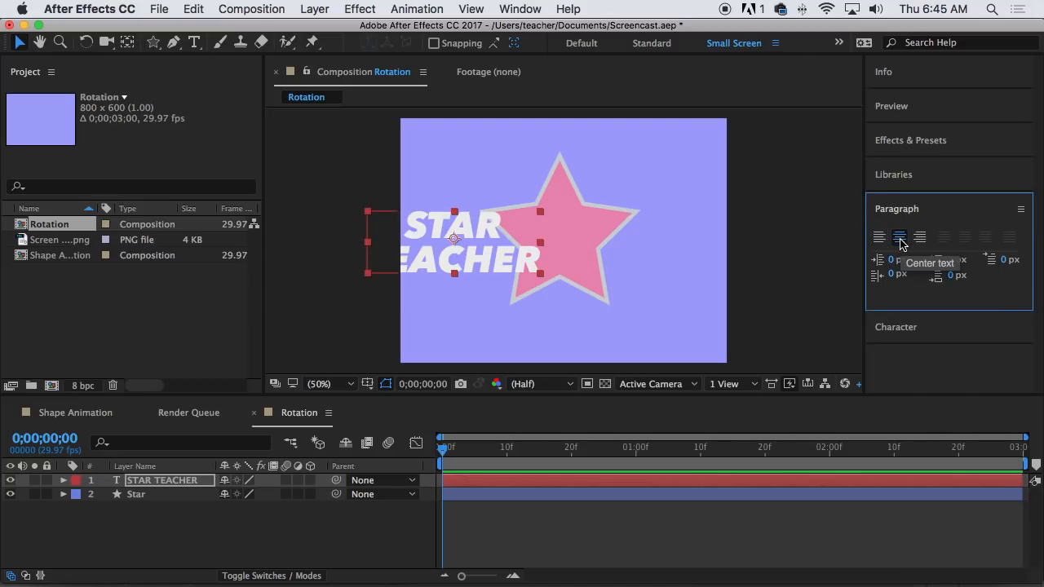
{"action": "mouse_move", "coordinate": [469, 228]}
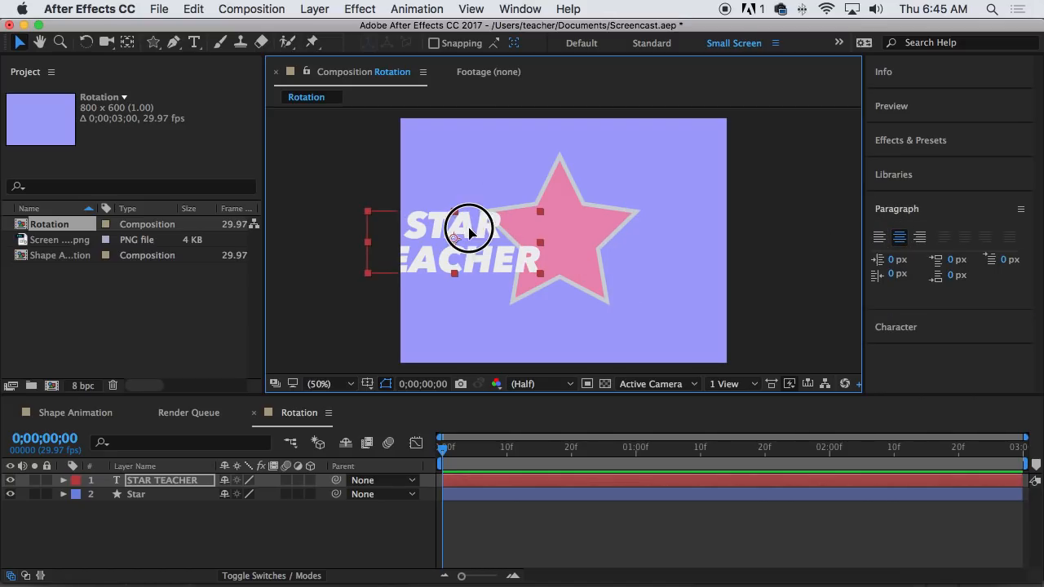
{"action": "left_click_drag", "start_coordinate": [469, 229], "coordinate": [571, 216]}
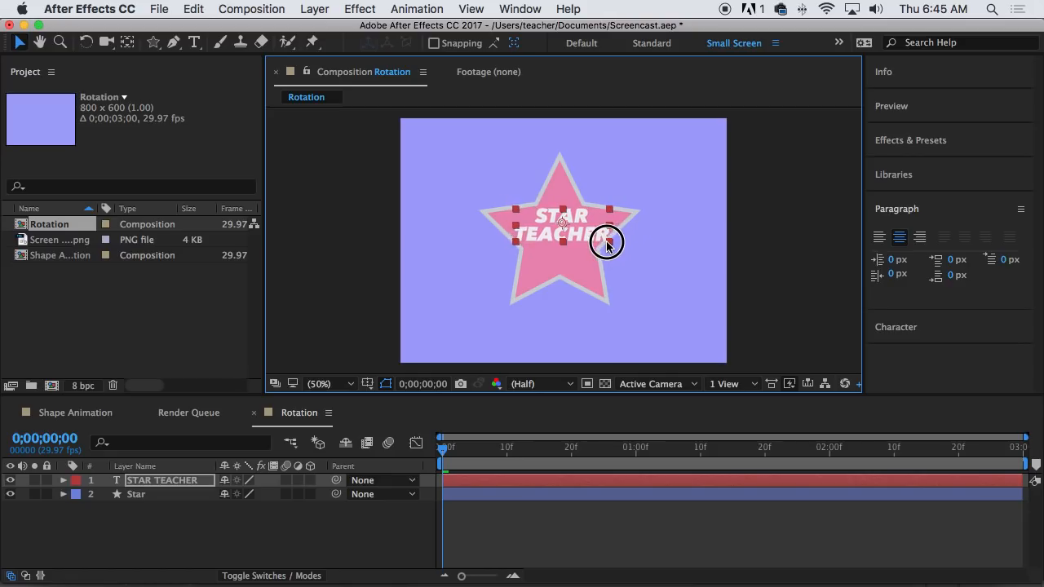
{"action": "left_click_drag", "start_coordinate": [608, 243], "coordinate": [632, 256]}
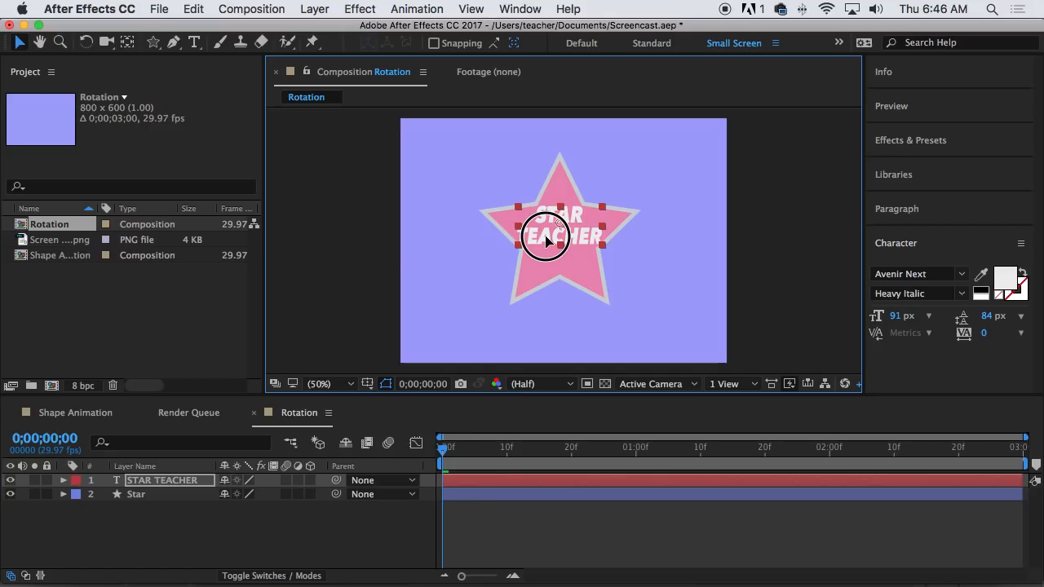
{"action": "left_click", "coordinate": [338, 135]}
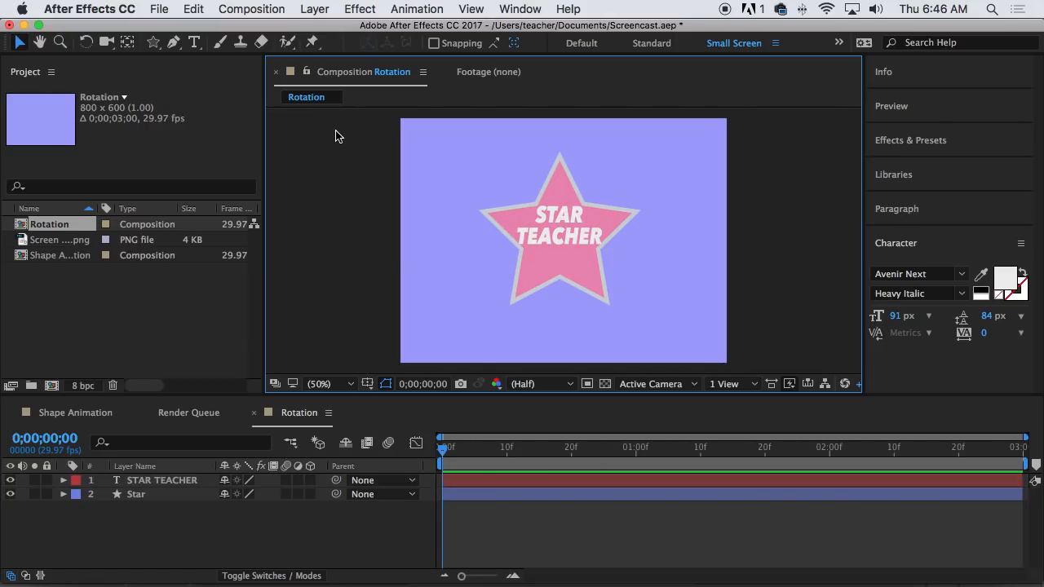
{"action": "left_click", "coordinate": [560, 226]}
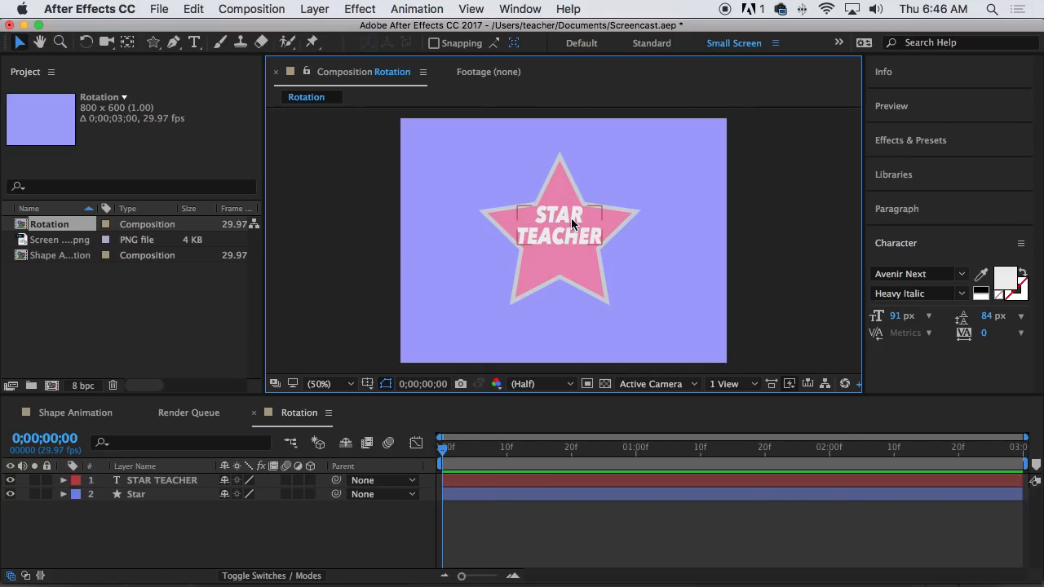
{"action": "left_click", "coordinate": [137, 494]}
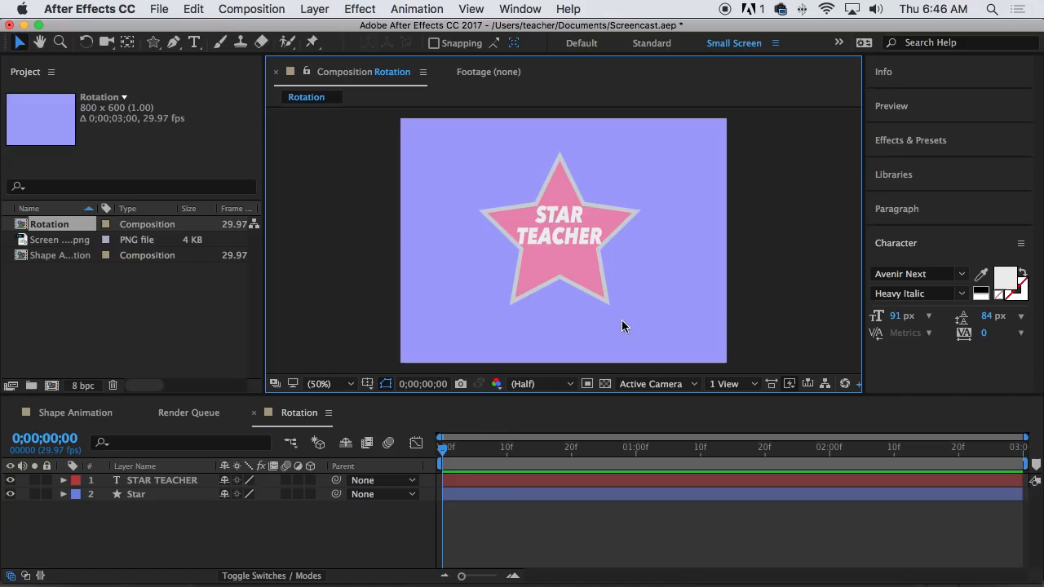
{"action": "mouse_move", "coordinate": [445, 457]}
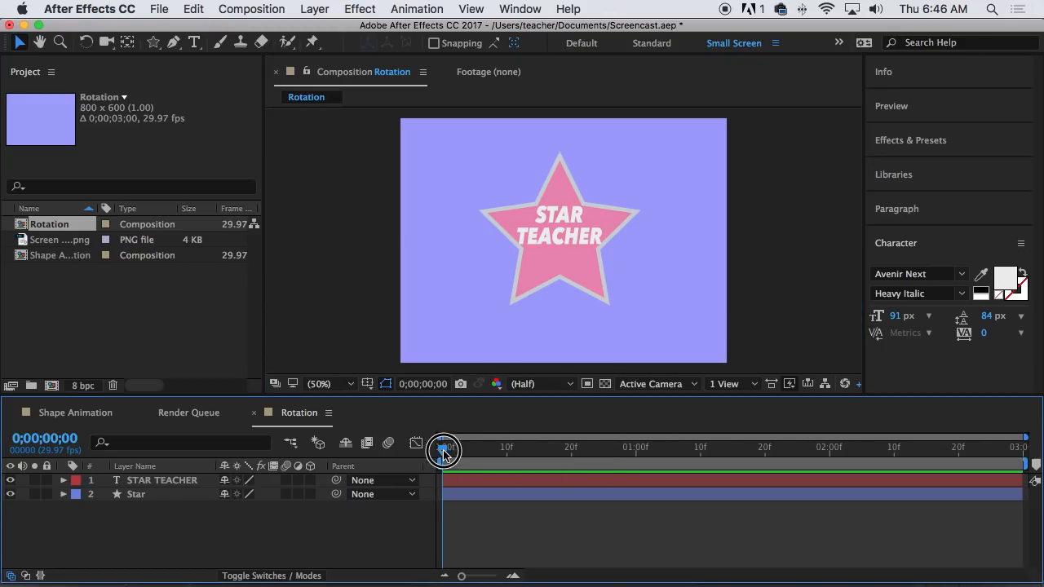
{"action": "left_click", "coordinate": [136, 494]}
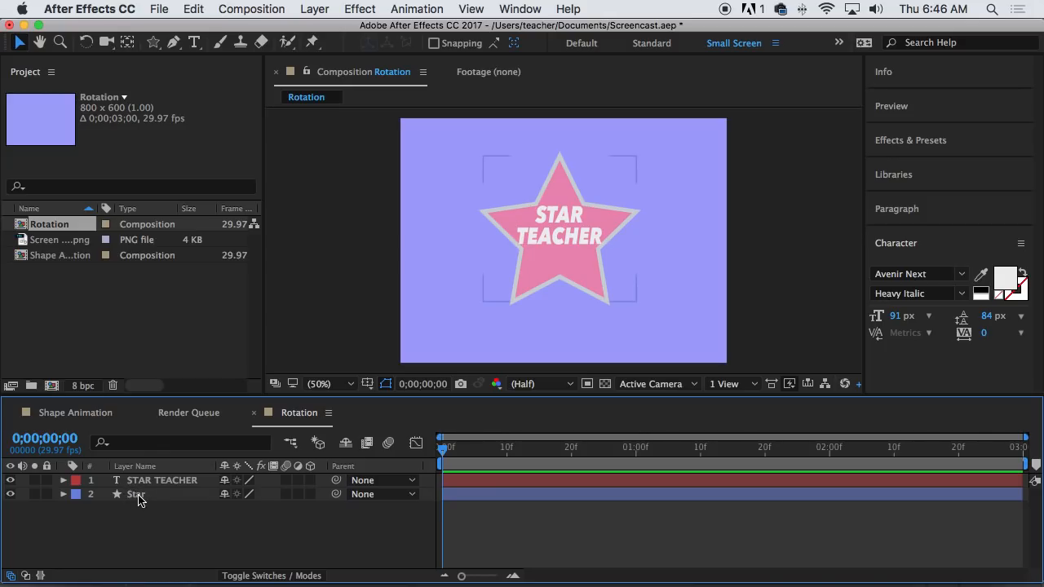
Step: Show only the Star layer's Rotation property with its 0° keyframes on the timeline
{"action": "left_click", "coordinate": [63, 480]}
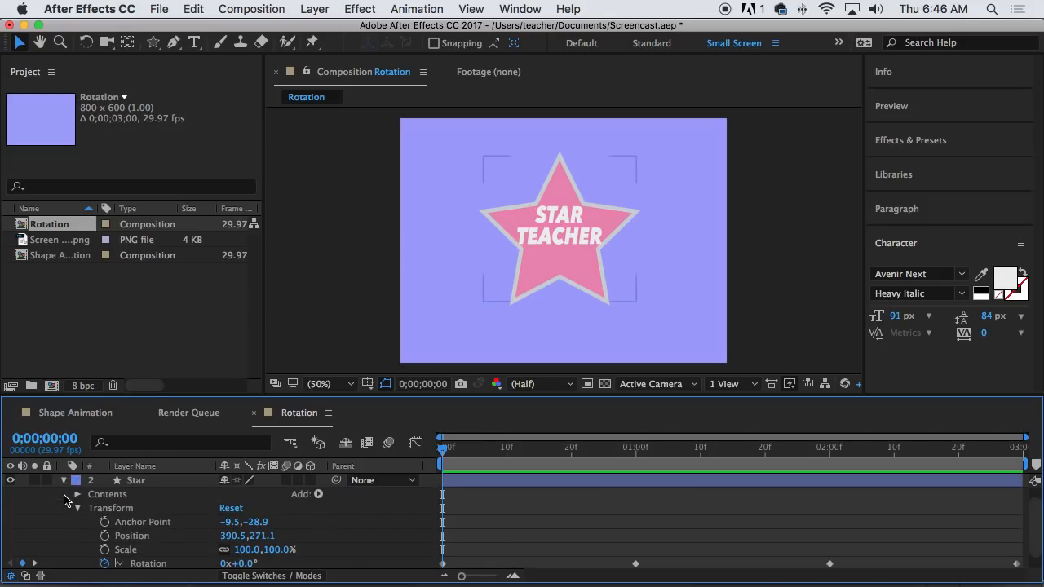
{"action": "mouse_move", "coordinate": [351, 520]}
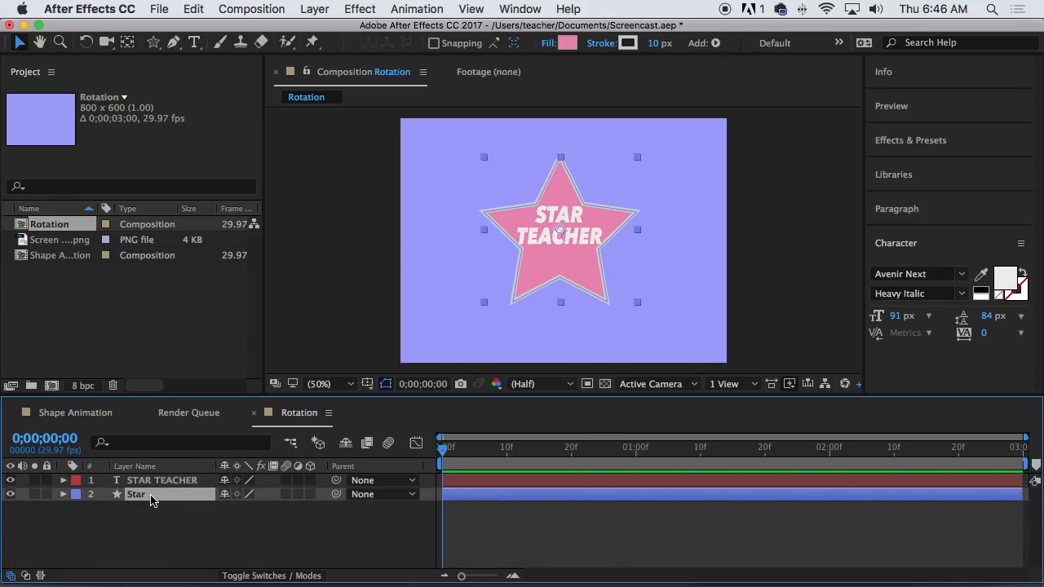
{"action": "left_click", "coordinate": [63, 495]}
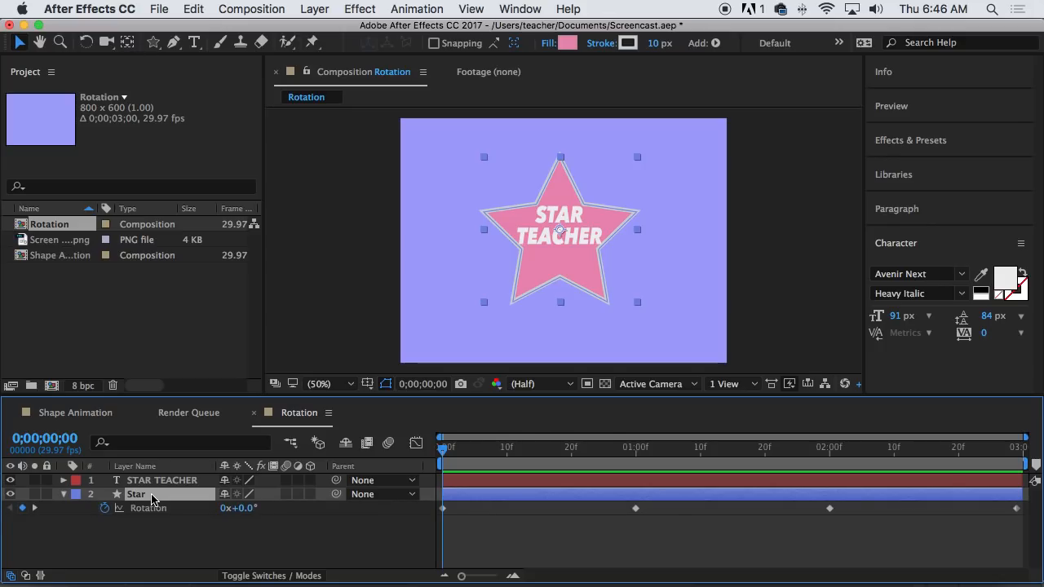
{"action": "mouse_move", "coordinate": [248, 516]}
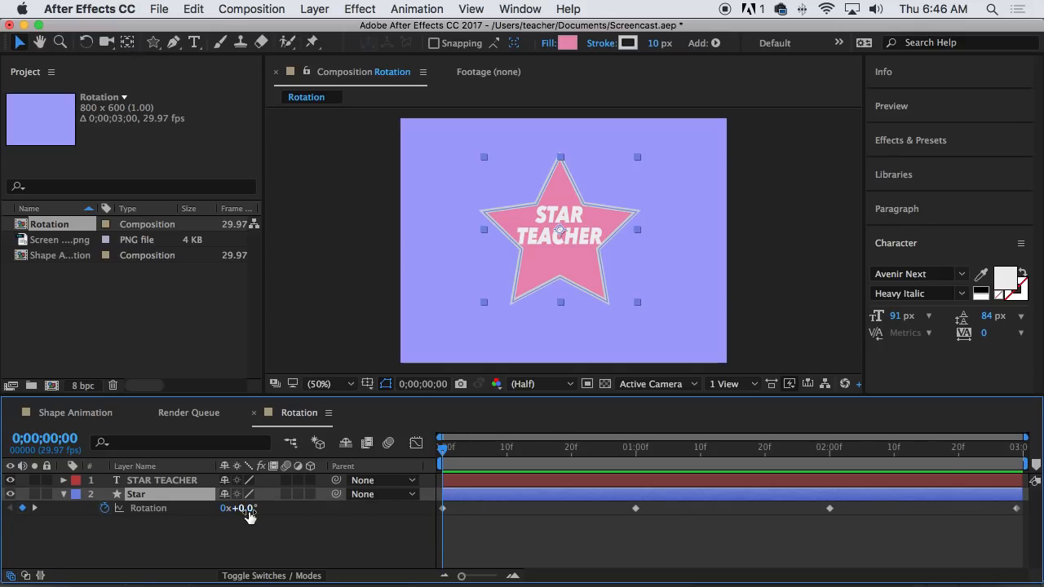
{"action": "left_click", "coordinate": [63, 494]}
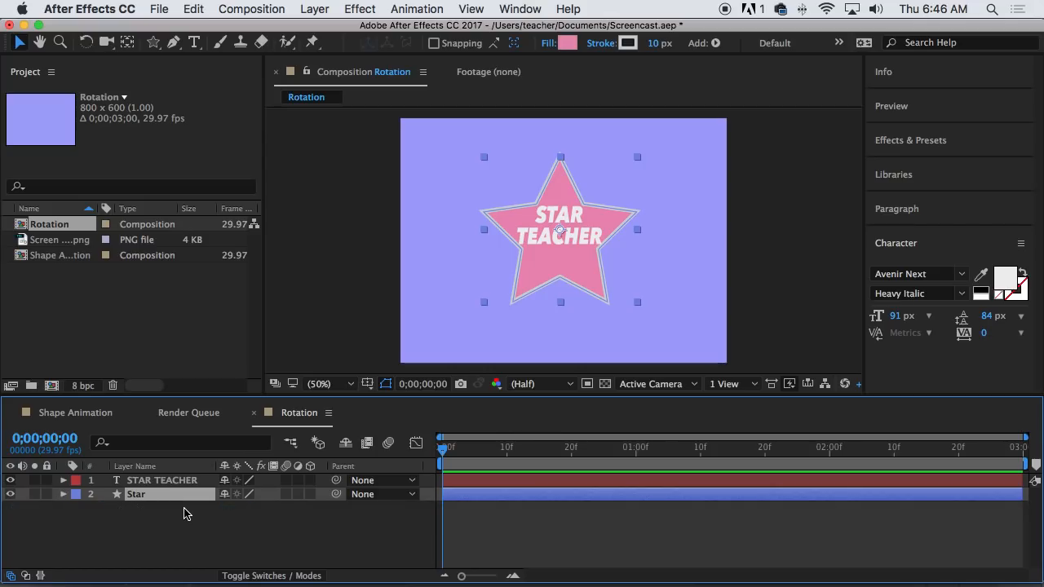
{"action": "left_click", "coordinate": [63, 494]}
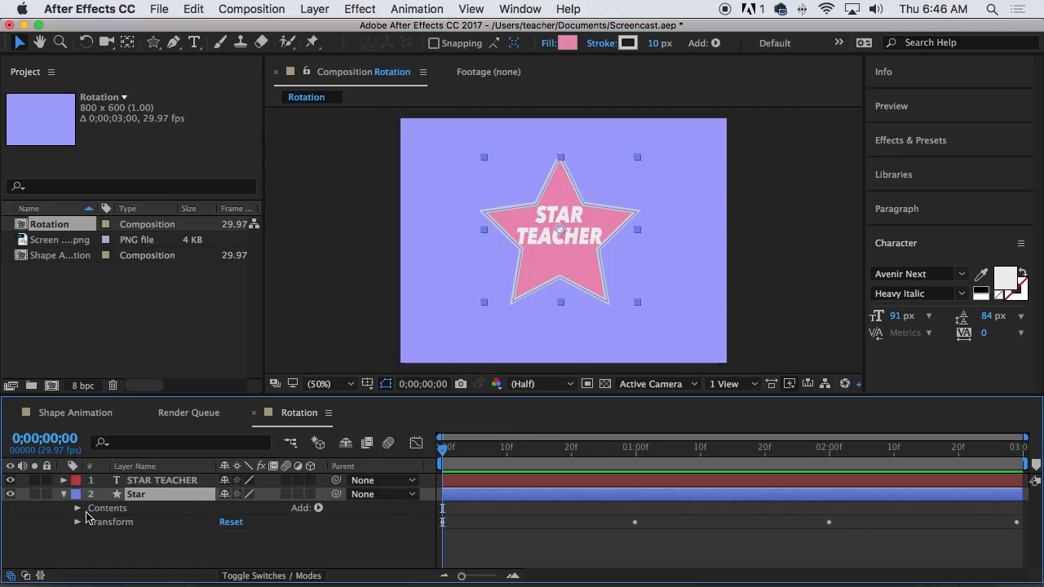
{"action": "left_click", "coordinate": [64, 494]}
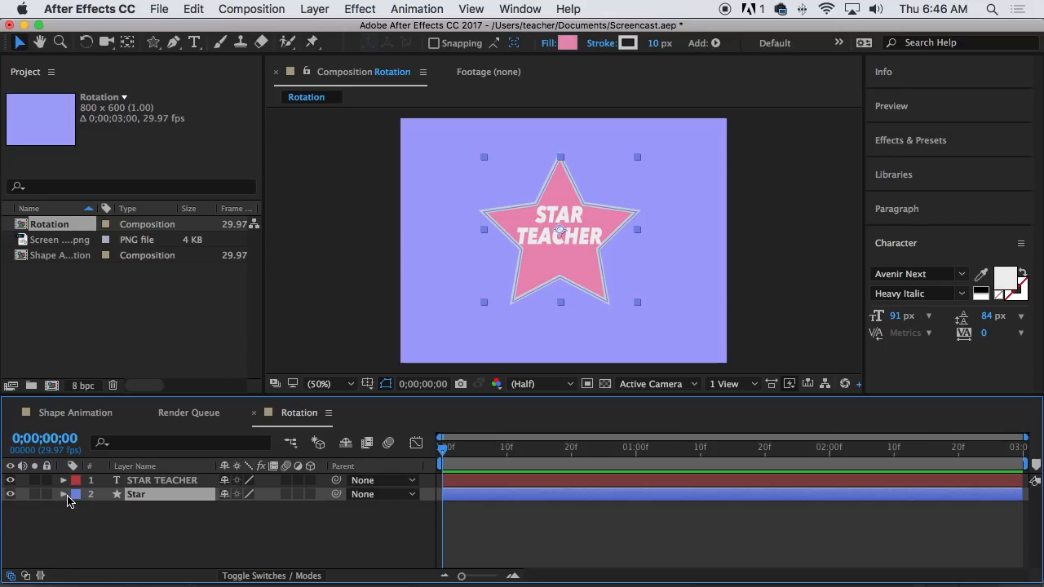
{"action": "left_click", "coordinate": [63, 494]}
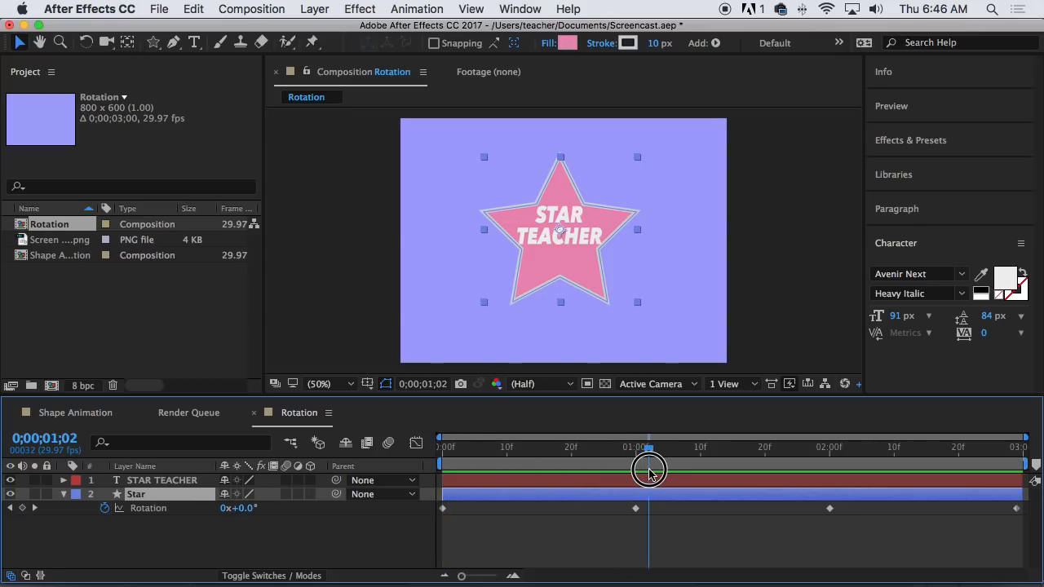
Step: Set the Star's Rotation to 1x+0.0° at 0;00;01;00
{"action": "left_click_drag", "start_coordinate": [648, 469], "coordinate": [455, 470]}
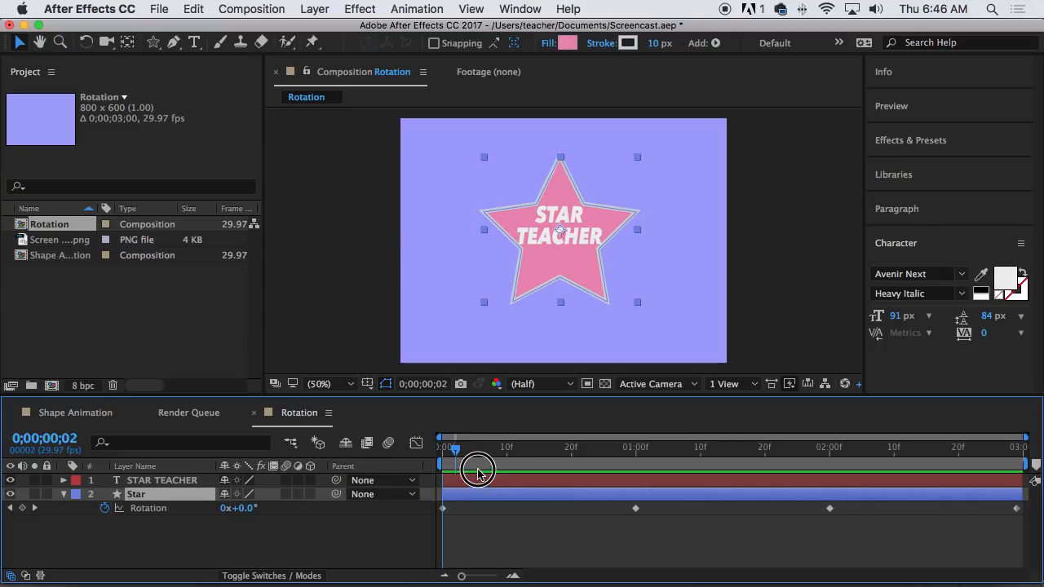
{"action": "left_click_drag", "start_coordinate": [455, 469], "coordinate": [642, 469]}
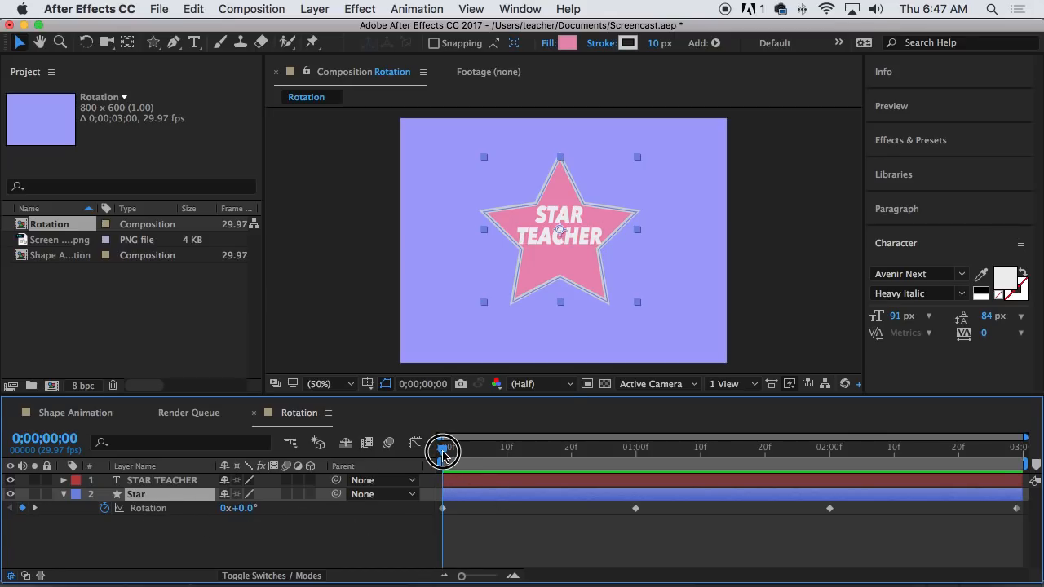
{"action": "left_click_drag", "start_coordinate": [443, 451], "coordinate": [636, 455]}
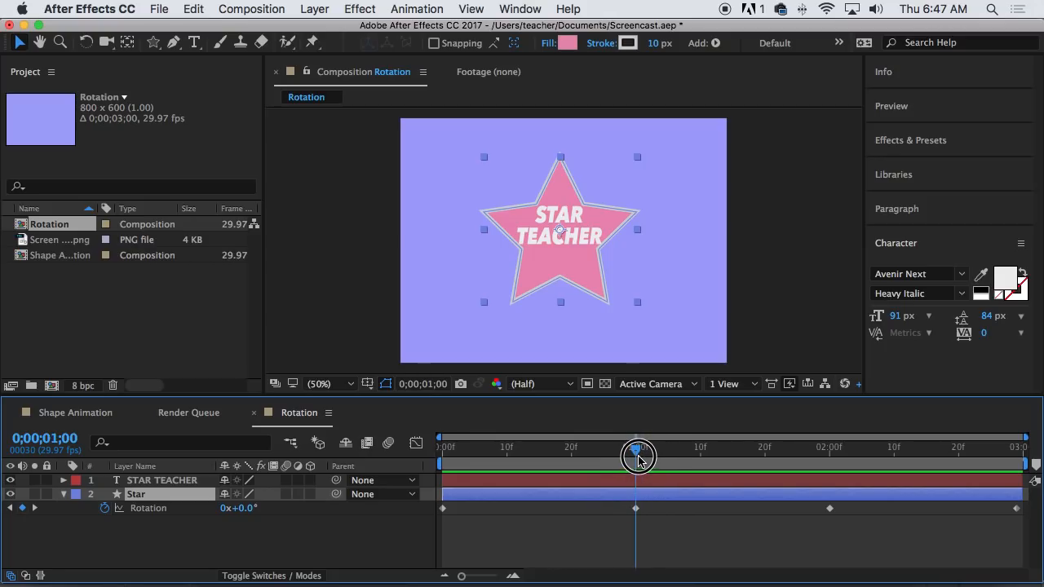
{"action": "left_click_drag", "start_coordinate": [636, 455], "coordinate": [617, 454]}
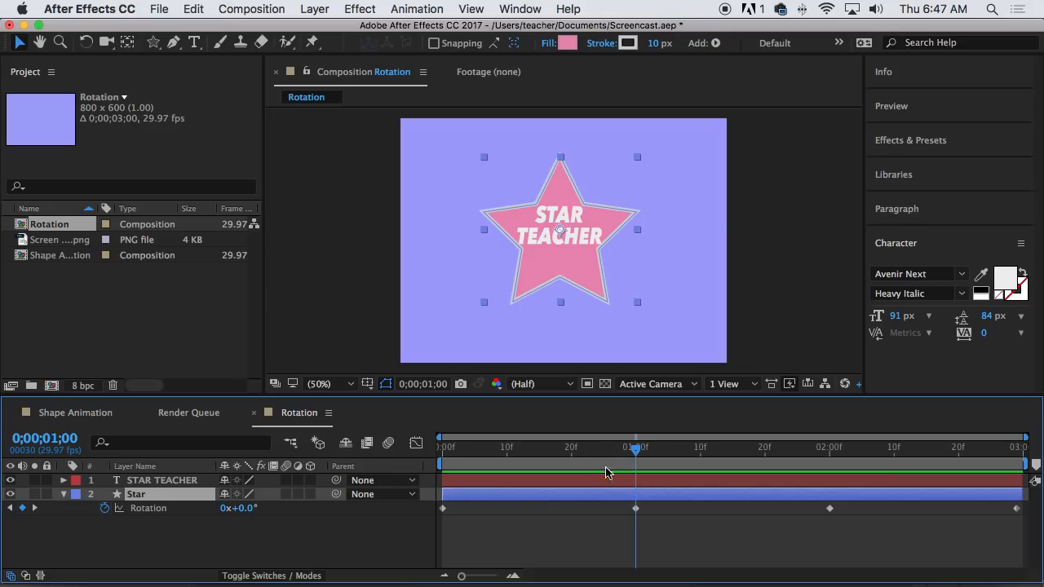
{"action": "mouse_move", "coordinate": [685, 446]}
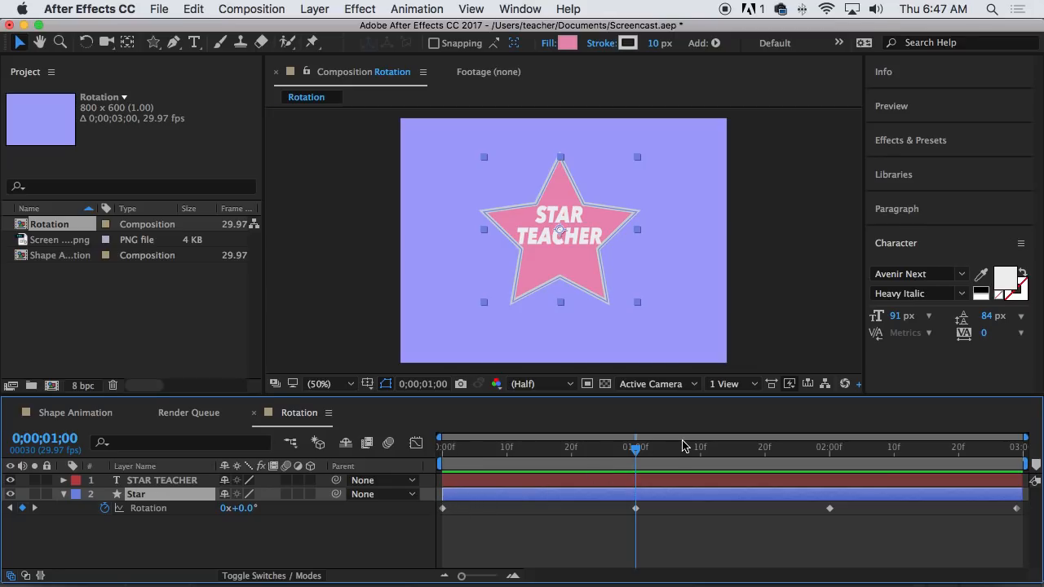
{"action": "mouse_move", "coordinate": [219, 514]}
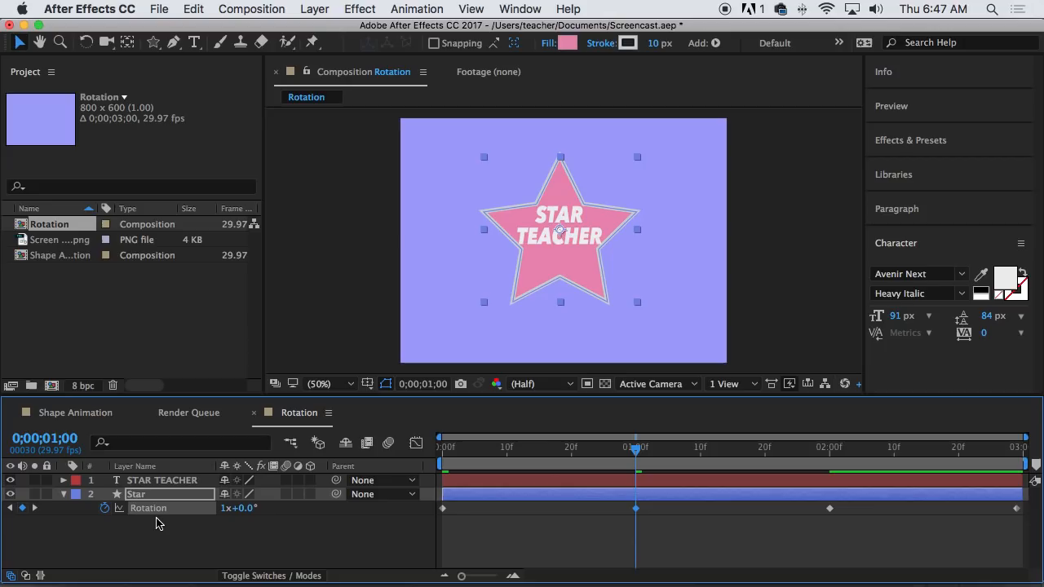
{"action": "mouse_move", "coordinate": [636, 451]}
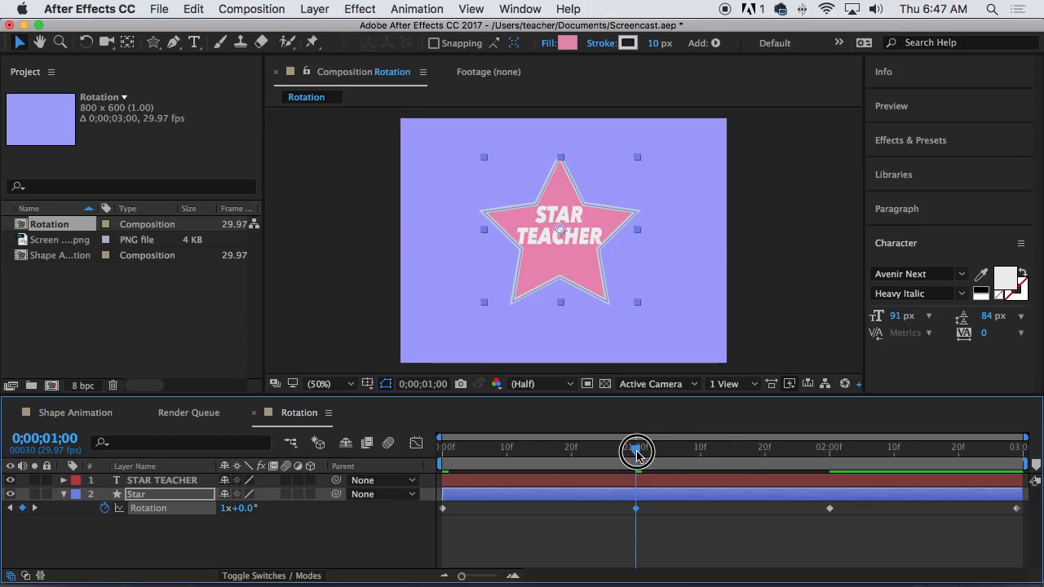
Step: Scrub the timeline to preview the star spinning through the first second
{"action": "left_click_drag", "start_coordinate": [636, 451], "coordinate": [509, 451]}
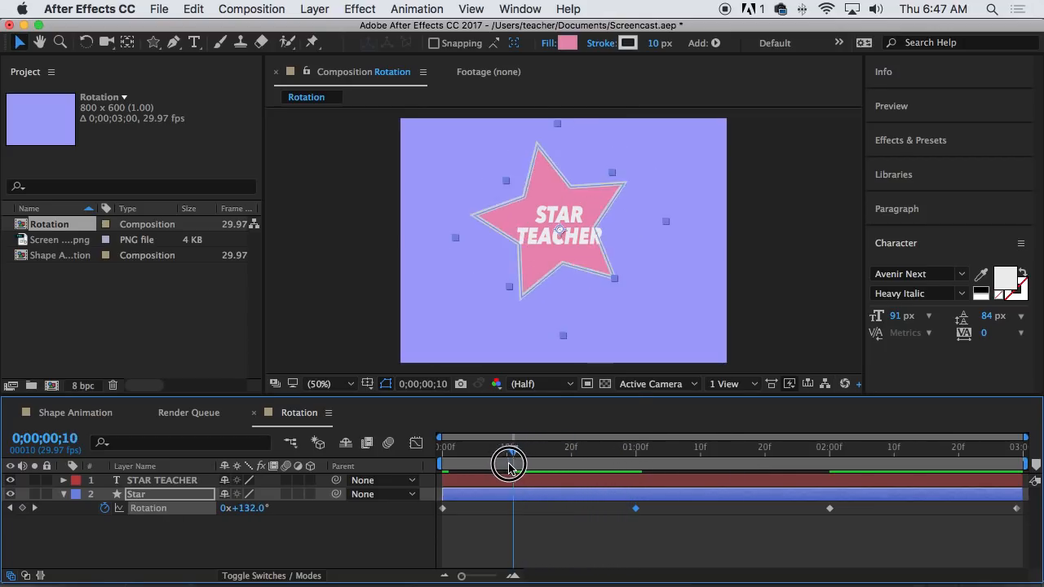
{"action": "left_click_drag", "start_coordinate": [512, 465], "coordinate": [630, 465]}
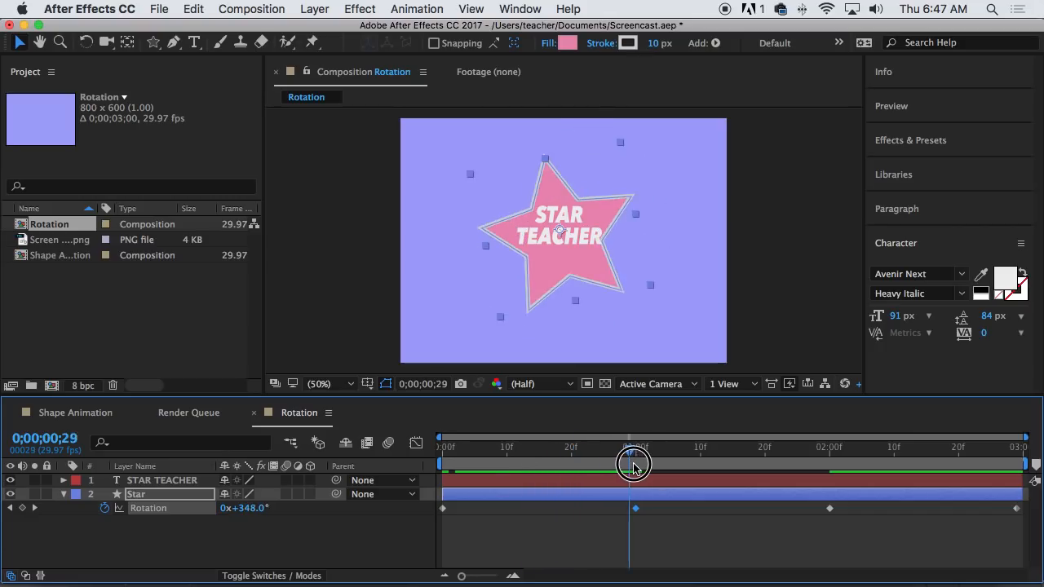
{"action": "left_click_drag", "start_coordinate": [634, 465], "coordinate": [836, 472]}
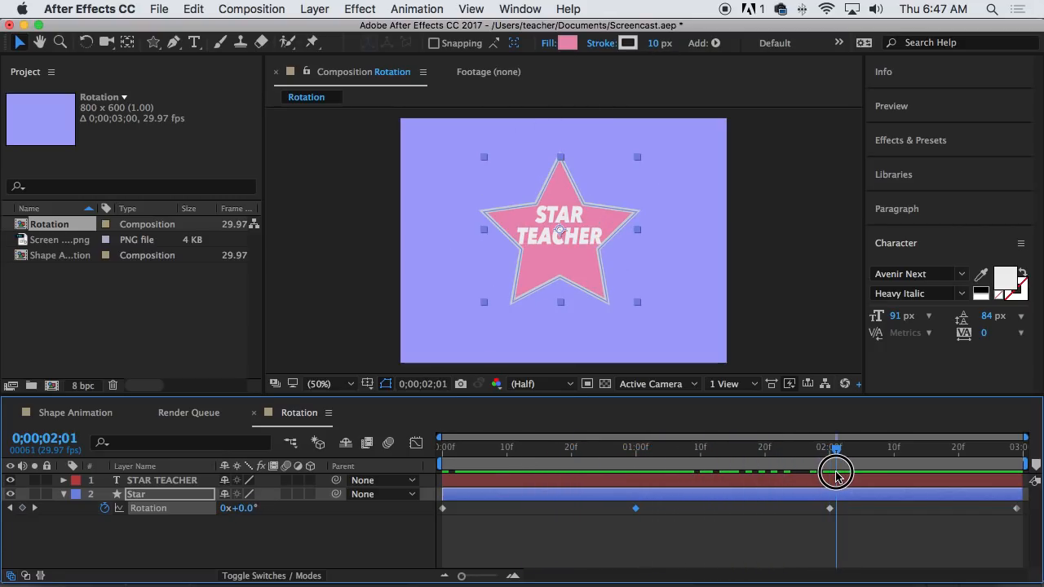
{"action": "left_click_drag", "start_coordinate": [836, 471], "coordinate": [448, 472]}
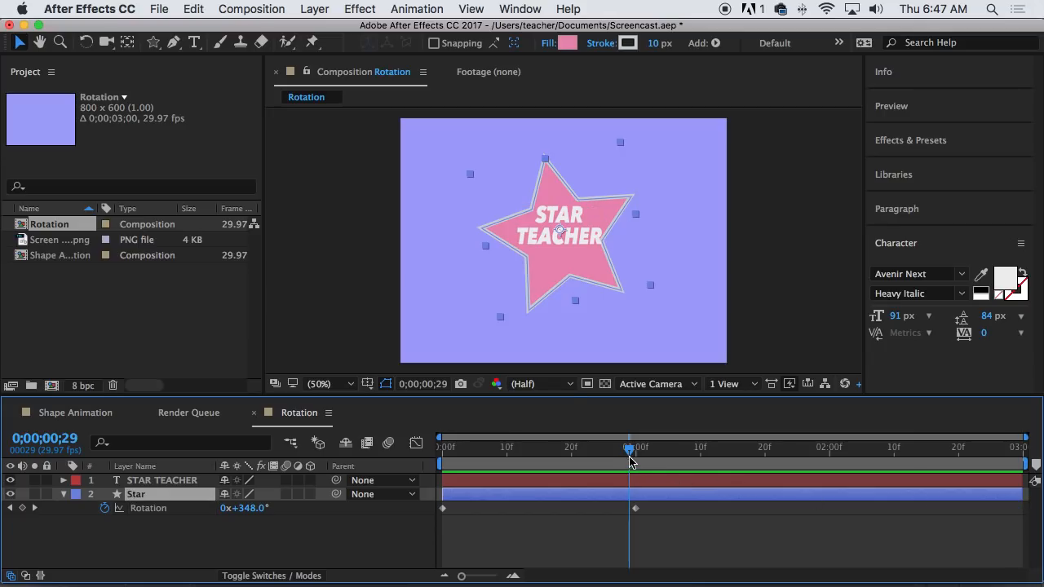
Step: Remove the later Rotation keyframes and scrub through the first-second spin
{"action": "left_click_drag", "start_coordinate": [630, 447], "coordinate": [440, 447]}
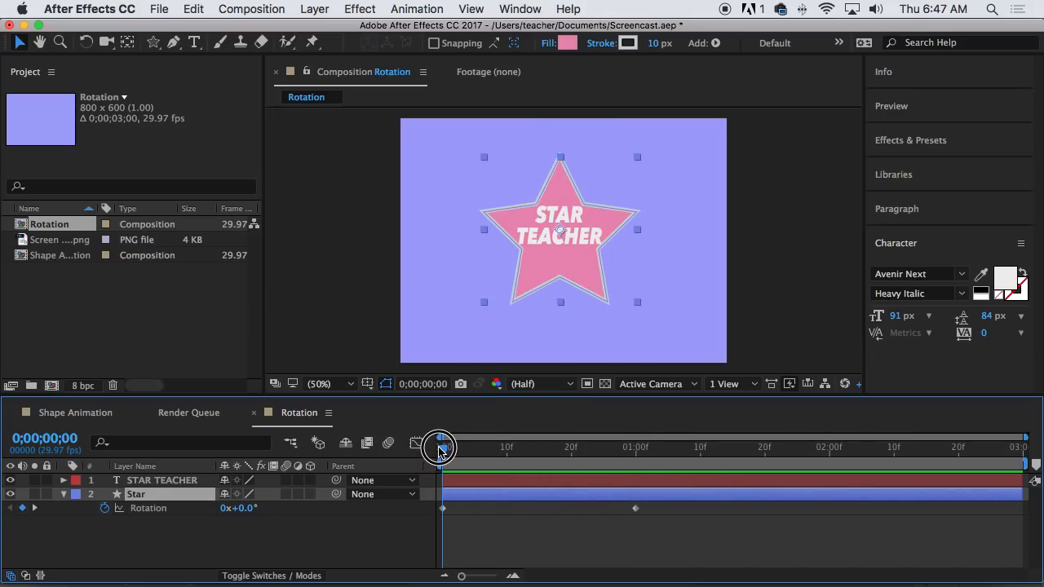
{"action": "left_click_drag", "start_coordinate": [440, 447], "coordinate": [636, 447]}
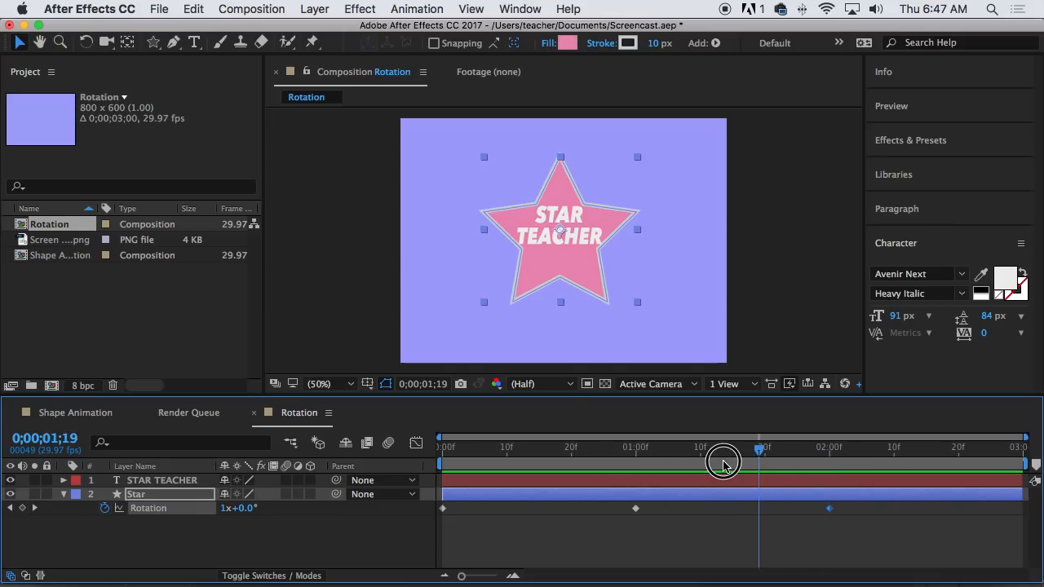
{"action": "left_click_drag", "start_coordinate": [724, 461], "coordinate": [610, 479]}
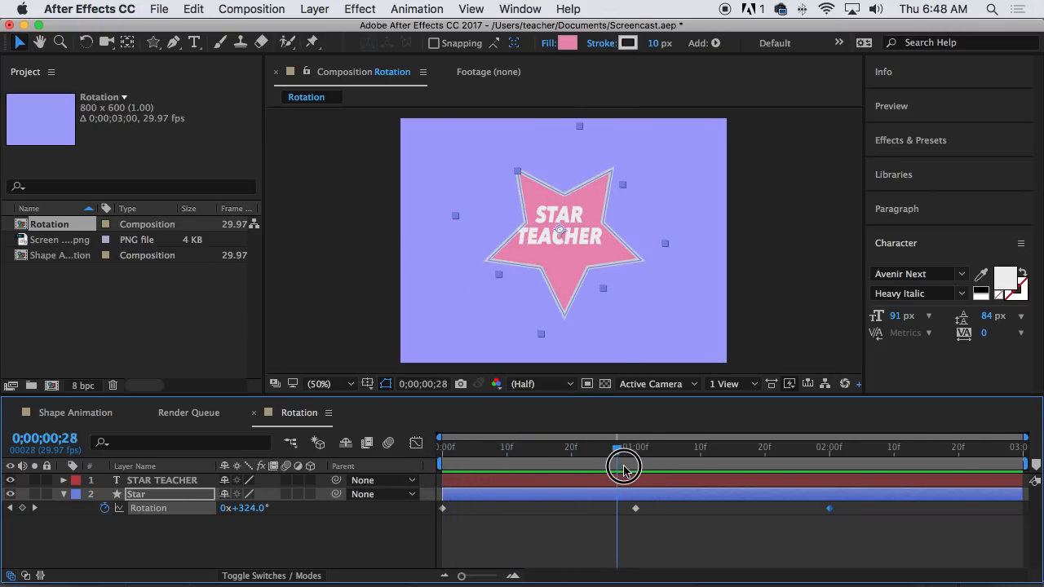
{"action": "left_click_drag", "start_coordinate": [624, 468], "coordinate": [740, 477]}
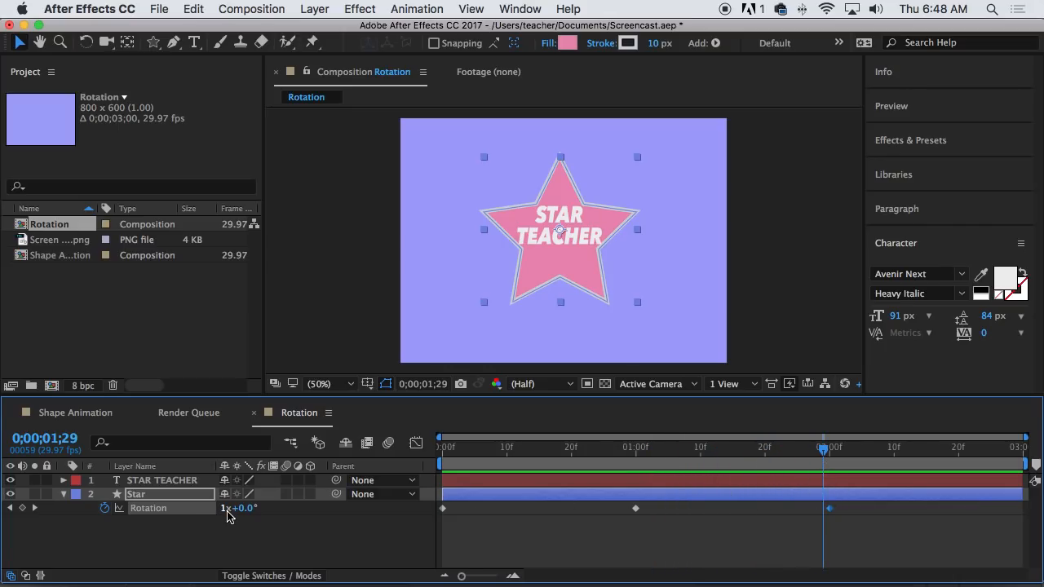
{"action": "mouse_move", "coordinate": [528, 507]}
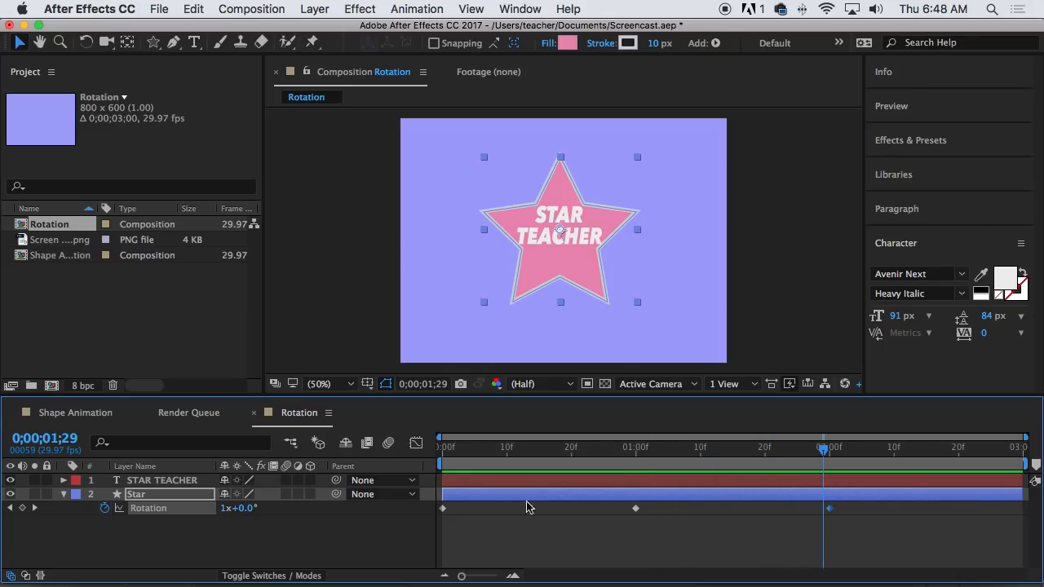
Step: Add a 0;00;02;00 Rotation keyframe at 1x+0.0° so the star holds still
{"action": "left_click_drag", "start_coordinate": [824, 452], "coordinate": [782, 453]}
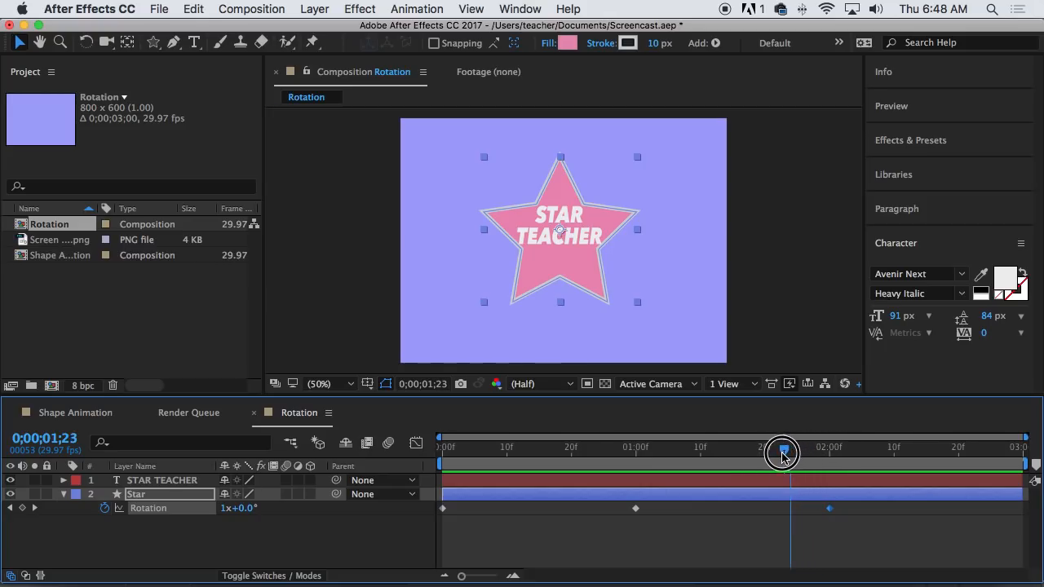
{"action": "left_click_drag", "start_coordinate": [783, 452], "coordinate": [618, 453]}
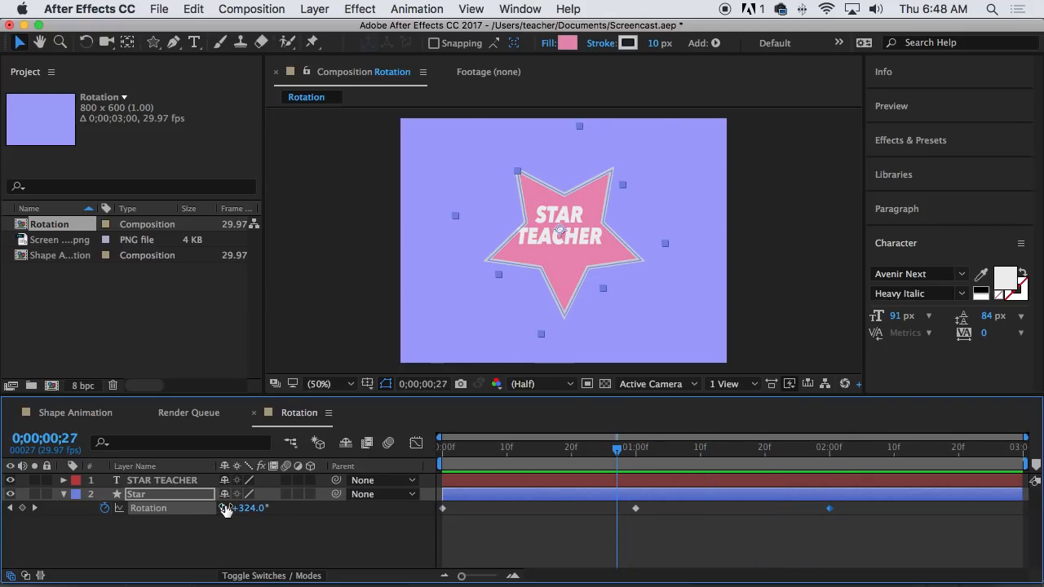
{"action": "left_click_drag", "start_coordinate": [617, 453], "coordinate": [800, 452]}
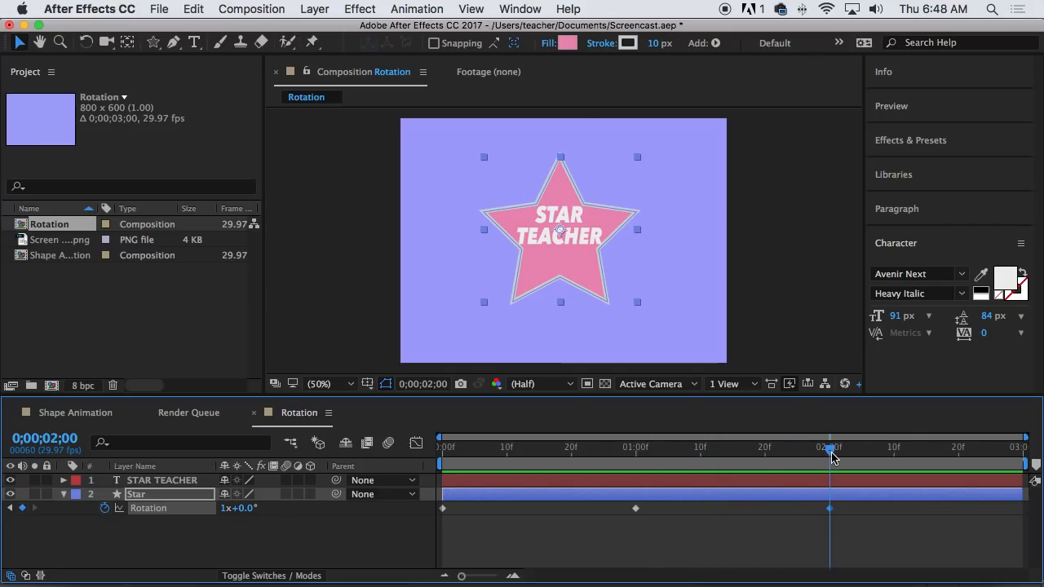
Step: Move the time indicator to the composition's last frame, 0;00;02;29, for a 2x rotation keyframe
{"action": "left_click_drag", "start_coordinate": [831, 453], "coordinate": [840, 450]}
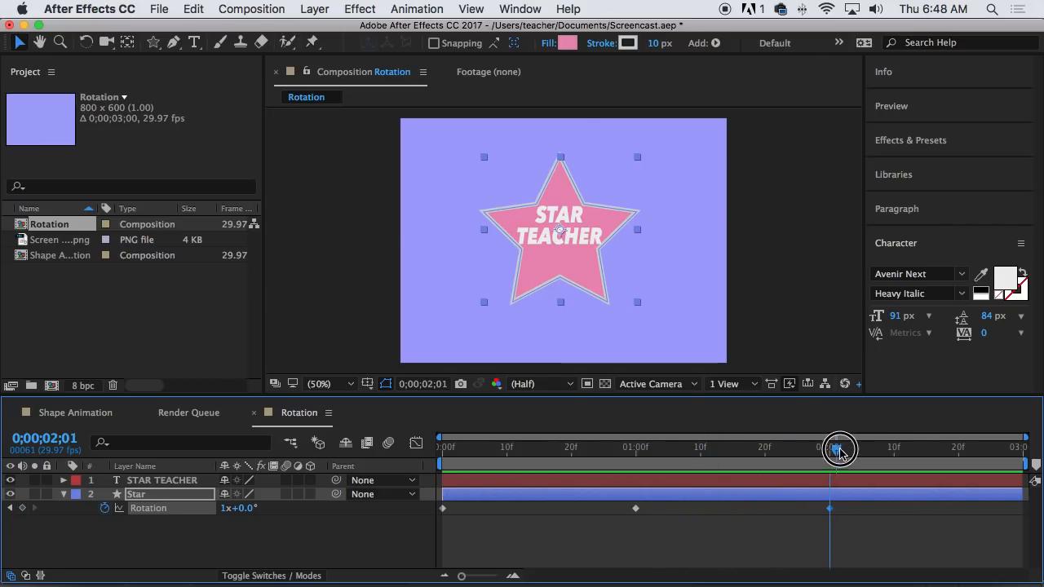
{"action": "left_click_drag", "start_coordinate": [840, 449], "coordinate": [1019, 449]}
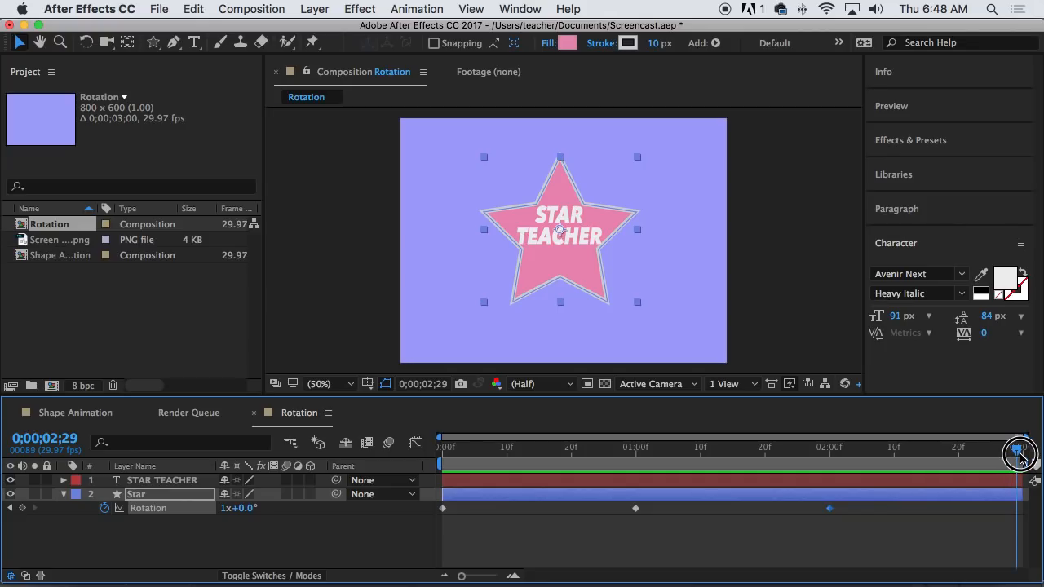
{"action": "mouse_move", "coordinate": [963, 449]}
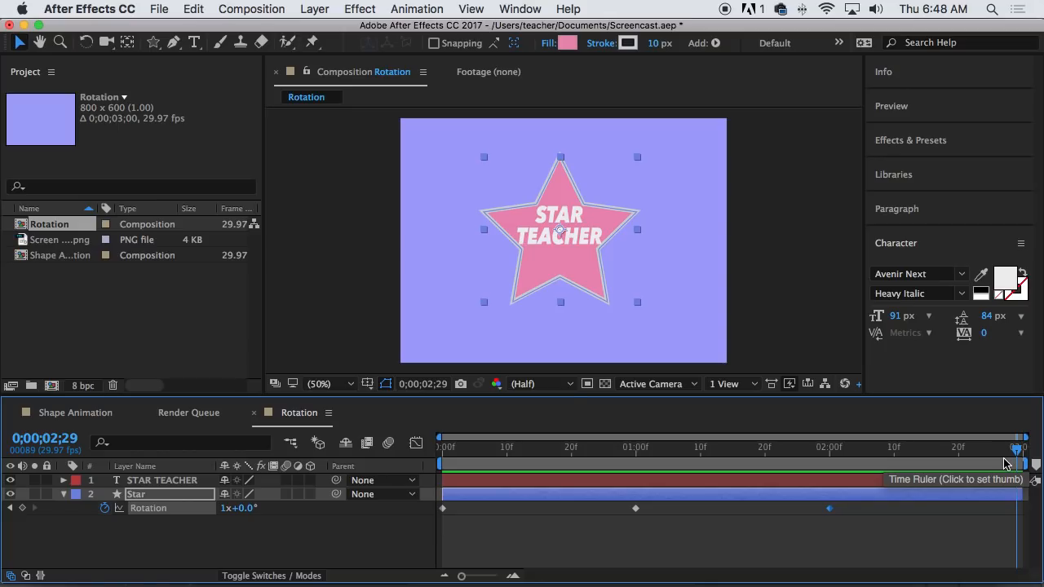
{"action": "mouse_move", "coordinate": [618, 381]}
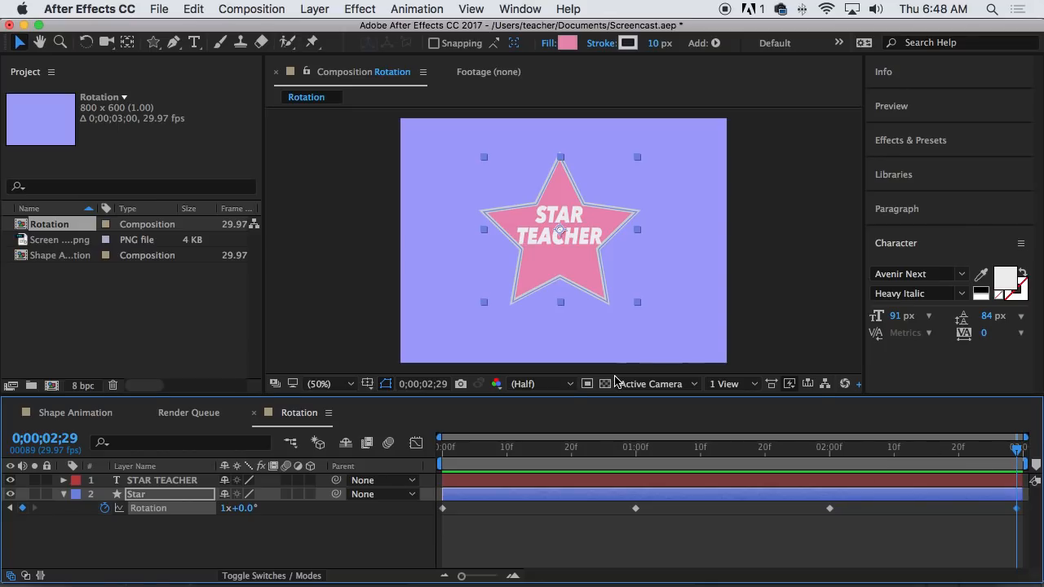
{"action": "mouse_move", "coordinate": [261, 477]}
{"action": "type", "text": "2"}
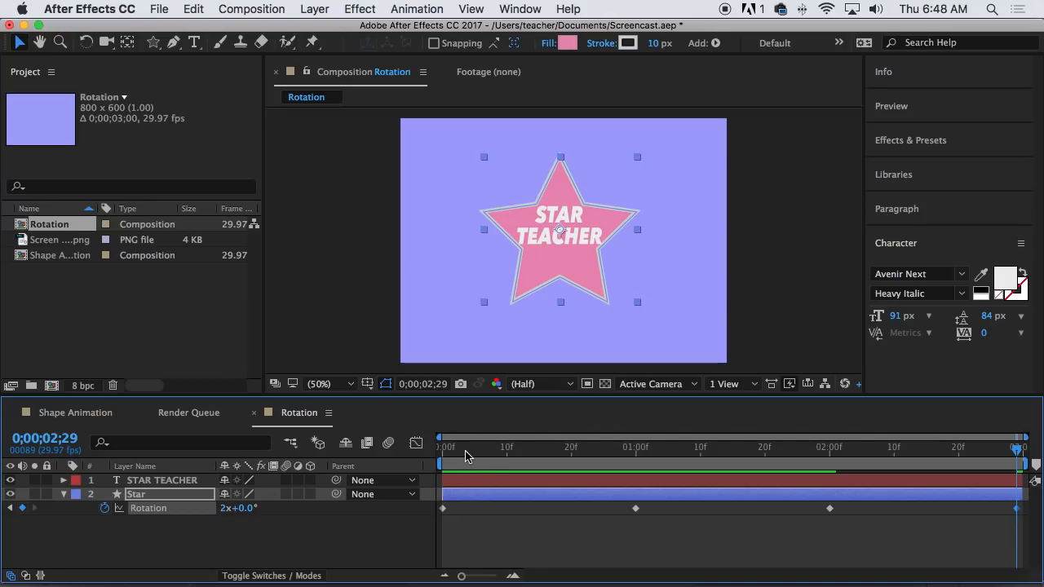
{"action": "mouse_move", "coordinate": [971, 447]}
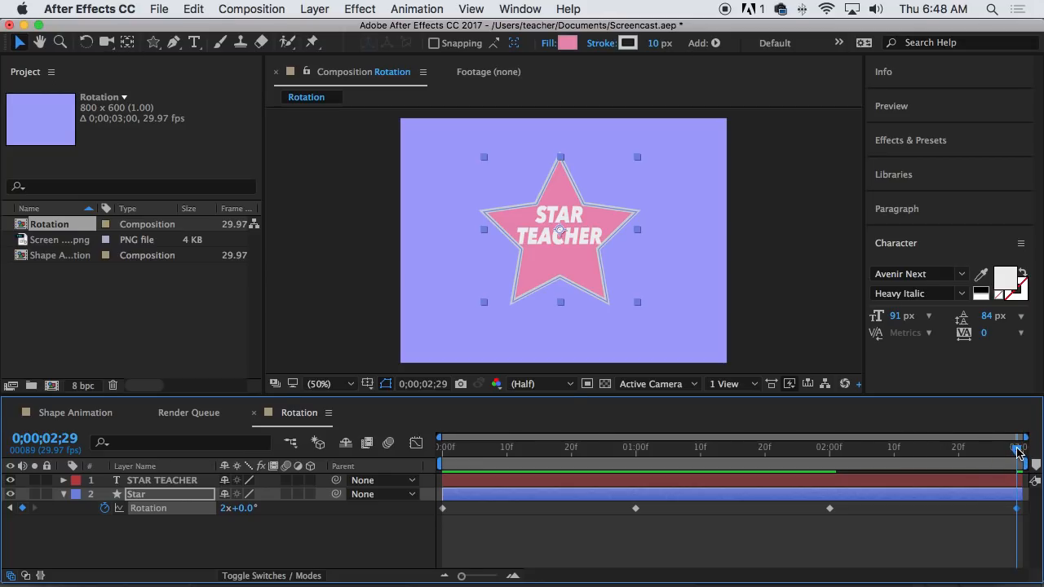
Step: Shift the Star's later Rotation keyframes earlier, last one near 2;16, and preview
{"action": "left_click_drag", "start_coordinate": [1015, 464], "coordinate": [706, 464]}
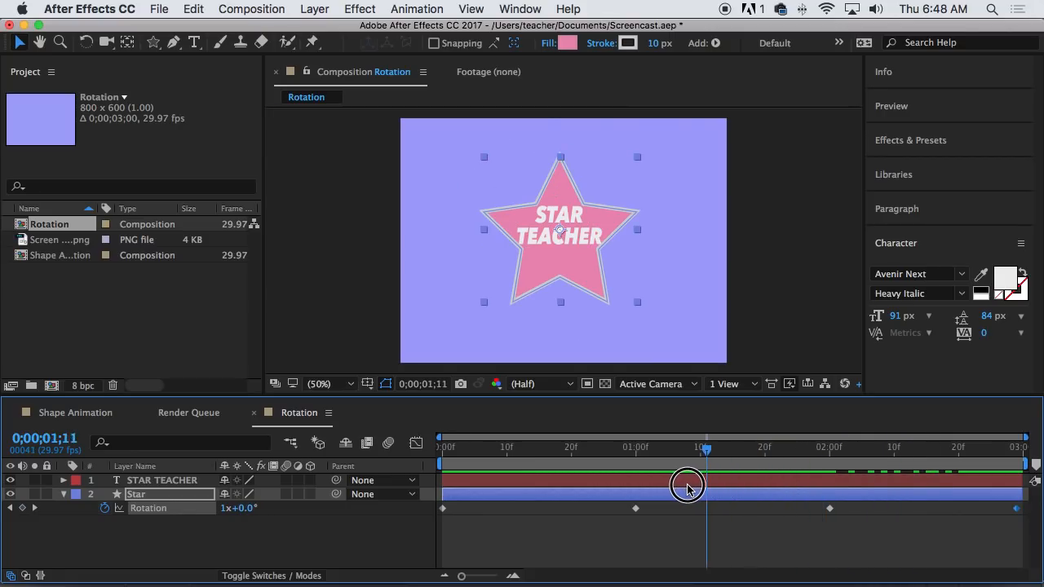
{"action": "left_click", "coordinate": [443, 447]}
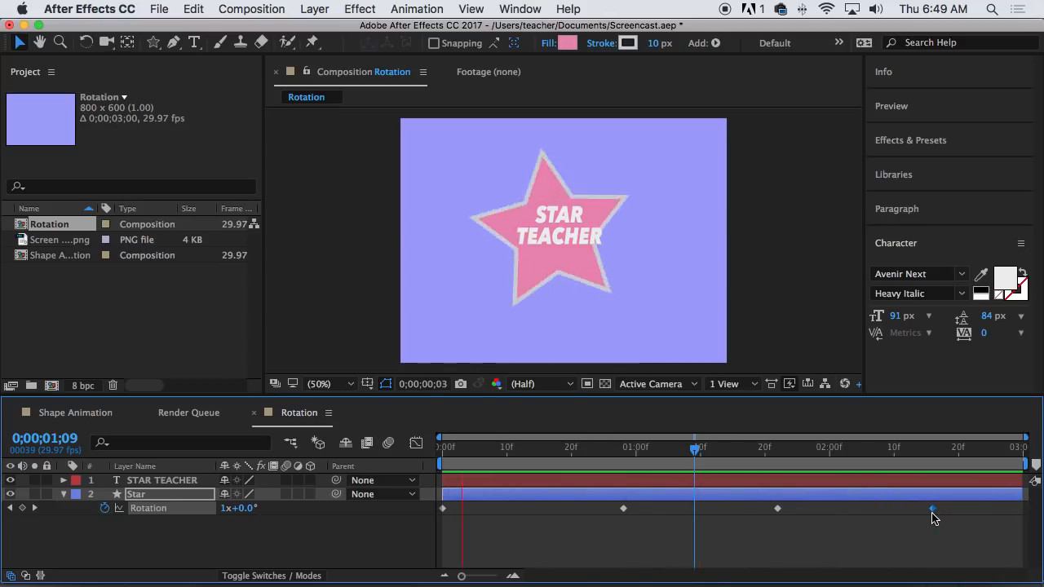
{"action": "left_click", "coordinate": [733, 447]}
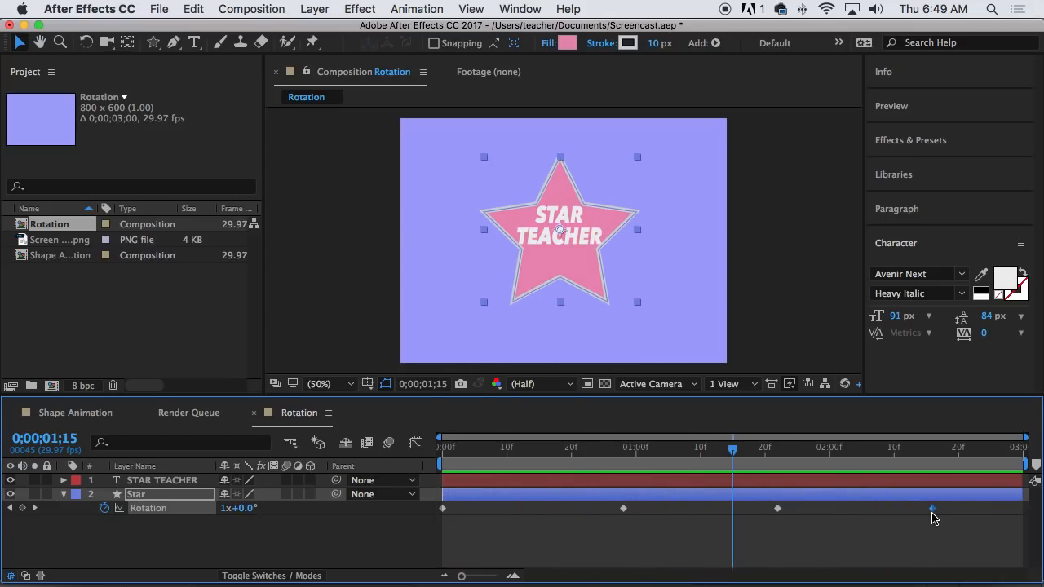
{"action": "left_click_drag", "start_coordinate": [733, 455], "coordinate": [640, 454]}
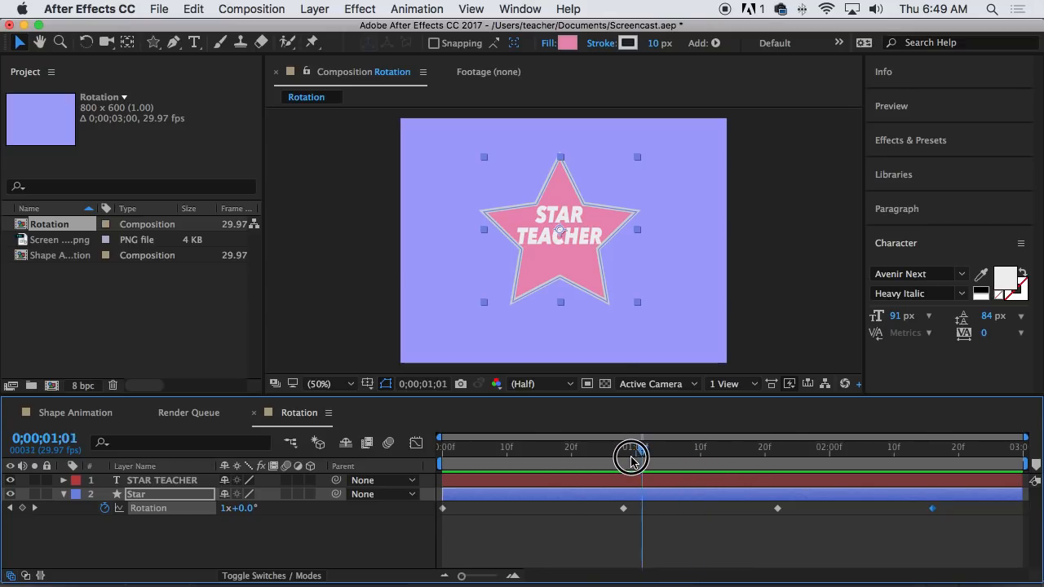
{"action": "left_click_drag", "start_coordinate": [633, 455], "coordinate": [697, 455]}
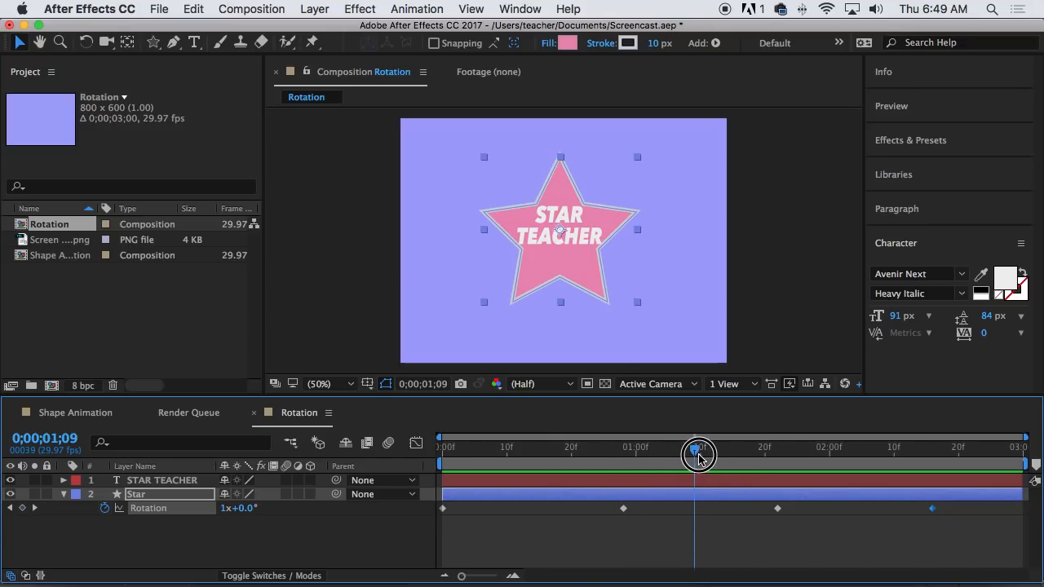
Step: Set the STAR TEACHER layer's Parent to 2. Star
{"action": "left_click", "coordinate": [162, 480]}
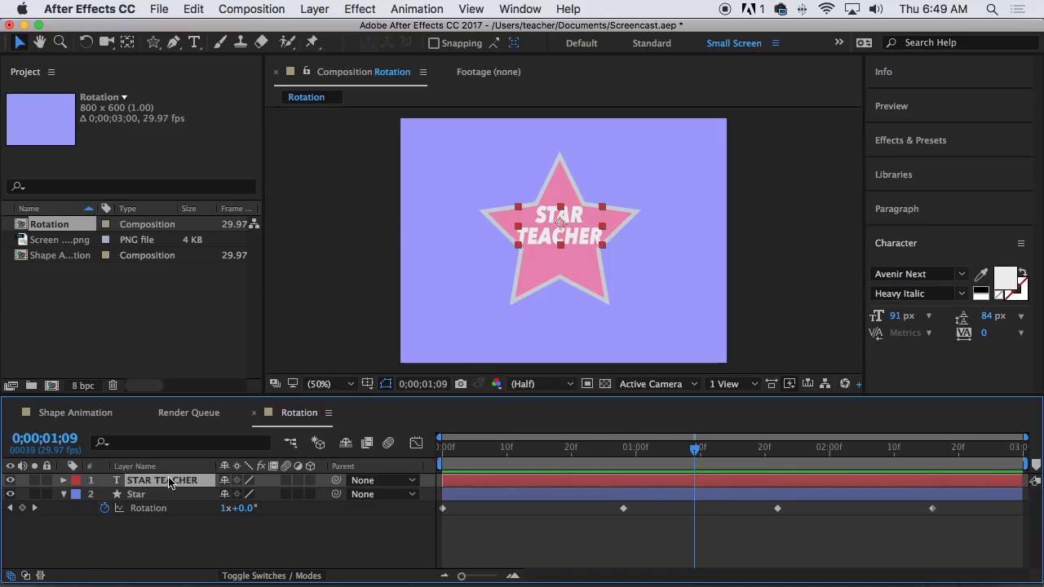
{"action": "mouse_move", "coordinate": [158, 494]}
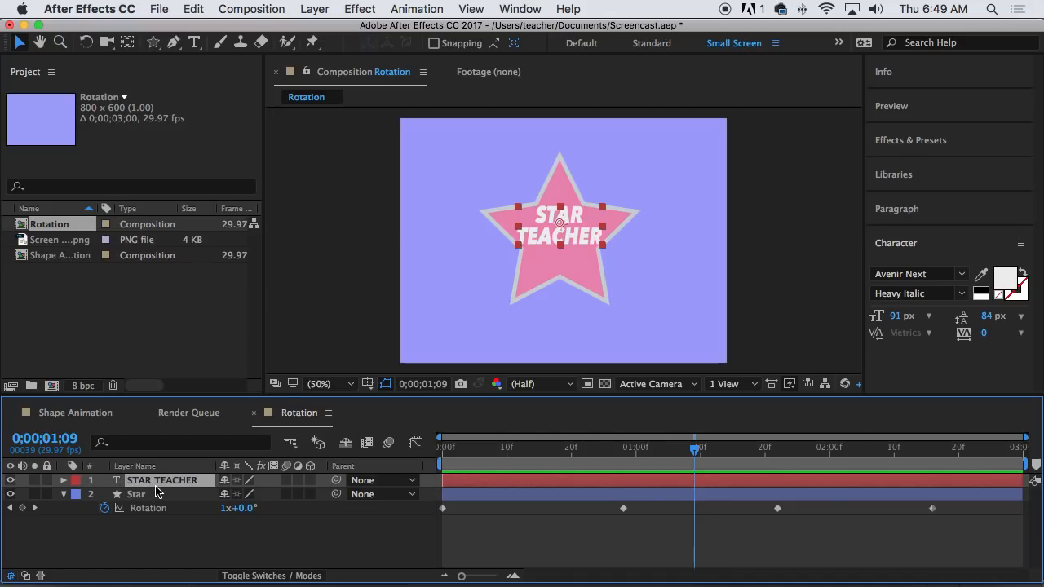
{"action": "left_click_drag", "start_coordinate": [694, 447], "coordinate": [461, 447]}
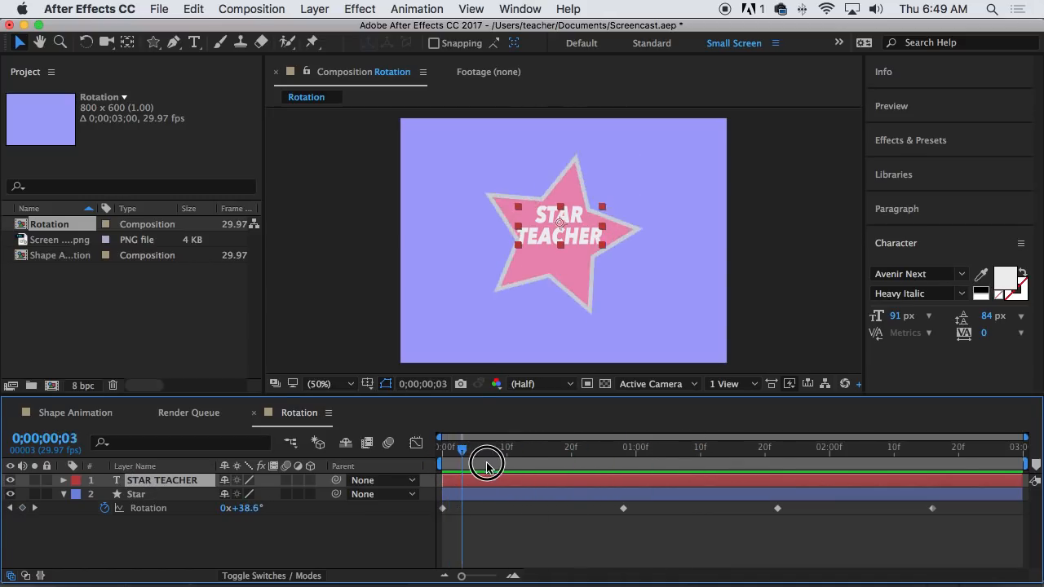
{"action": "left_click_drag", "start_coordinate": [461, 449], "coordinate": [684, 450]}
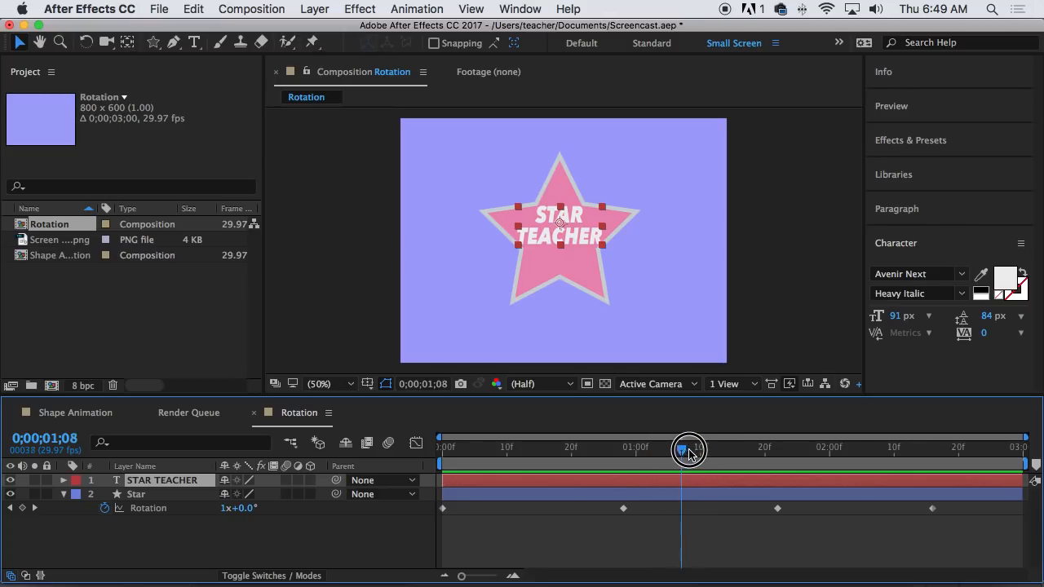
{"action": "left_click_drag", "start_coordinate": [687, 450], "coordinate": [704, 451]}
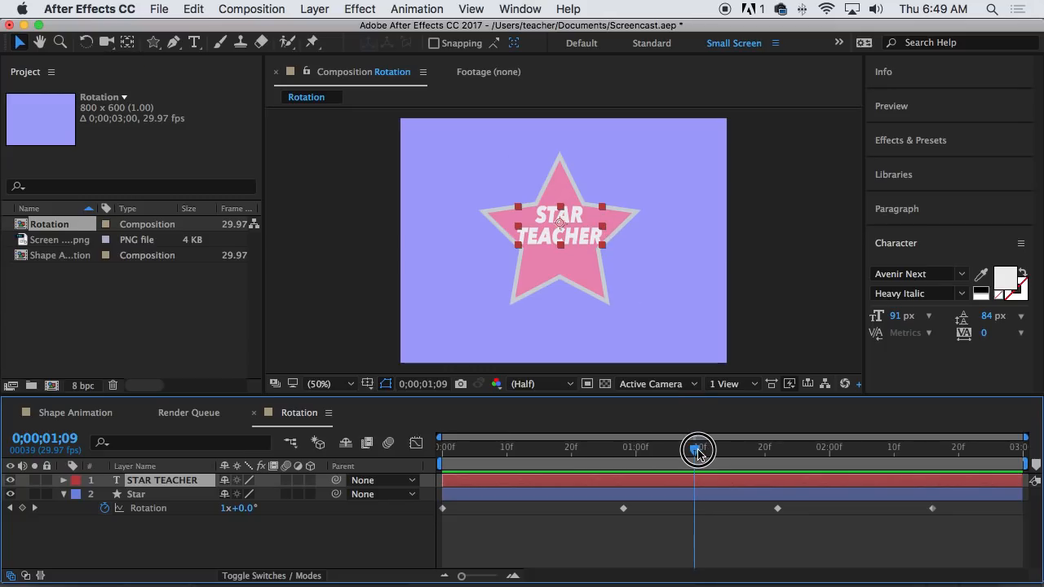
{"action": "mouse_move", "coordinate": [343, 470]}
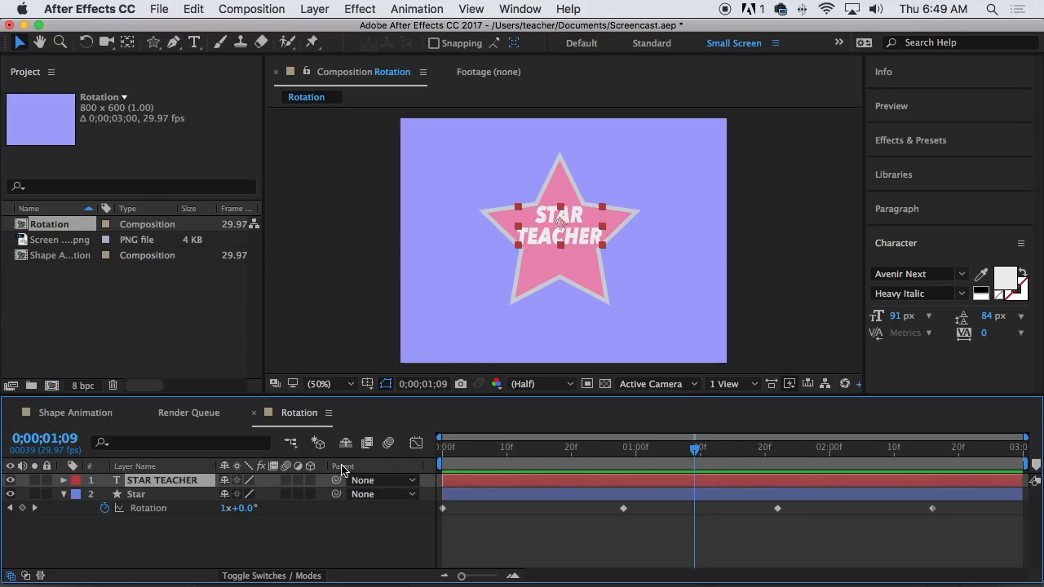
{"action": "left_click", "coordinate": [383, 480]}
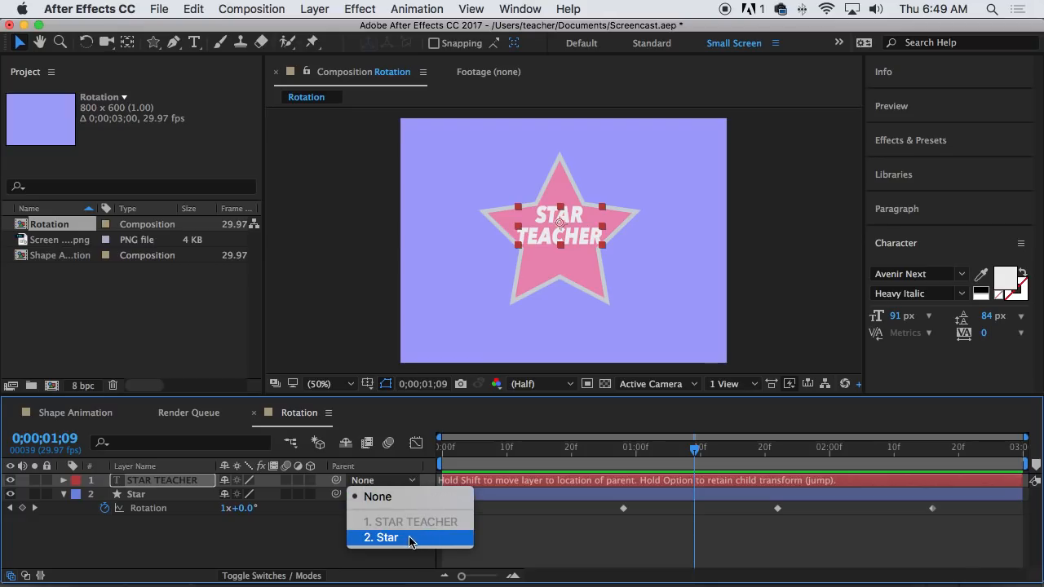
{"action": "left_click", "coordinate": [389, 537]}
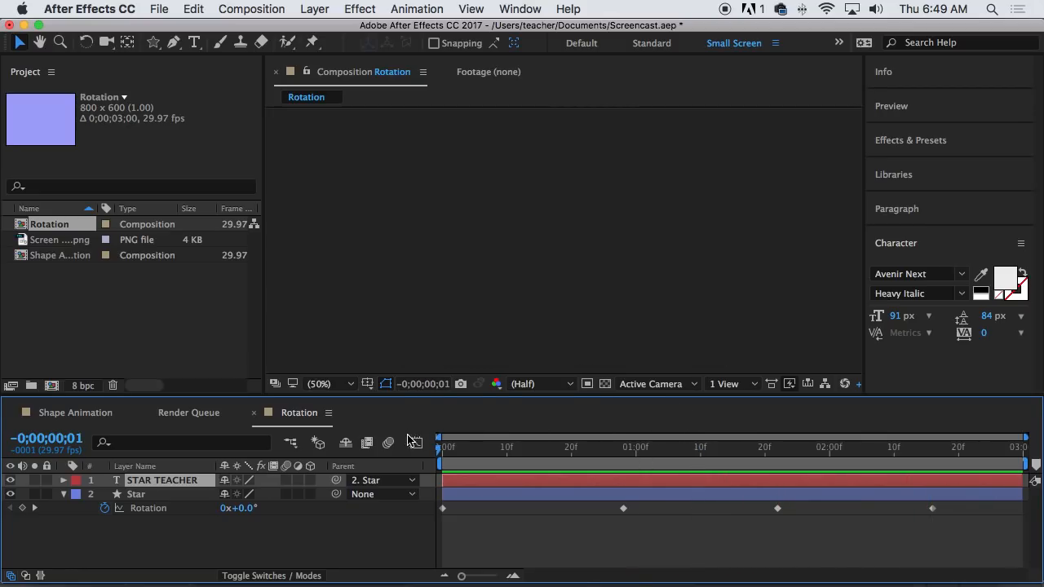
Step: Preview the text rotating with the star, then select the Star layer
{"action": "left_click_drag", "start_coordinate": [440, 451], "coordinate": [532, 451]}
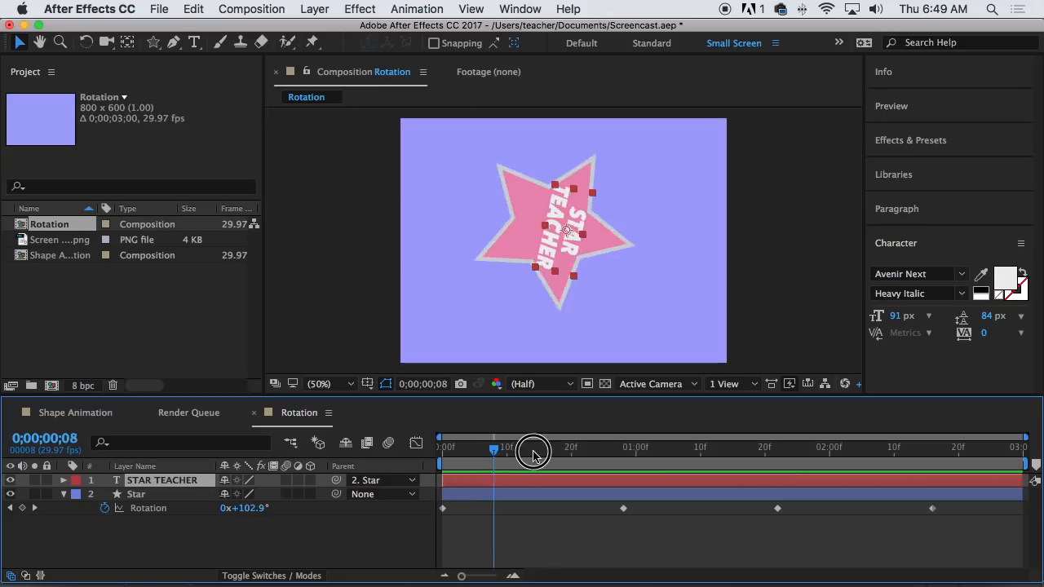
{"action": "left_click_drag", "start_coordinate": [534, 451], "coordinate": [439, 451]}
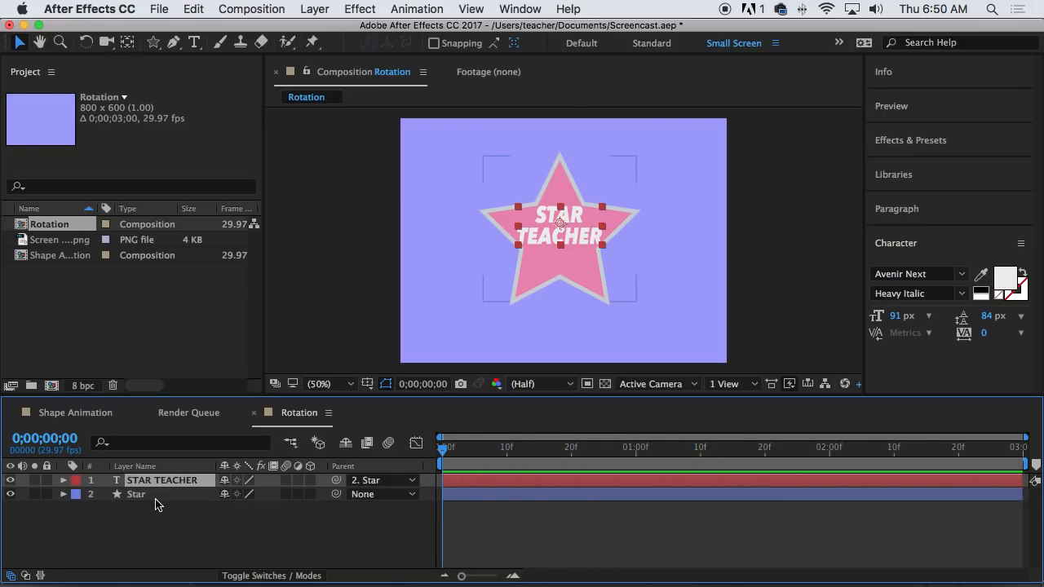
{"action": "left_click", "coordinate": [136, 494]}
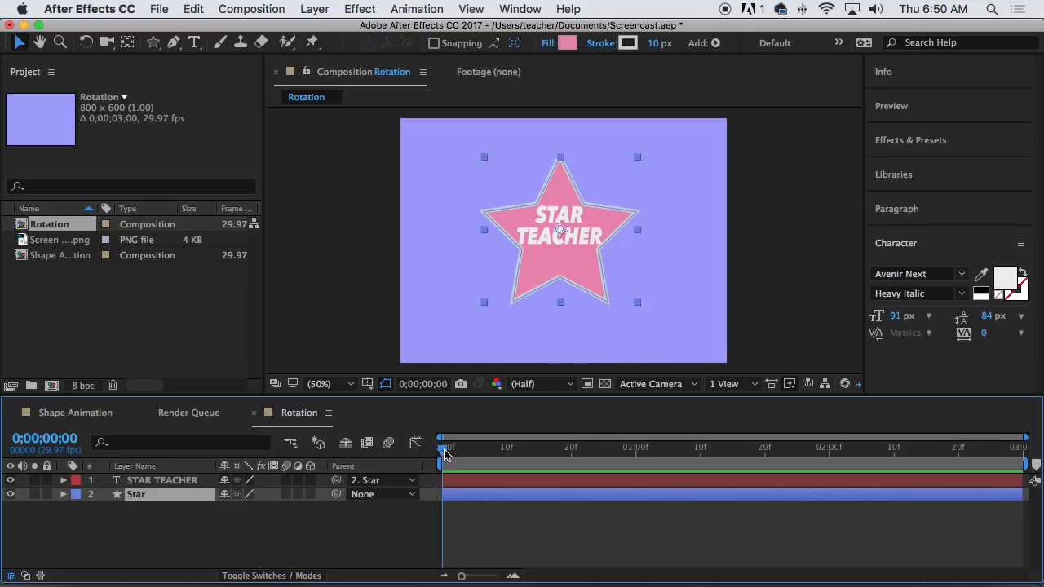
{"action": "mouse_move", "coordinate": [445, 453]}
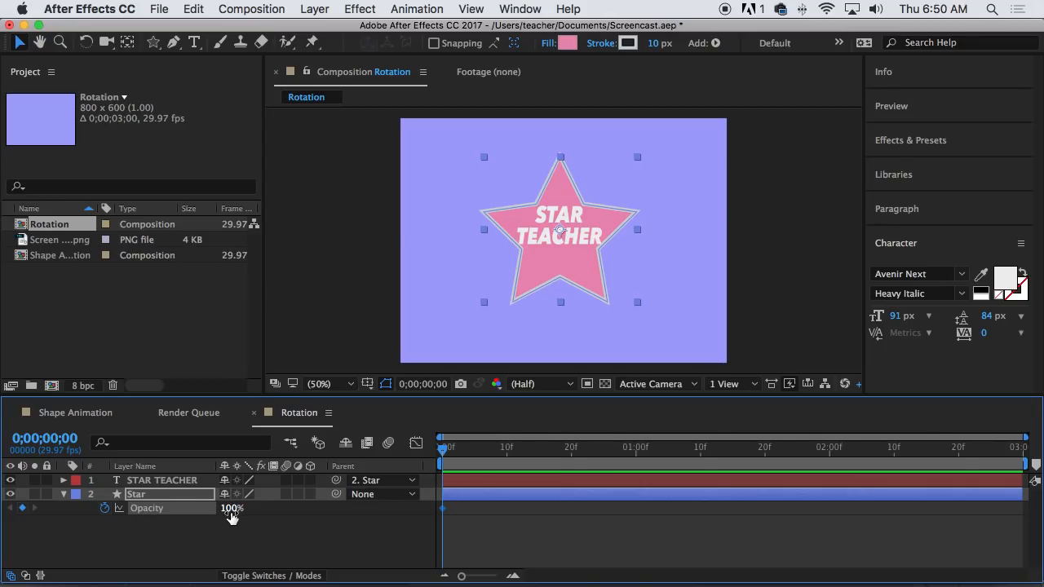
Step: Keyframe Star Opacity at 10 frames and at frame 0, entering 0 at the start
{"action": "left_click_drag", "start_coordinate": [443, 447], "coordinate": [586, 447]}
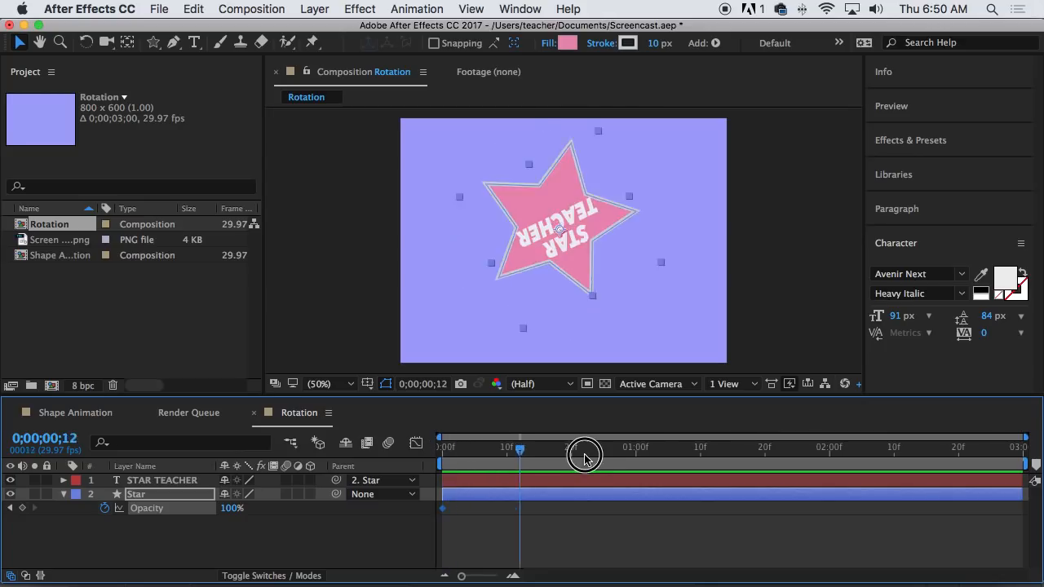
{"action": "left_click_drag", "start_coordinate": [586, 455], "coordinate": [483, 454]}
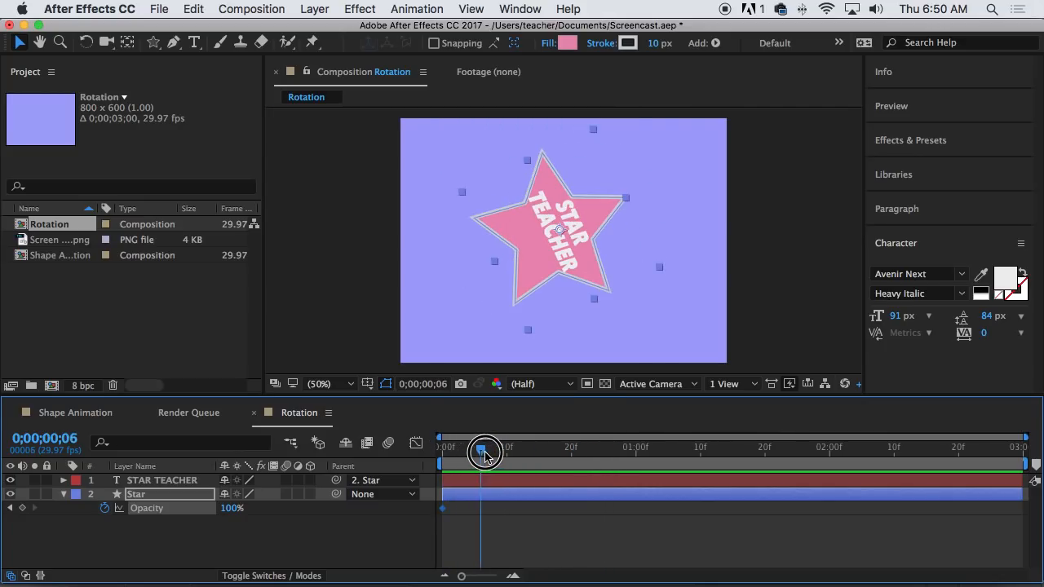
{"action": "left_click_drag", "start_coordinate": [484, 451], "coordinate": [506, 451]}
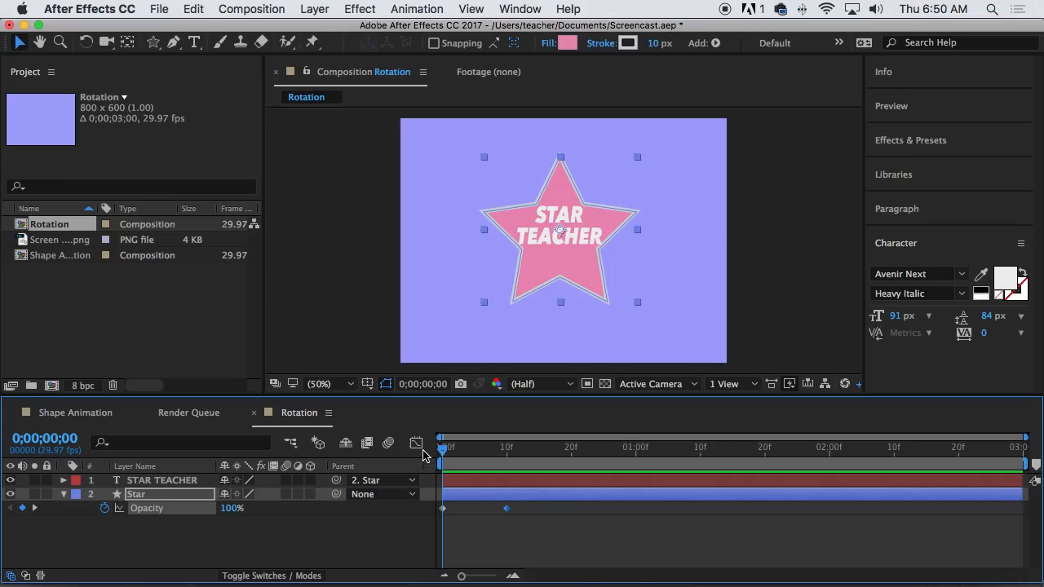
{"action": "left_click_drag", "start_coordinate": [442, 451], "coordinate": [475, 451]}
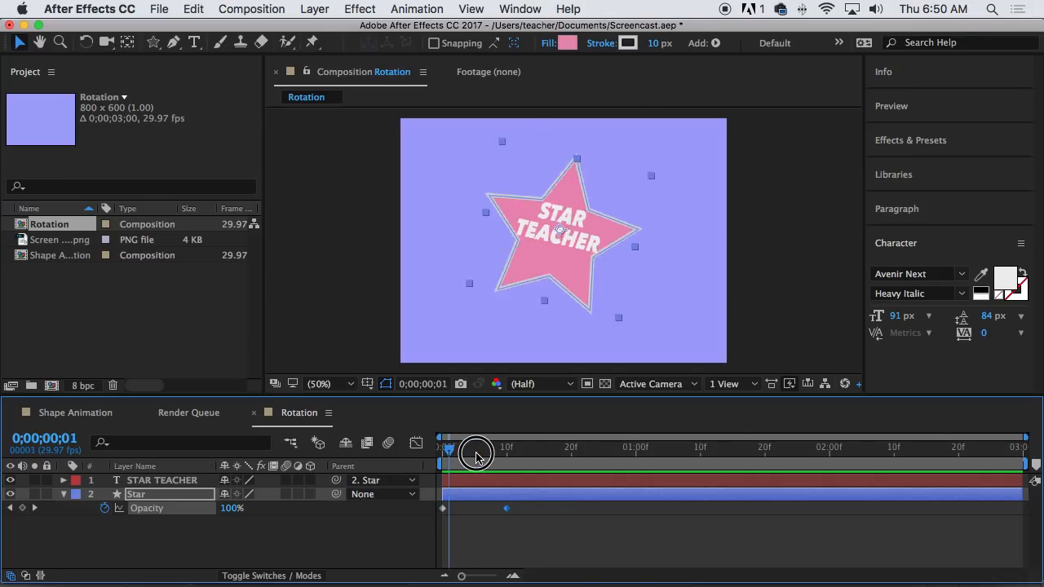
{"action": "left_click_drag", "start_coordinate": [447, 451], "coordinate": [509, 451]}
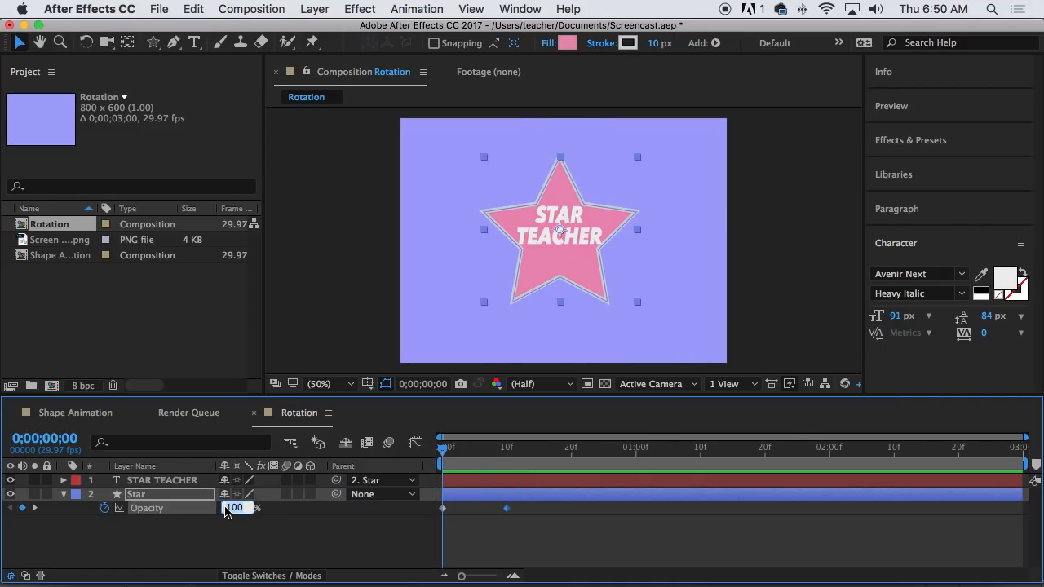
{"action": "type", "text": "0"}
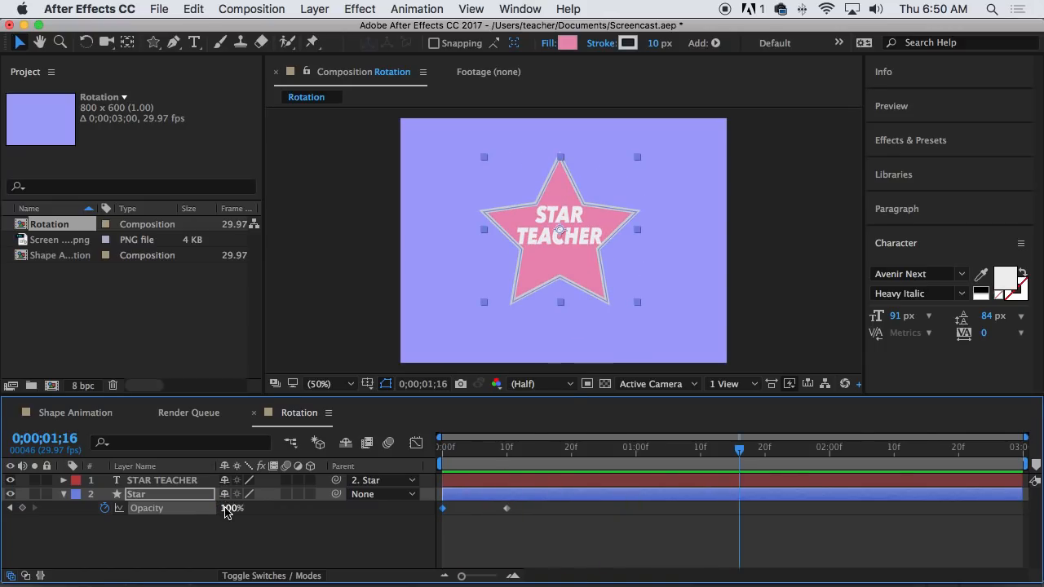
Step: Add Star Opacity keyframes at 2;20 and the last frame, ending at 0%
{"action": "left_click_drag", "start_coordinate": [738, 447], "coordinate": [487, 447]}
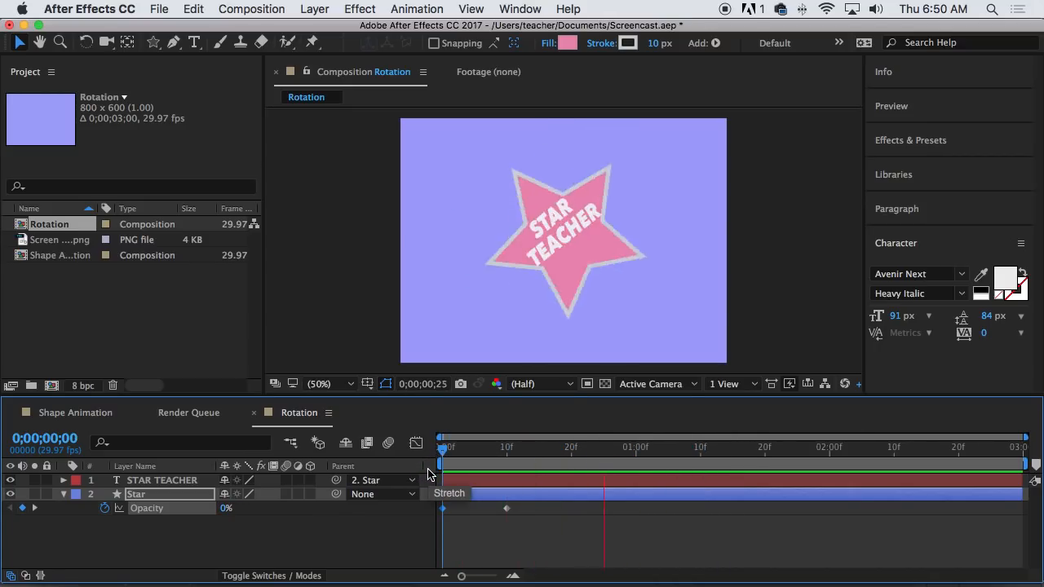
{"action": "left_click_drag", "start_coordinate": [440, 447], "coordinate": [966, 473]}
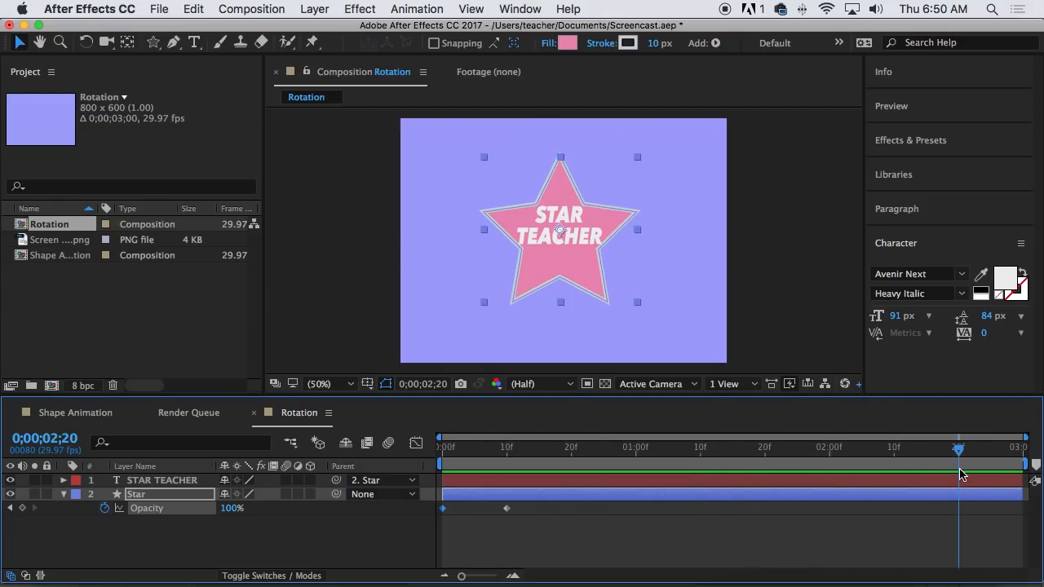
{"action": "mouse_move", "coordinate": [963, 475]}
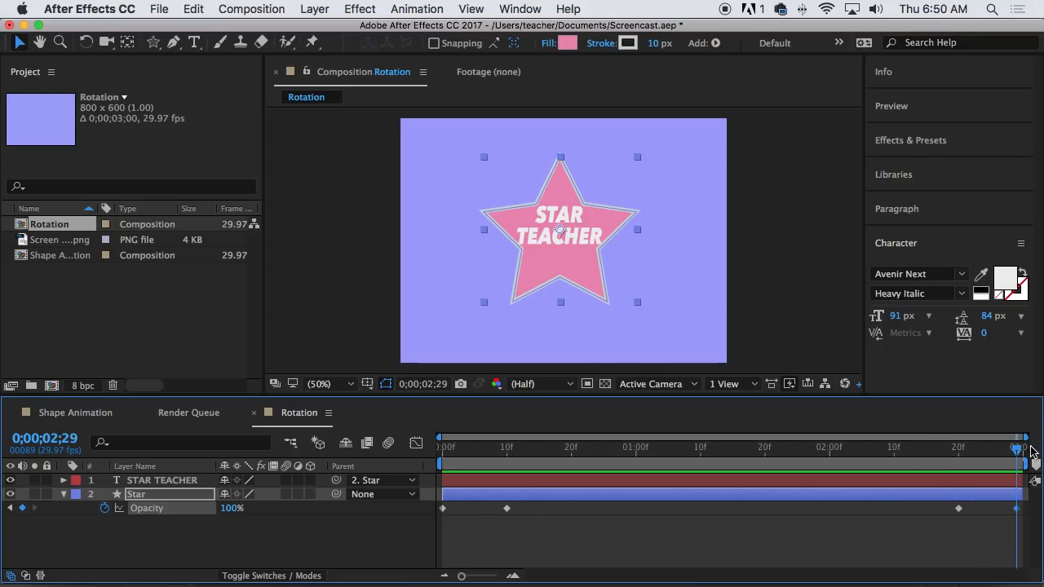
{"action": "left_click_drag", "start_coordinate": [1020, 456], "coordinate": [959, 456]}
{"action": "type", "text": "0"}
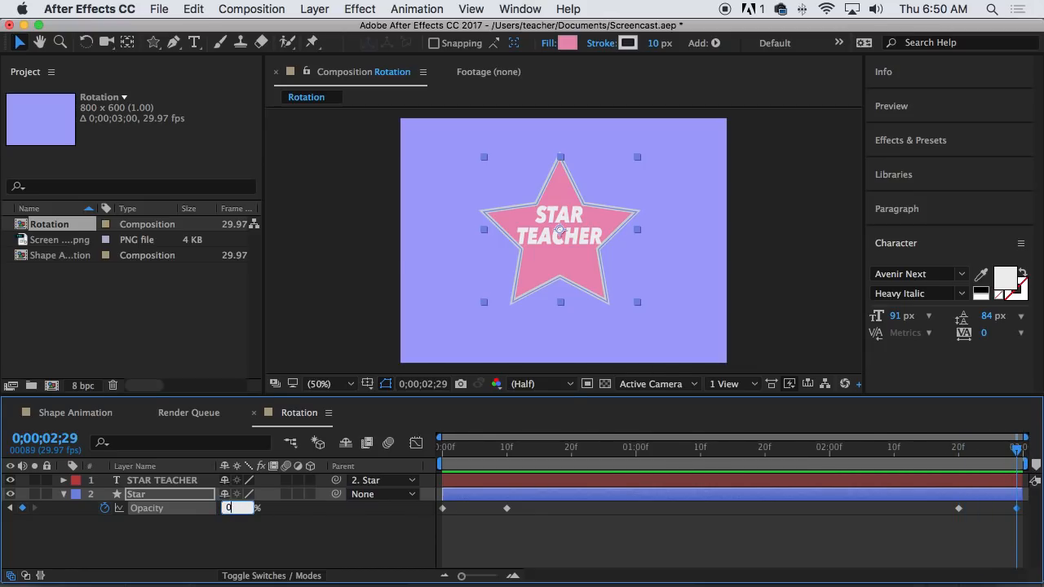
{"action": "left_click", "coordinate": [526, 447]}
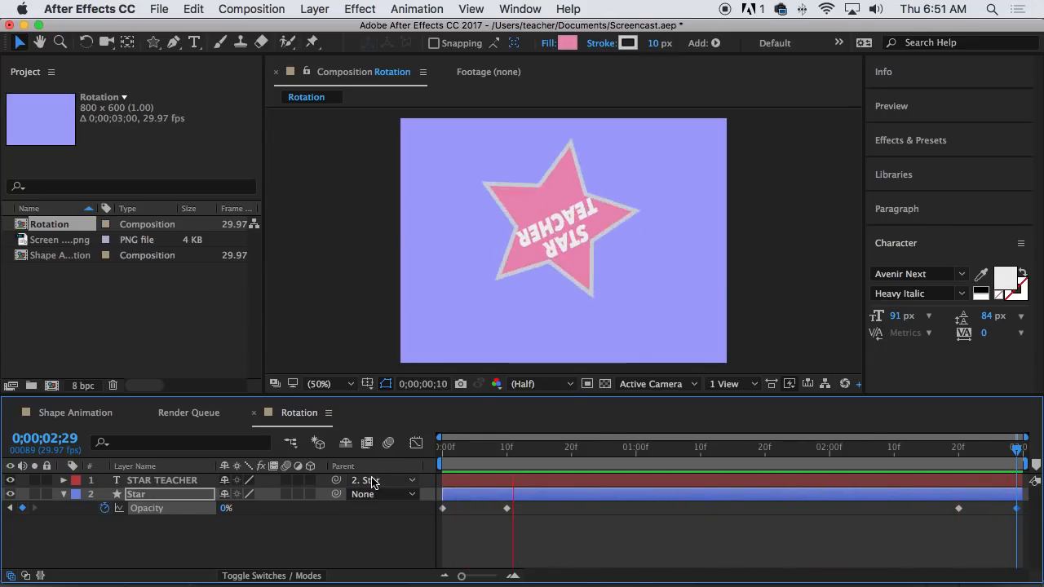
Step: Keyframe STAR TEACHER Opacity at 10 frames and 2;20, starting at 0%
{"action": "left_click_drag", "start_coordinate": [513, 446], "coordinate": [901, 446]}
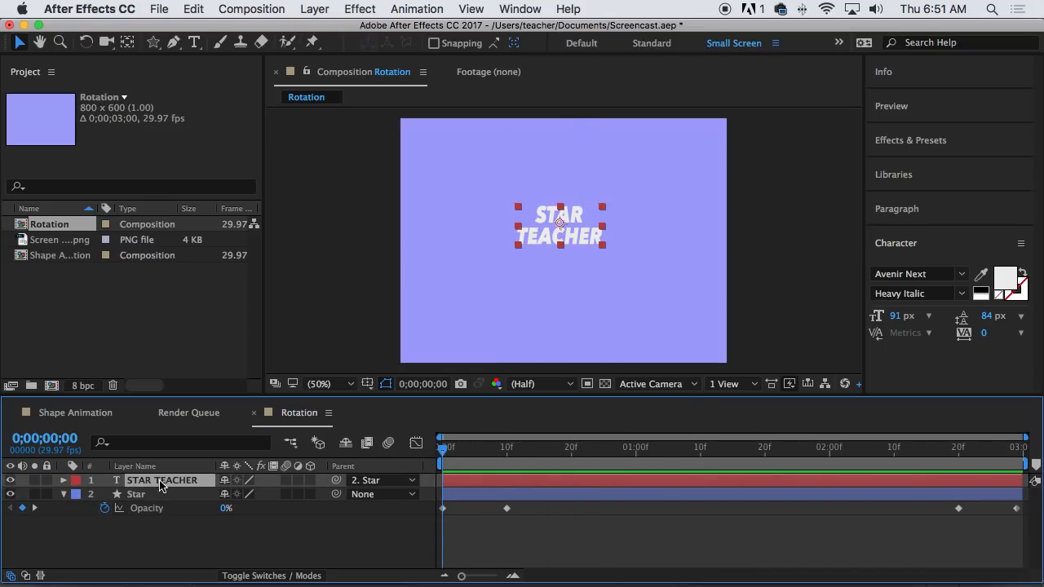
{"action": "mouse_move", "coordinate": [239, 480]}
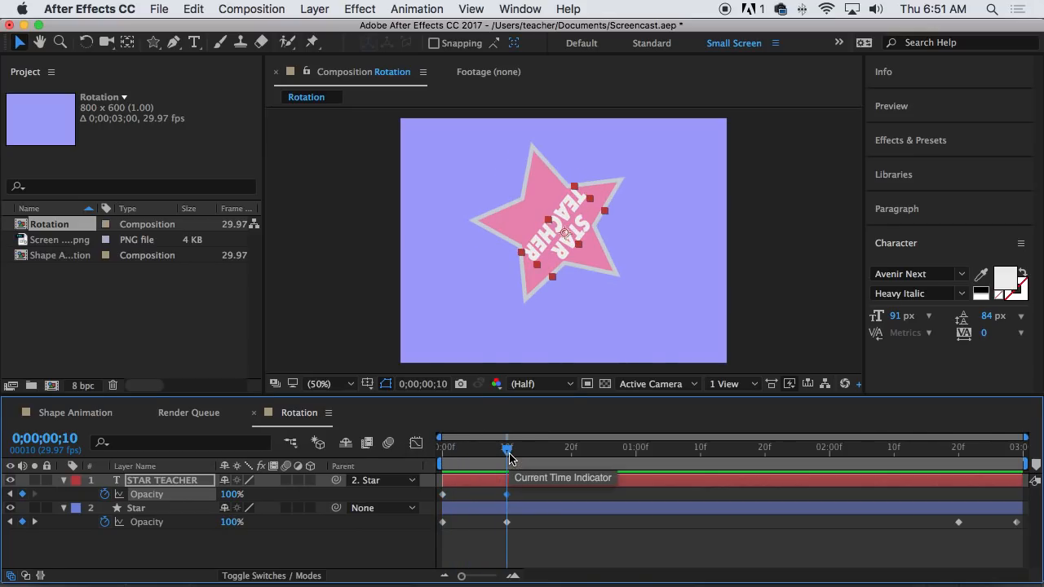
{"action": "left_click_drag", "start_coordinate": [507, 446], "coordinate": [954, 446]}
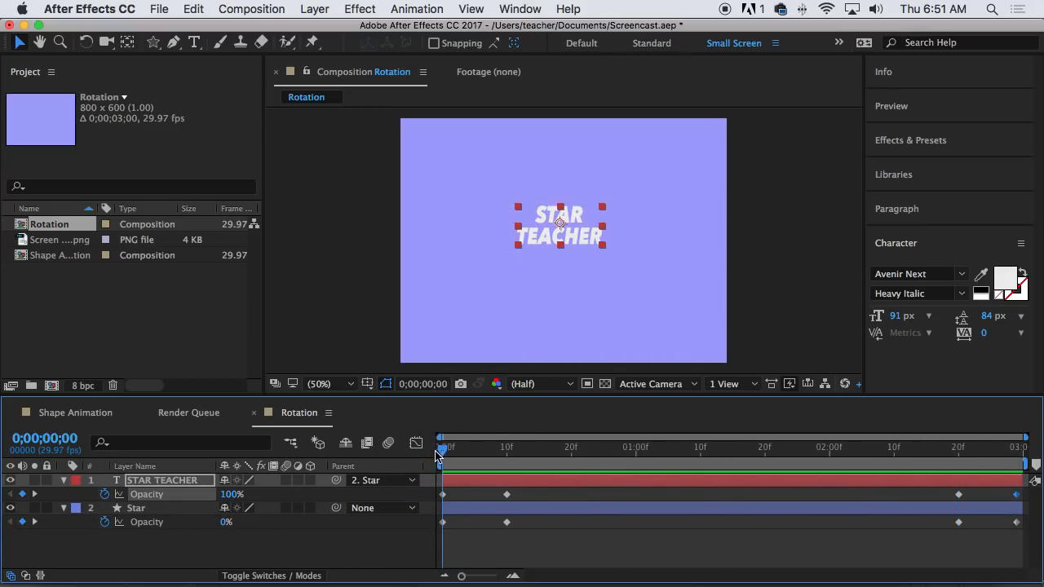
{"action": "left_click", "coordinate": [231, 493]}
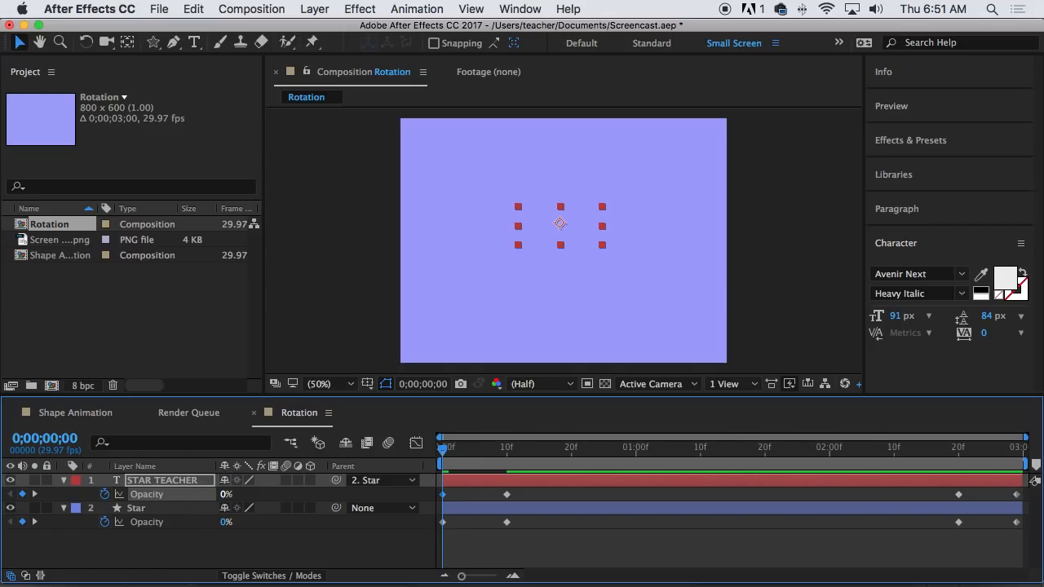
Step: Add a 0% Opacity keyframe on the text's last frame after previewing
{"action": "left_click_drag", "start_coordinate": [445, 451], "coordinate": [499, 452]}
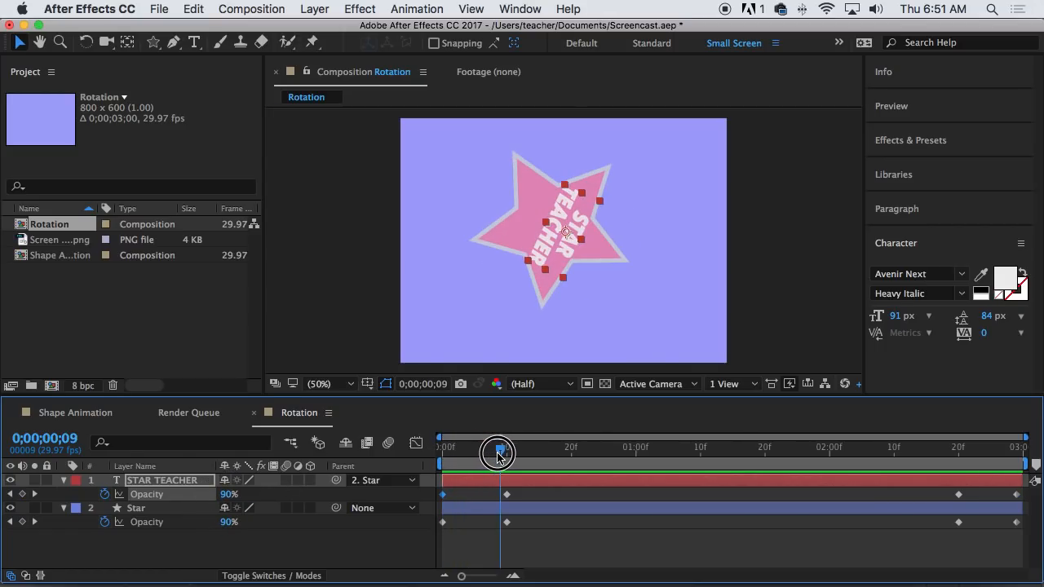
{"action": "left_click_drag", "start_coordinate": [497, 452], "coordinate": [958, 451]}
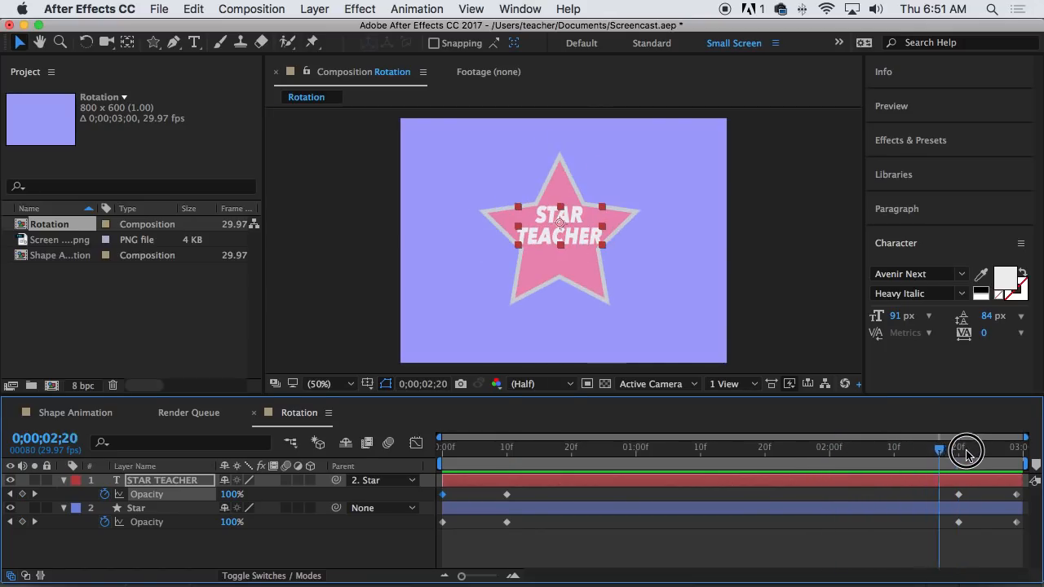
{"action": "left_click_drag", "start_coordinate": [967, 450], "coordinate": [1016, 450]}
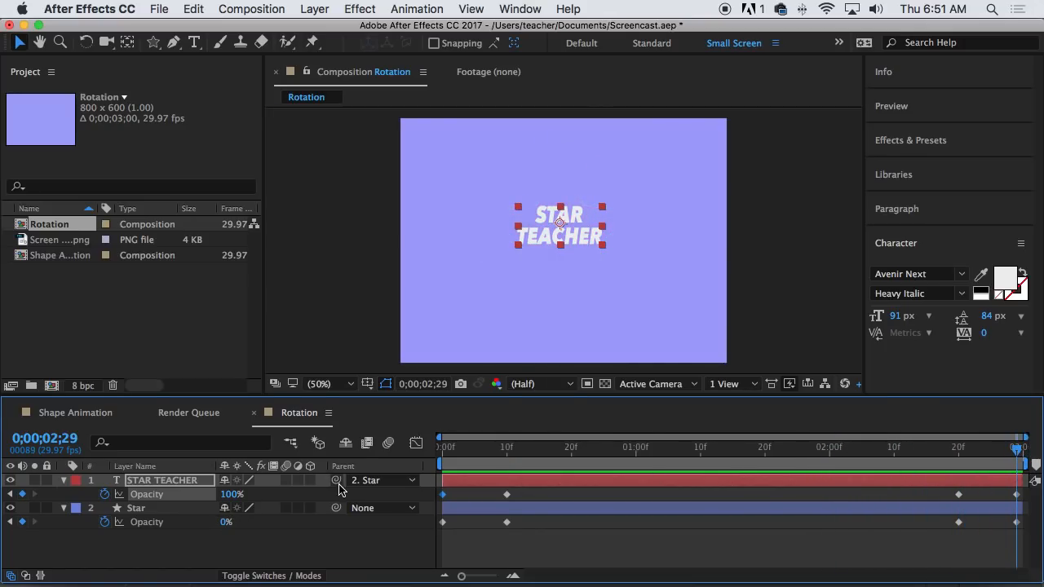
{"action": "double_click", "coordinate": [234, 494]}
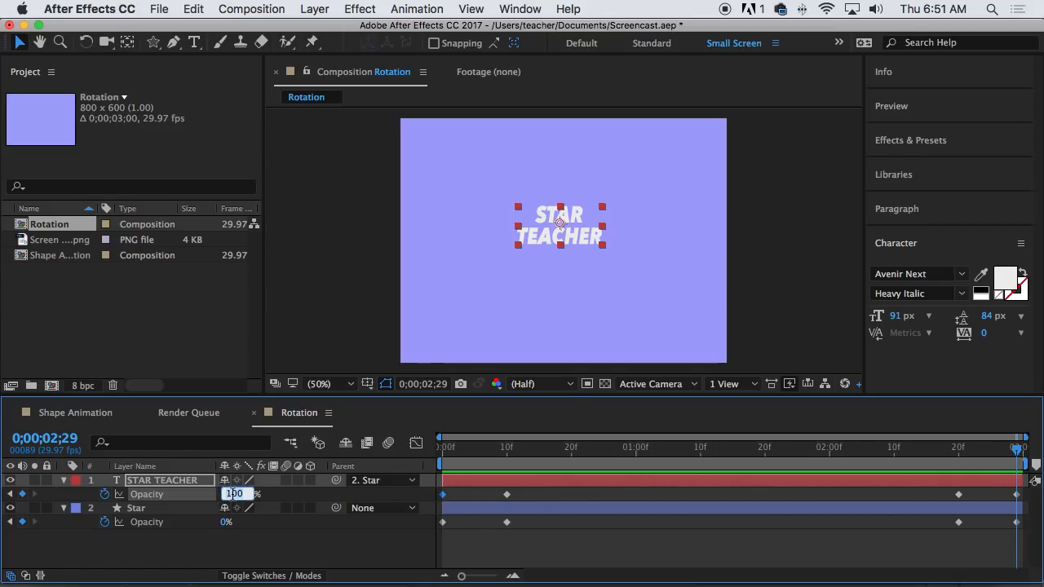
{"action": "left_click", "coordinate": [520, 447]}
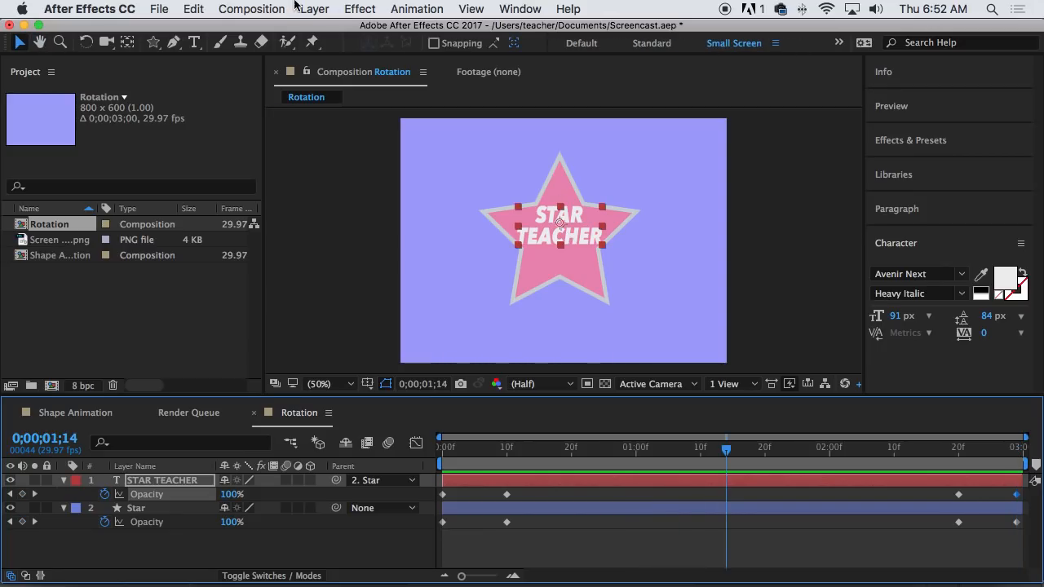
Step: Save Screencast.aep, select the Rotation composition, and bring up the File menu
{"action": "left_click", "coordinate": [159, 9]}
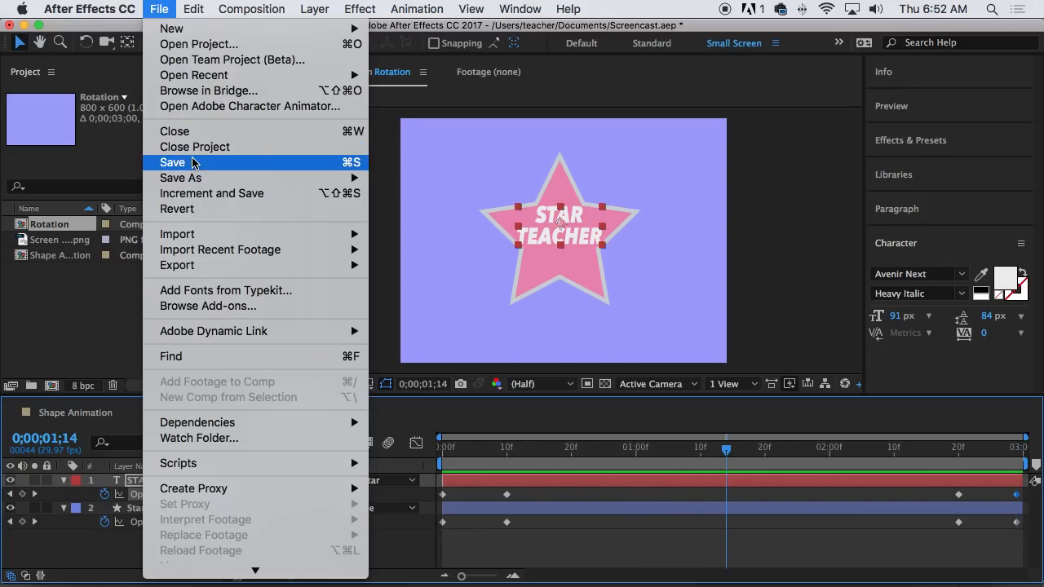
{"action": "left_click", "coordinate": [172, 163]}
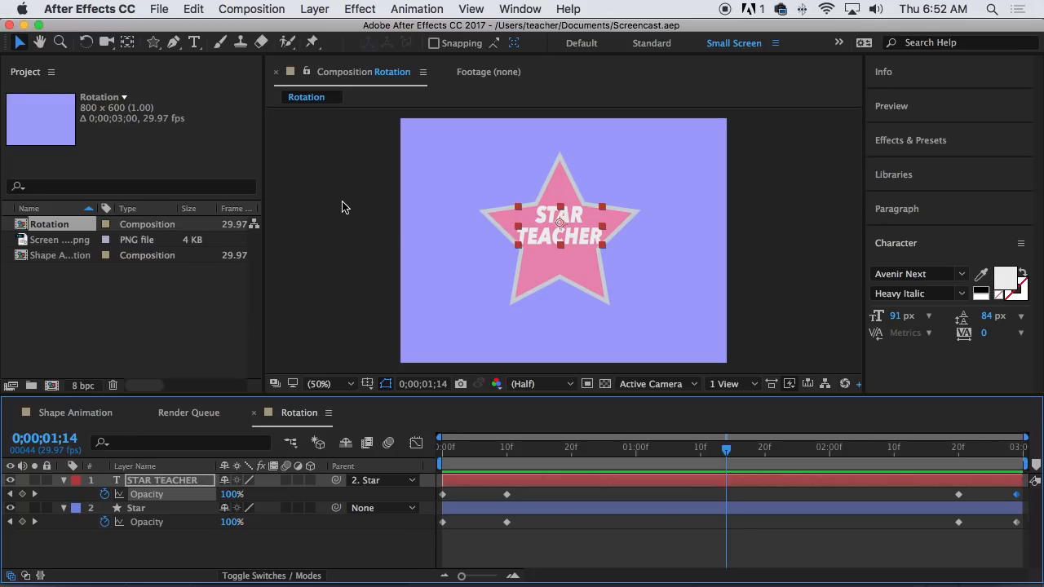
{"action": "left_click", "coordinate": [61, 255]}
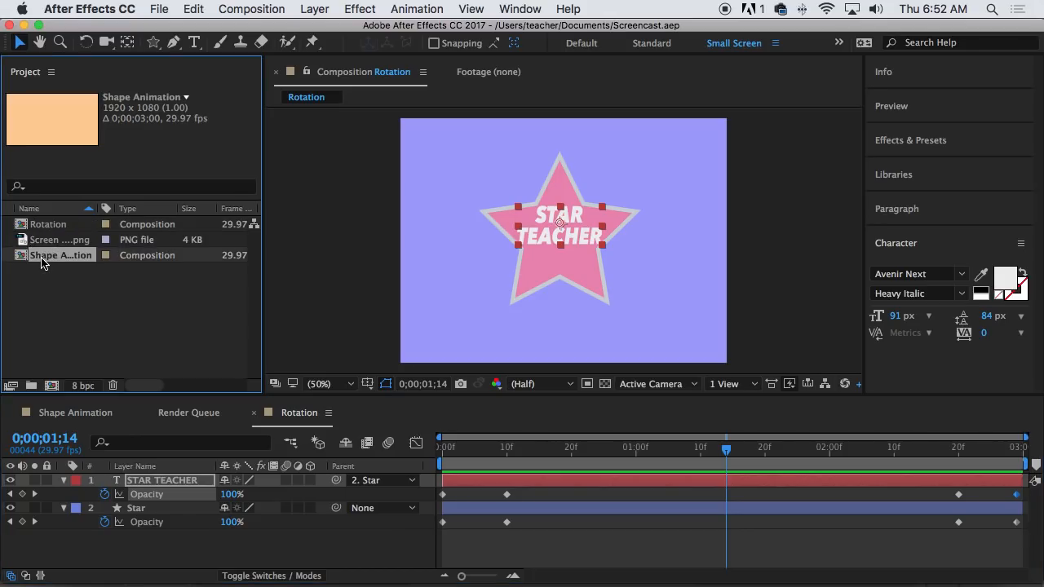
{"action": "left_click", "coordinate": [49, 224]}
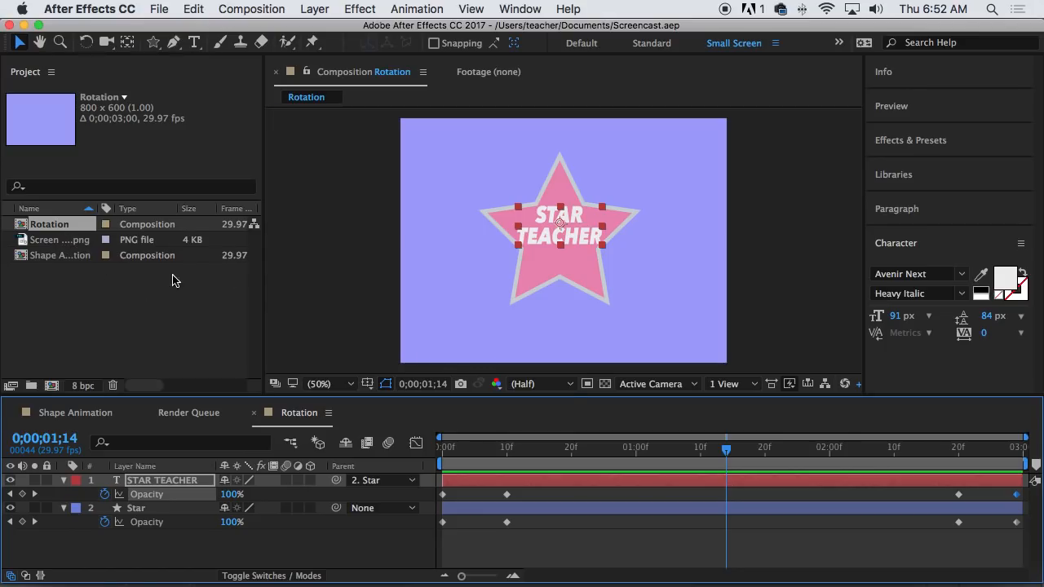
{"action": "left_click", "coordinate": [159, 9]}
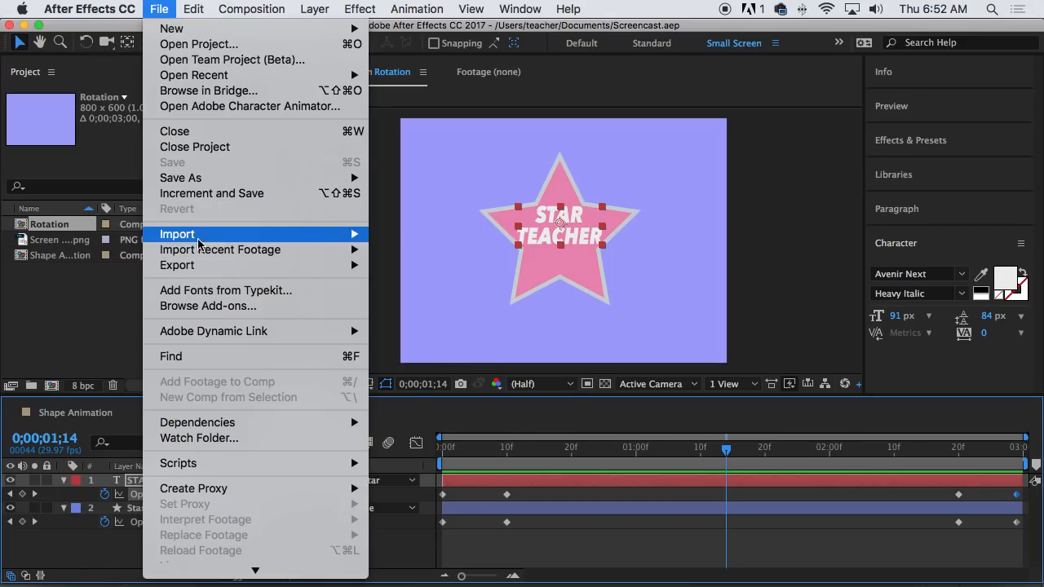
{"action": "mouse_move", "coordinate": [177, 265]}
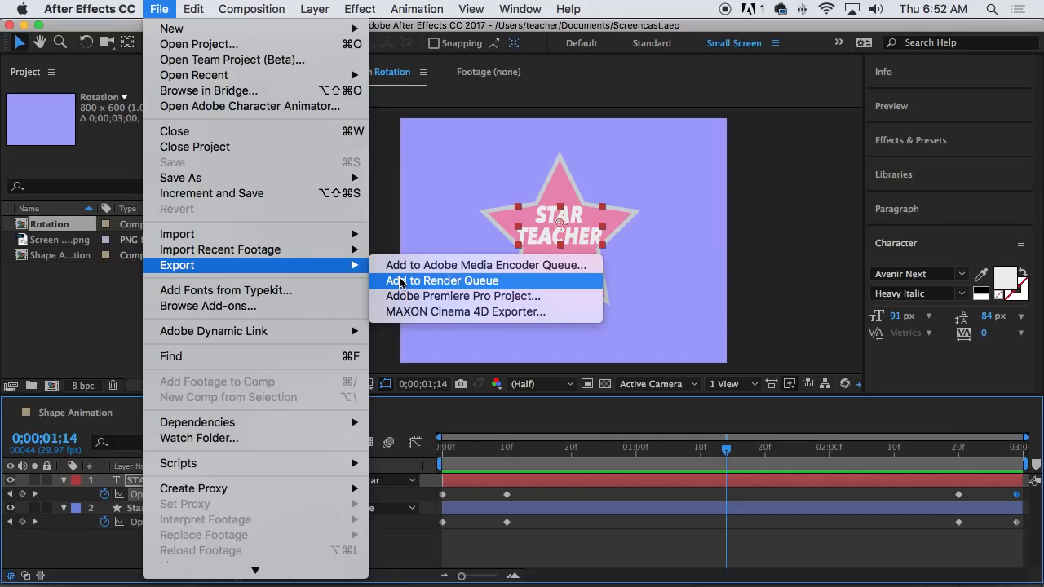
Step: Add the Rotation comp to the Render Queue and select the extra Shape Animation job for removal
{"action": "left_click", "coordinate": [442, 280]}
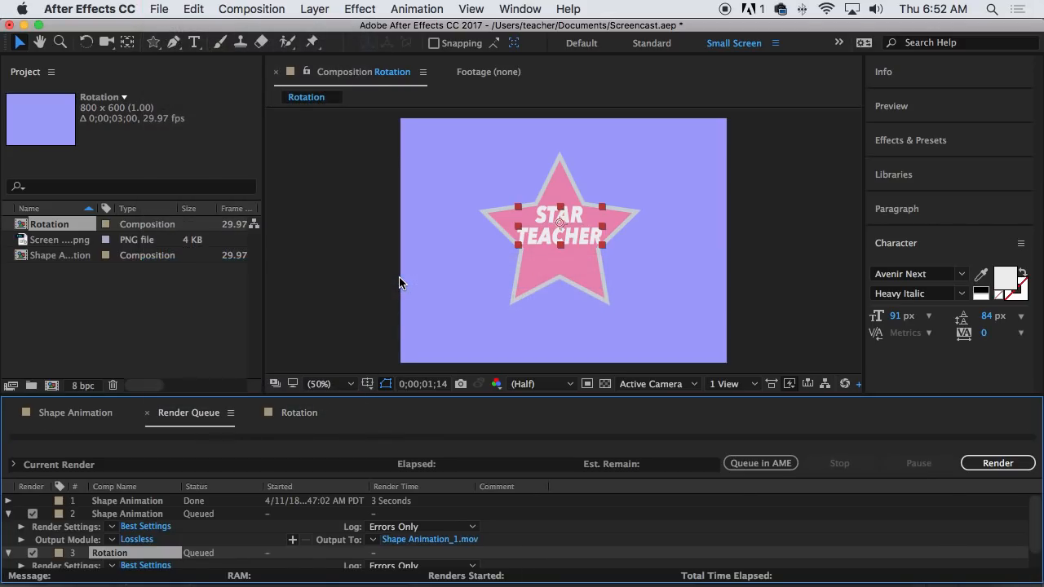
{"action": "left_click", "coordinate": [321, 281]}
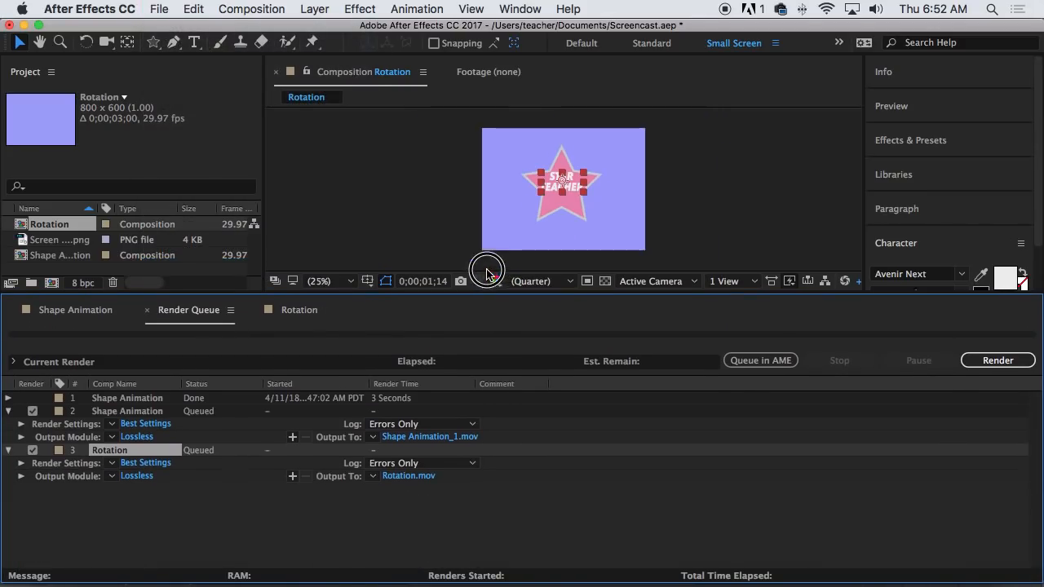
{"action": "left_click", "coordinate": [322, 281]}
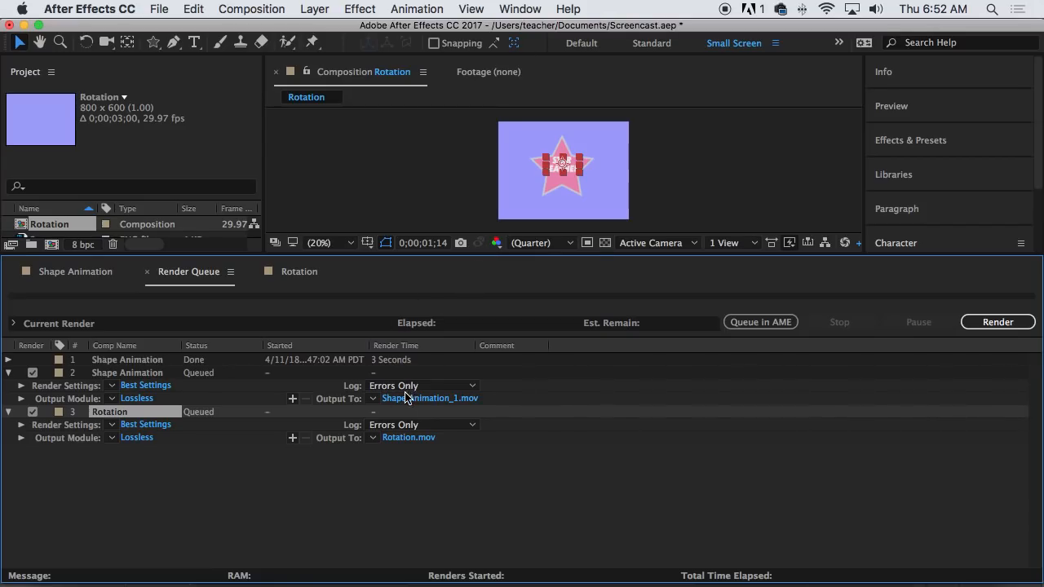
{"action": "mouse_move", "coordinate": [401, 434]}
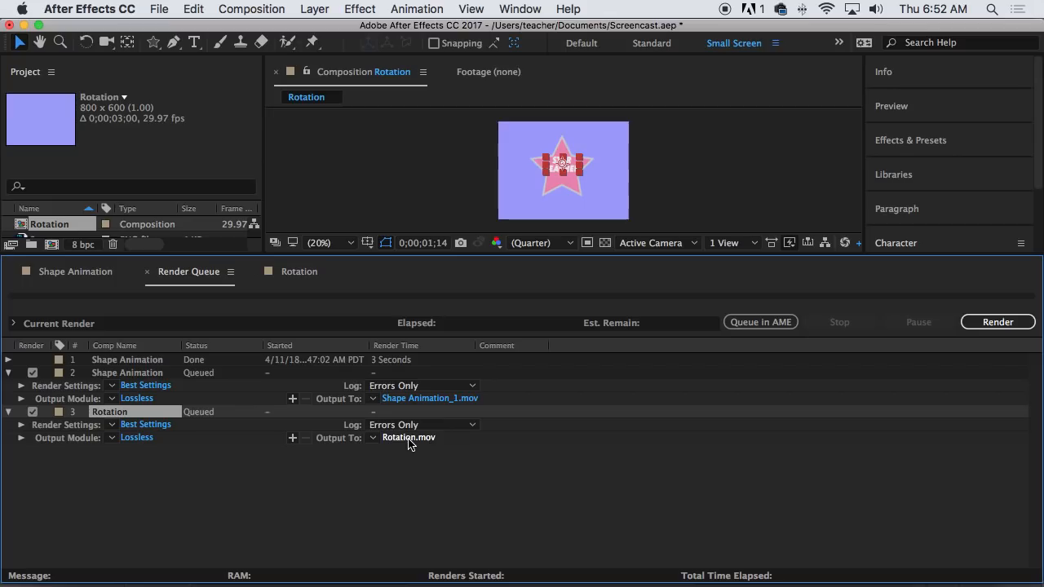
{"action": "mouse_move", "coordinate": [396, 443]}
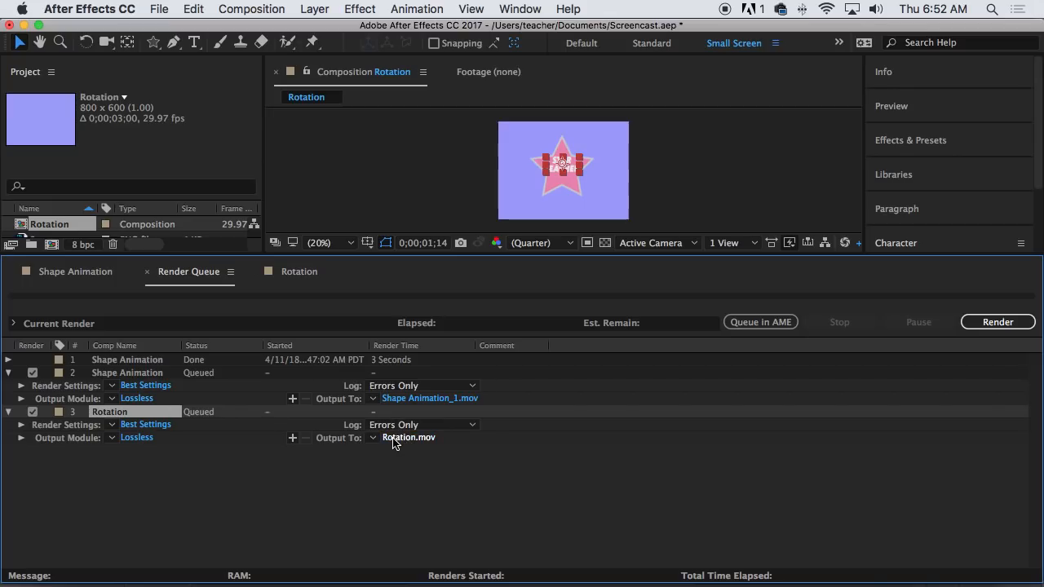
{"action": "mouse_move", "coordinate": [219, 469]}
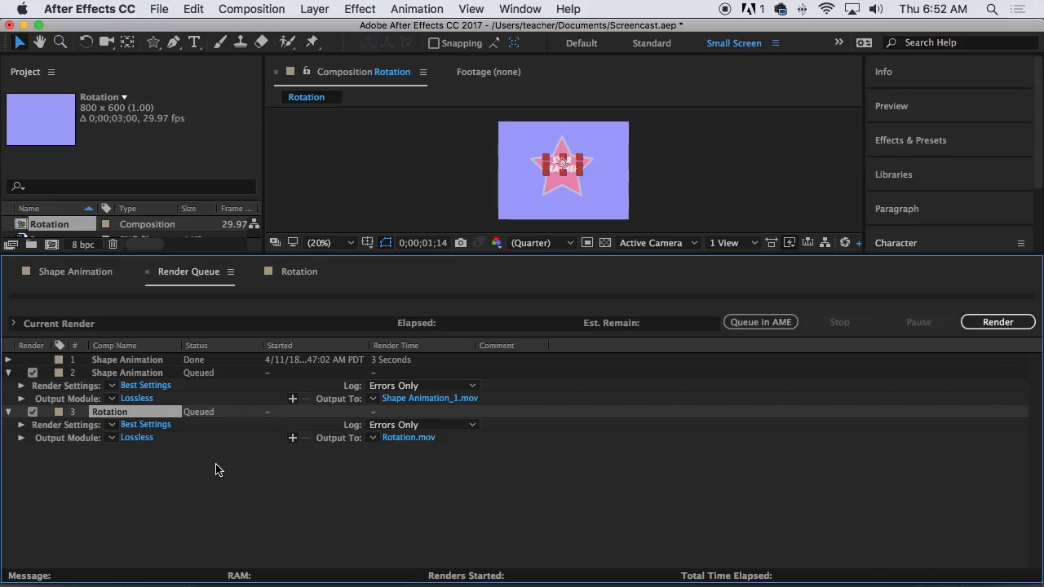
{"action": "left_click", "coordinate": [32, 373]}
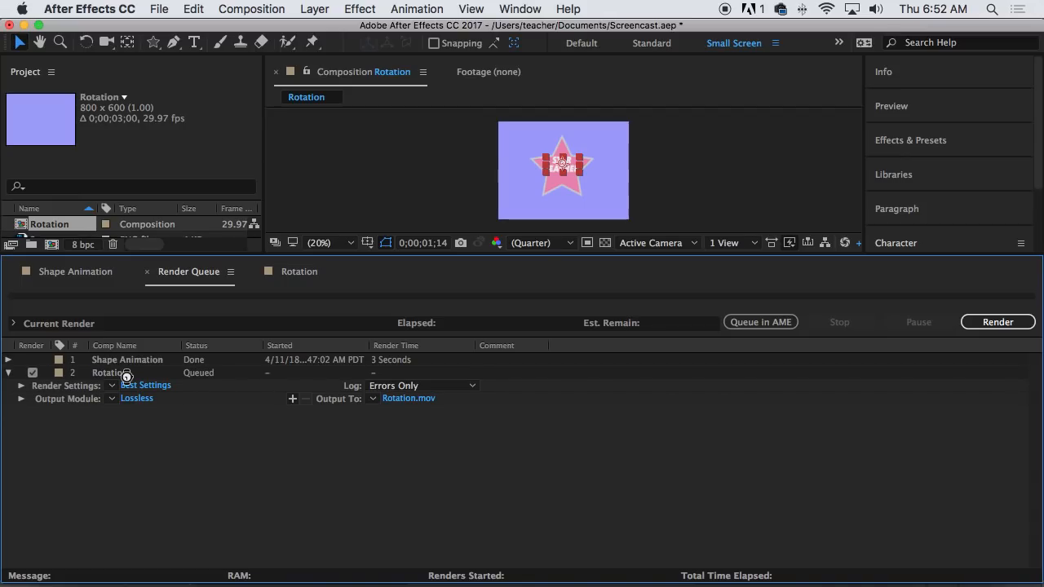
{"action": "mouse_move", "coordinate": [538, 412]}
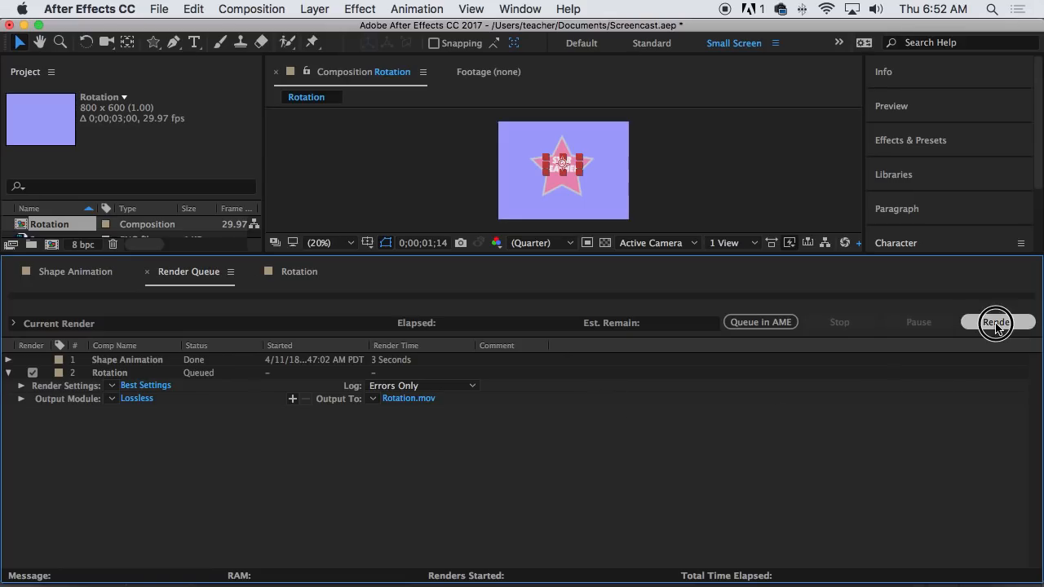
Step: Start rendering the queued Rotation comp to Rotation.mov
{"action": "left_click", "coordinate": [997, 322]}
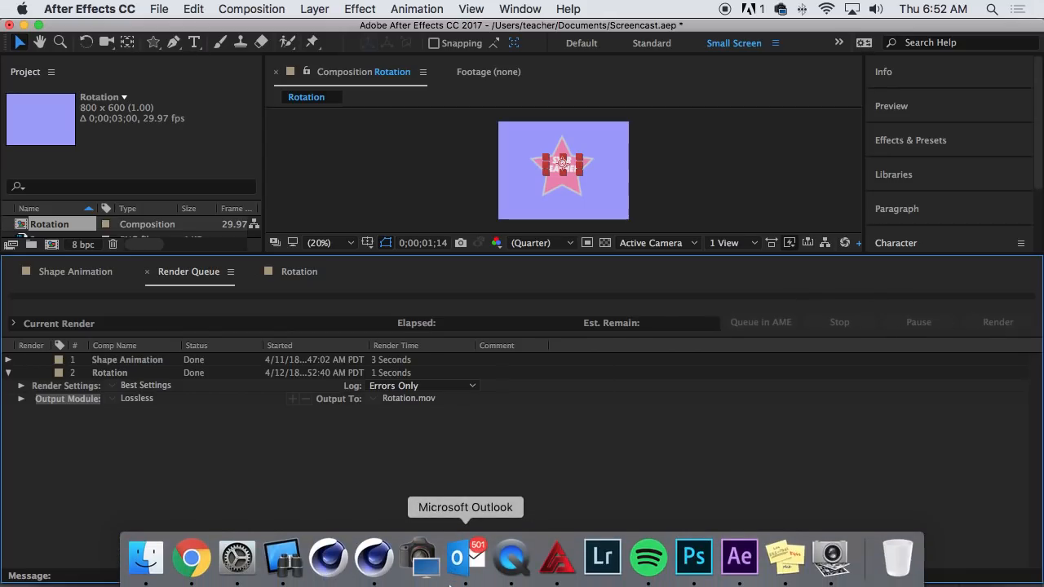
{"action": "mouse_move", "coordinate": [694, 557]}
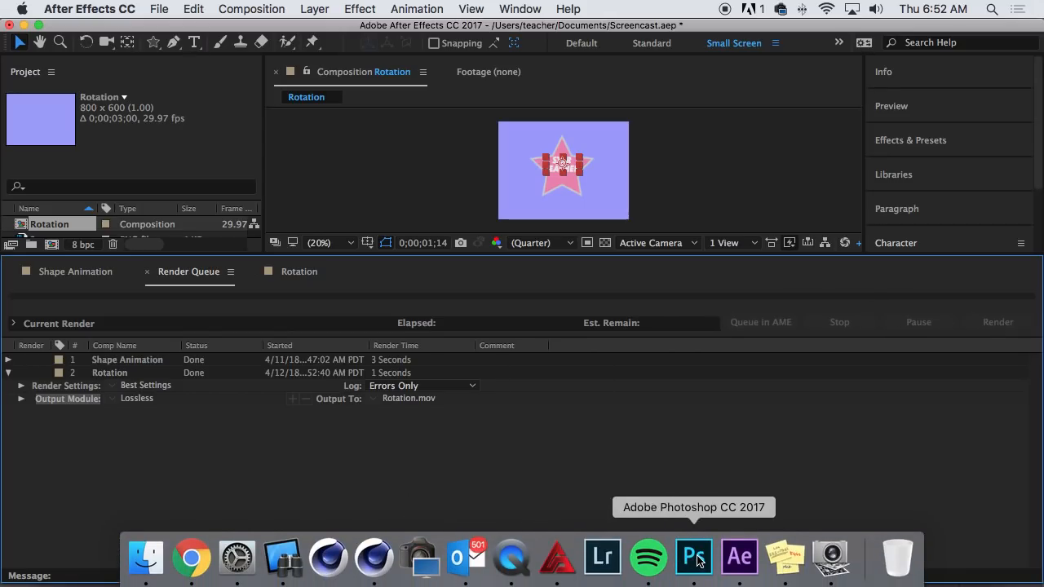